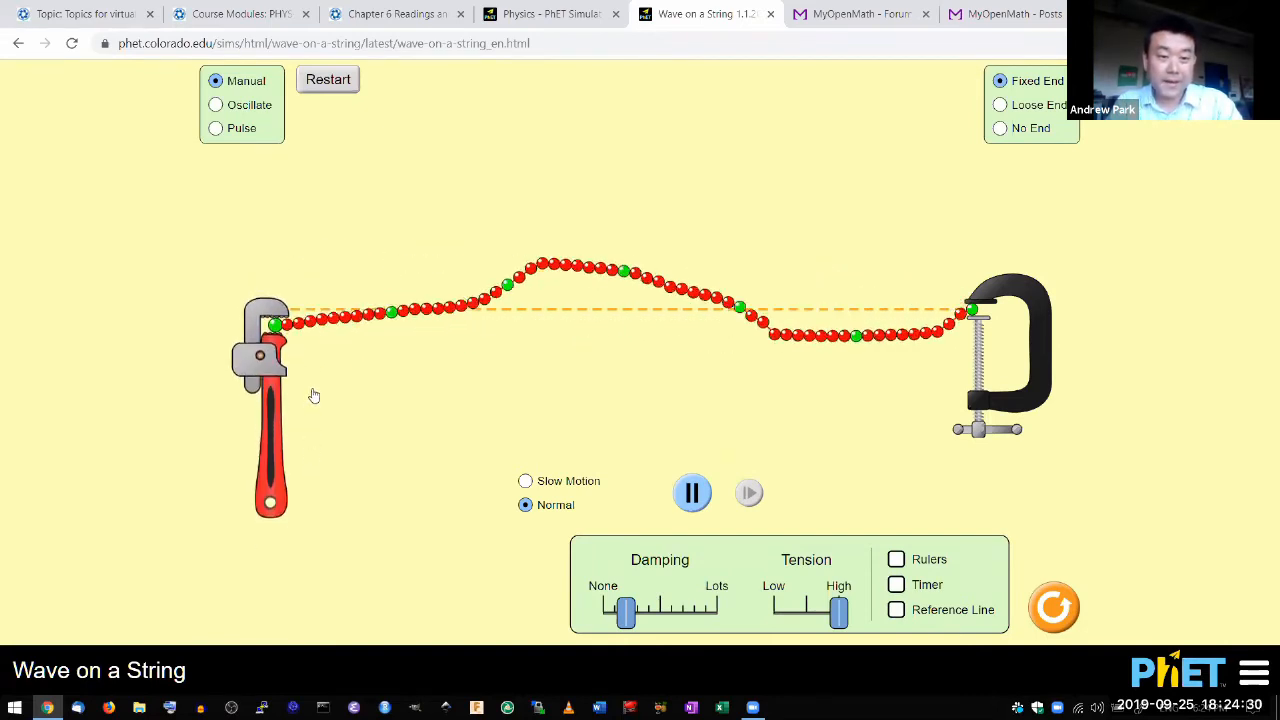
Run the simulation in slow motion with damping set to none.
{"action": "left_click", "coordinate": [524, 480]}
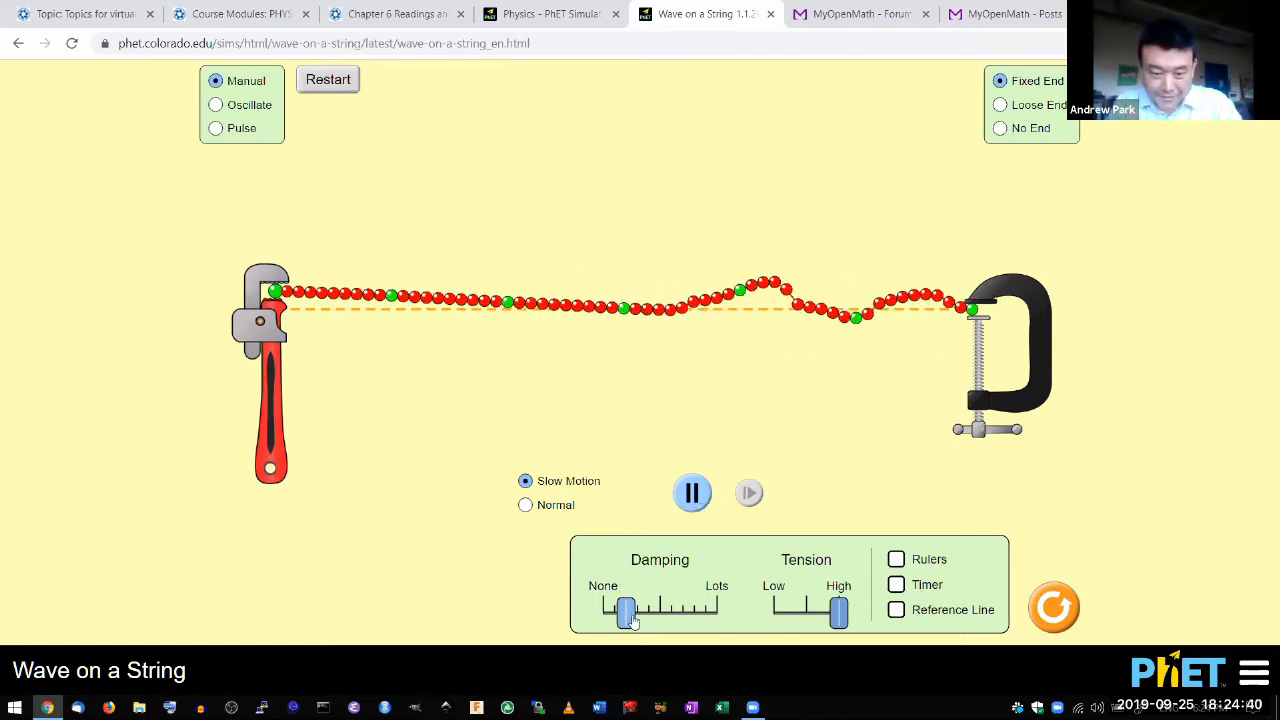
{"action": "left_click_drag", "start_coordinate": [624, 610], "coordinate": [604, 610]}
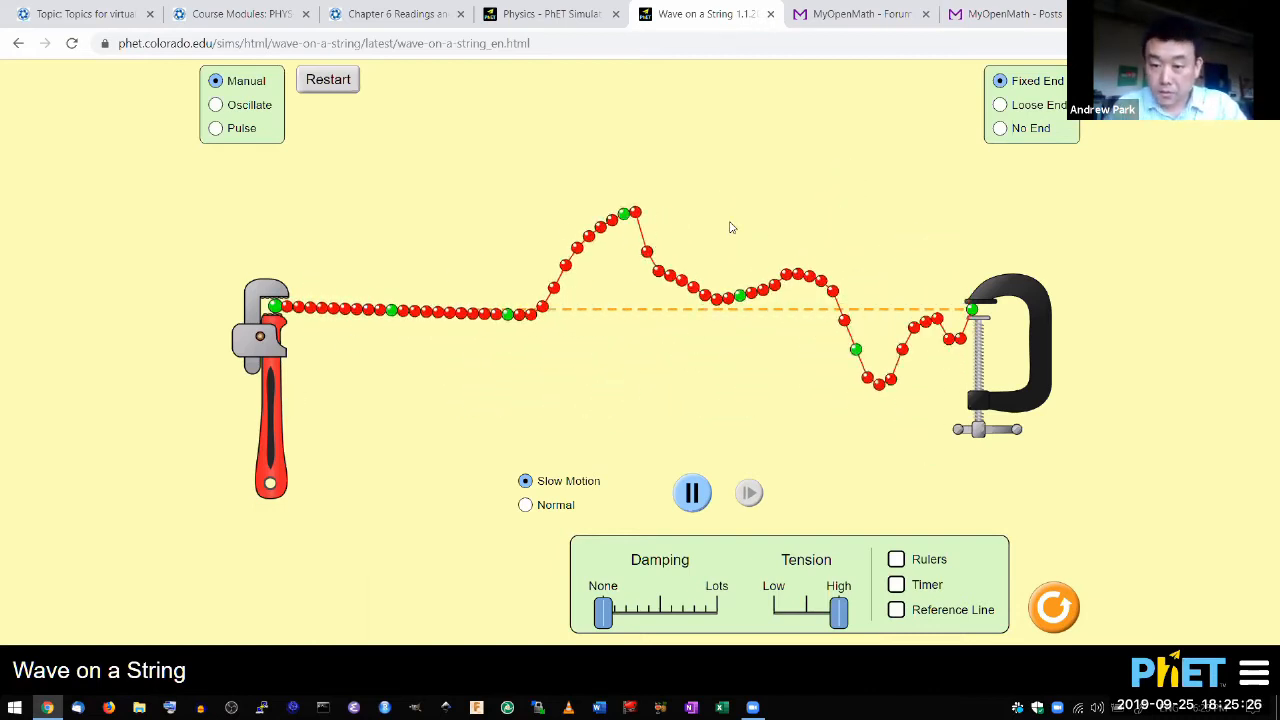
Restart to a flat string, set the far end to No End, and choose Pulse mode.
{"action": "left_click", "coordinate": [328, 80]}
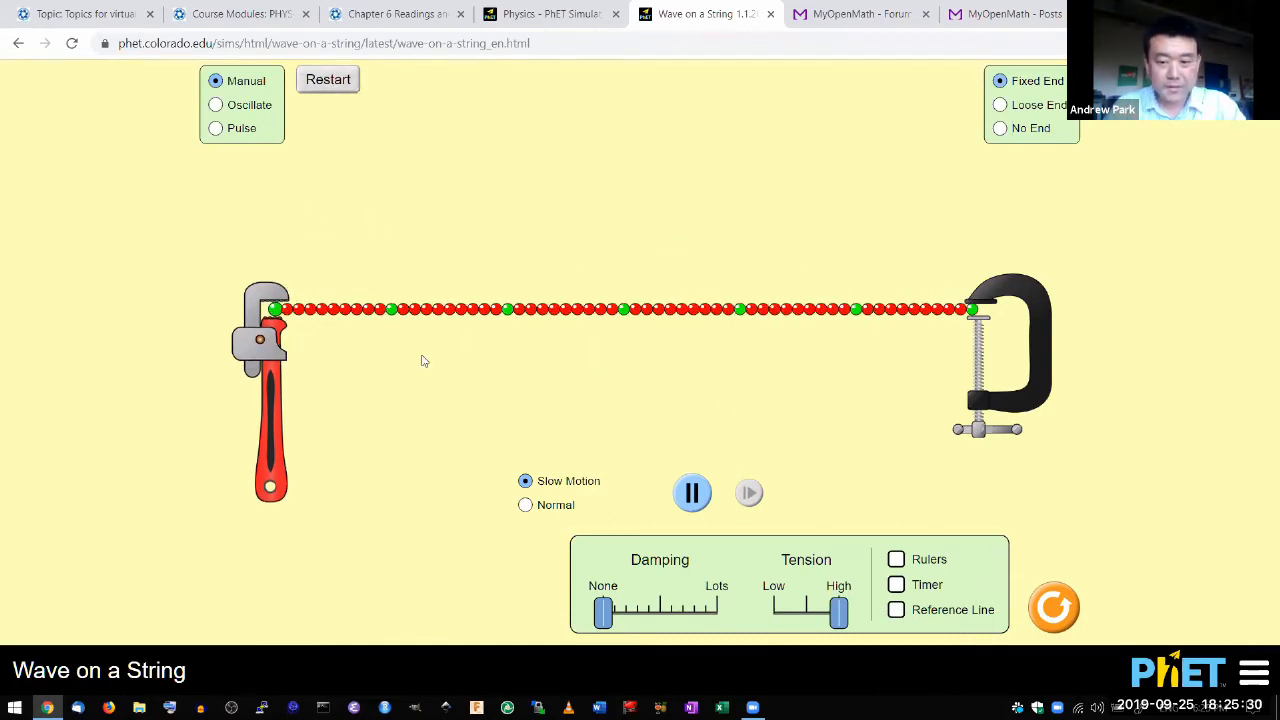
{"action": "mouse_move", "coordinate": [770, 340]}
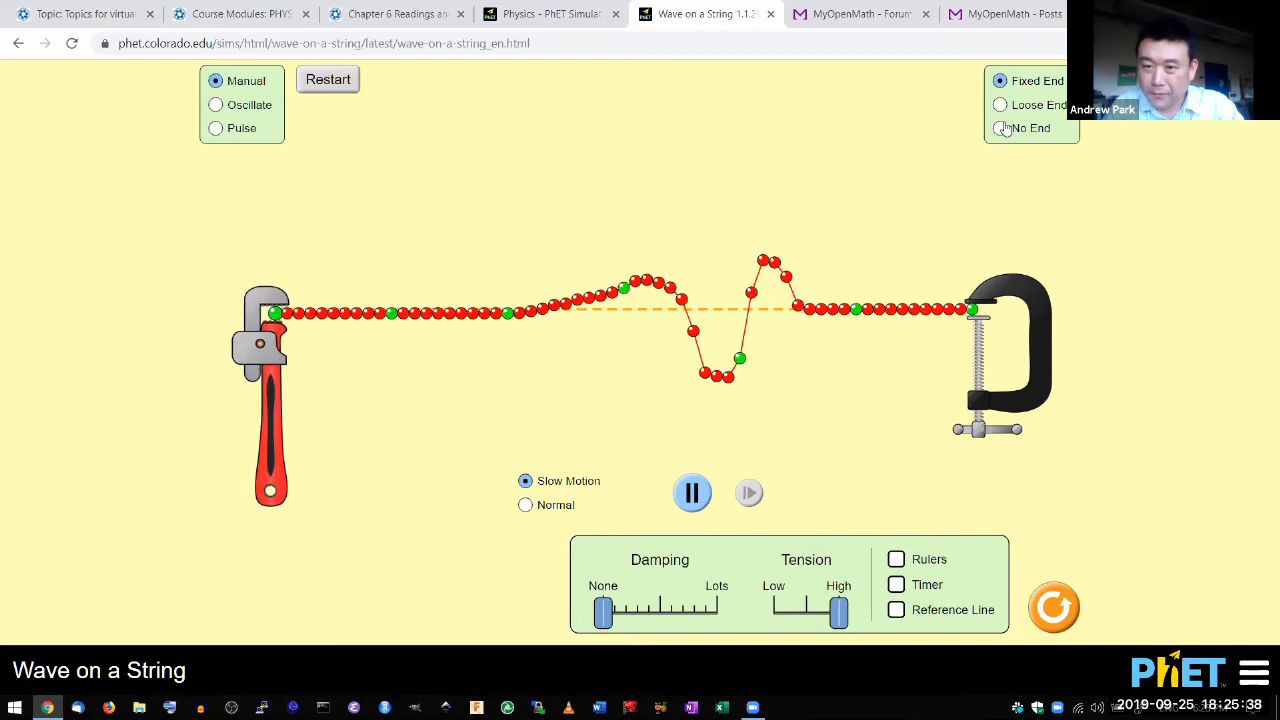
{"action": "left_click", "coordinate": [1000, 128]}
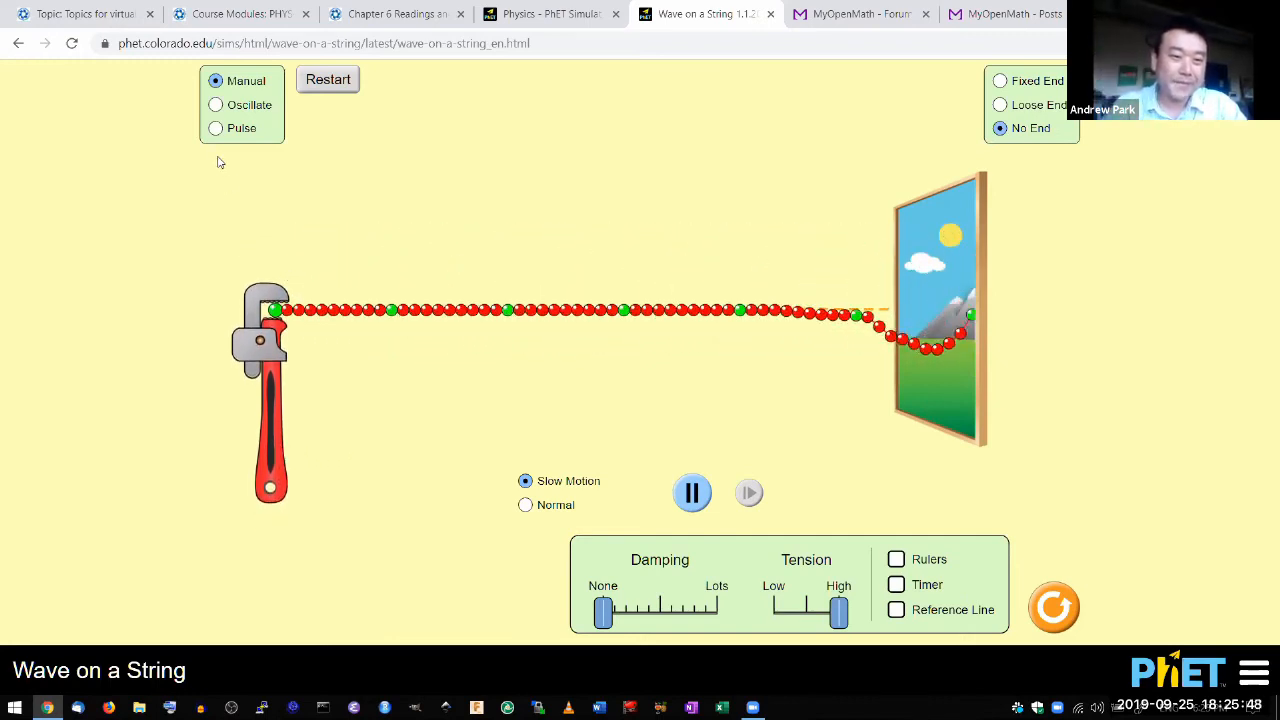
{"action": "left_click", "coordinate": [216, 128]}
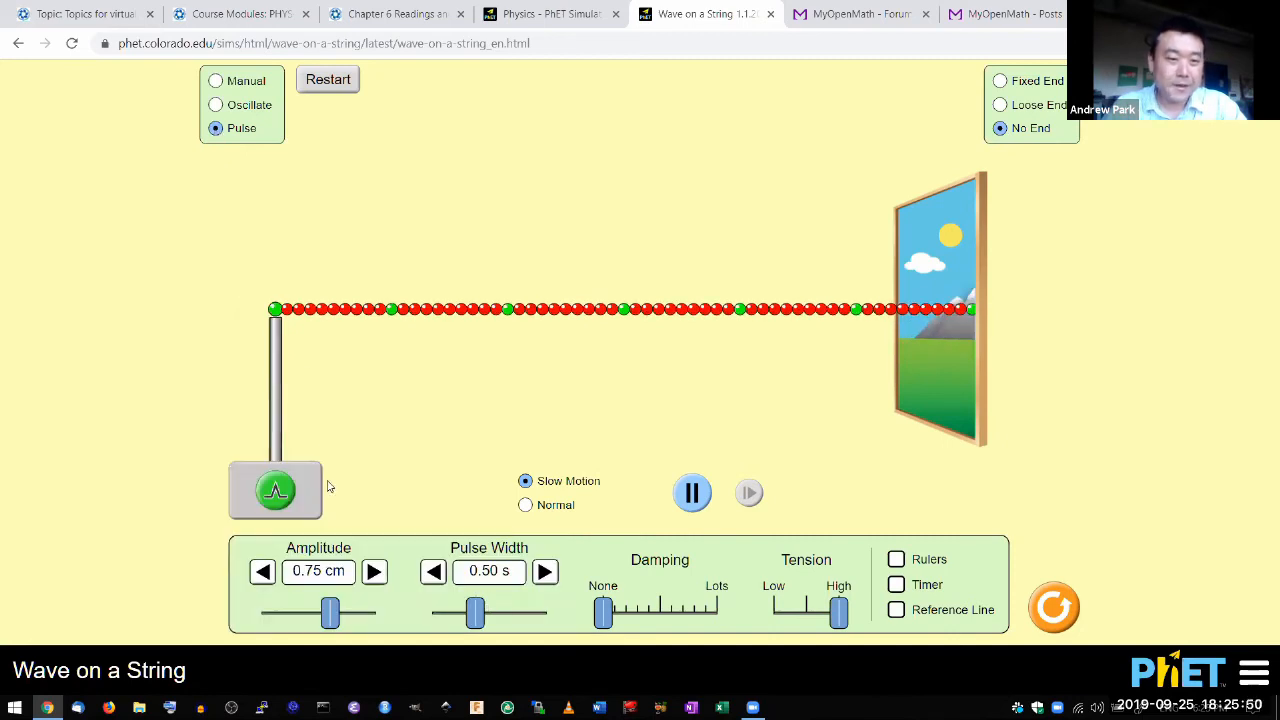
Toggle back to pulse mode and send a default 0.50 s pulse down the string.
{"action": "left_click", "coordinate": [214, 80]}
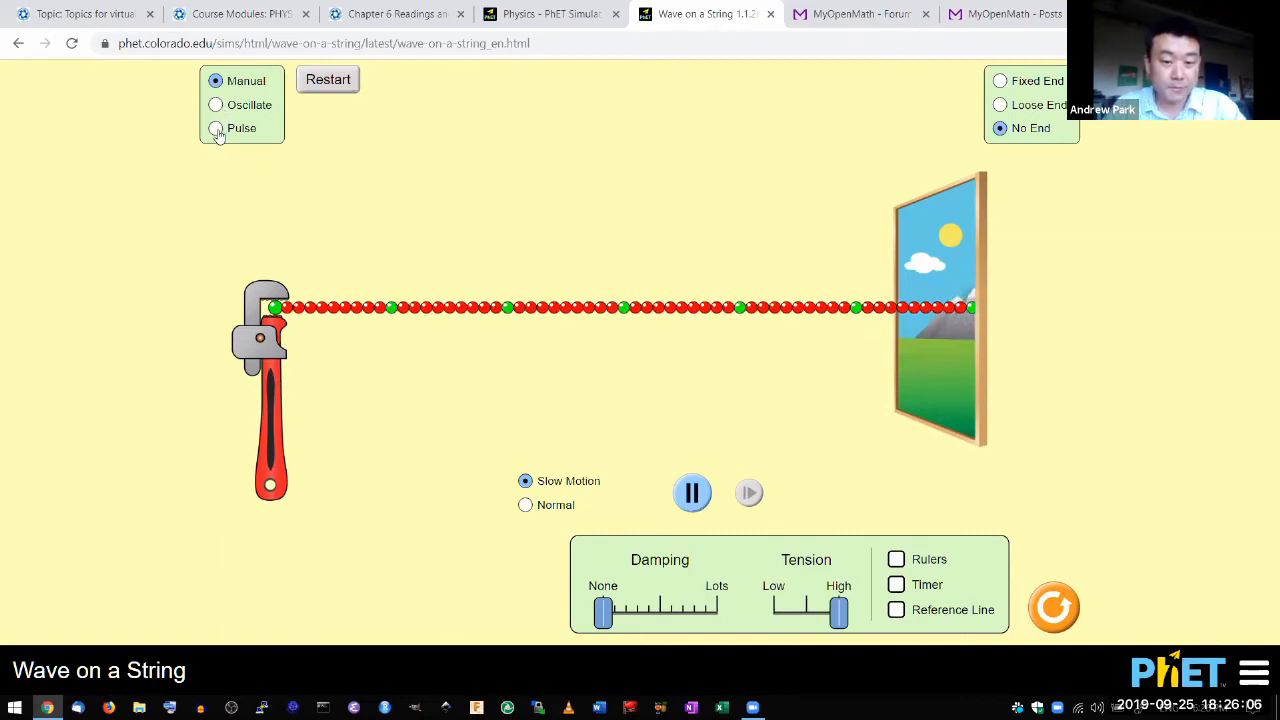
{"action": "left_click", "coordinate": [214, 128]}
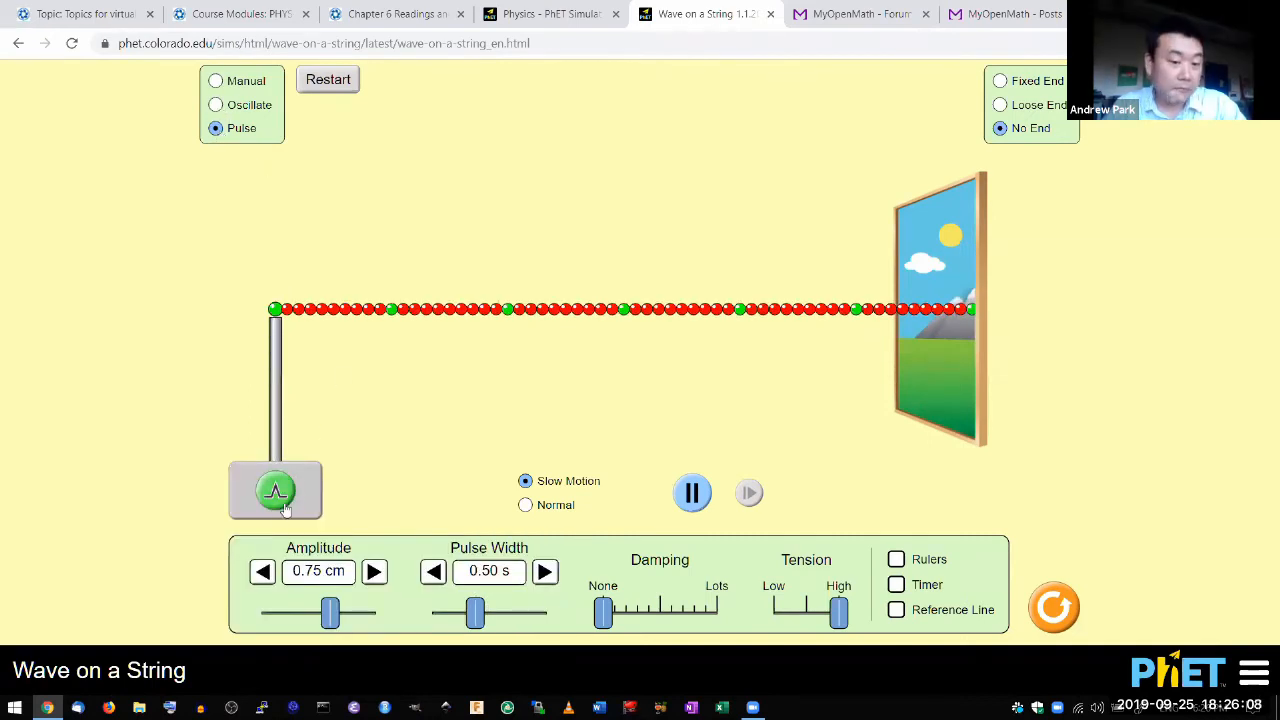
{"action": "left_click", "coordinate": [276, 490]}
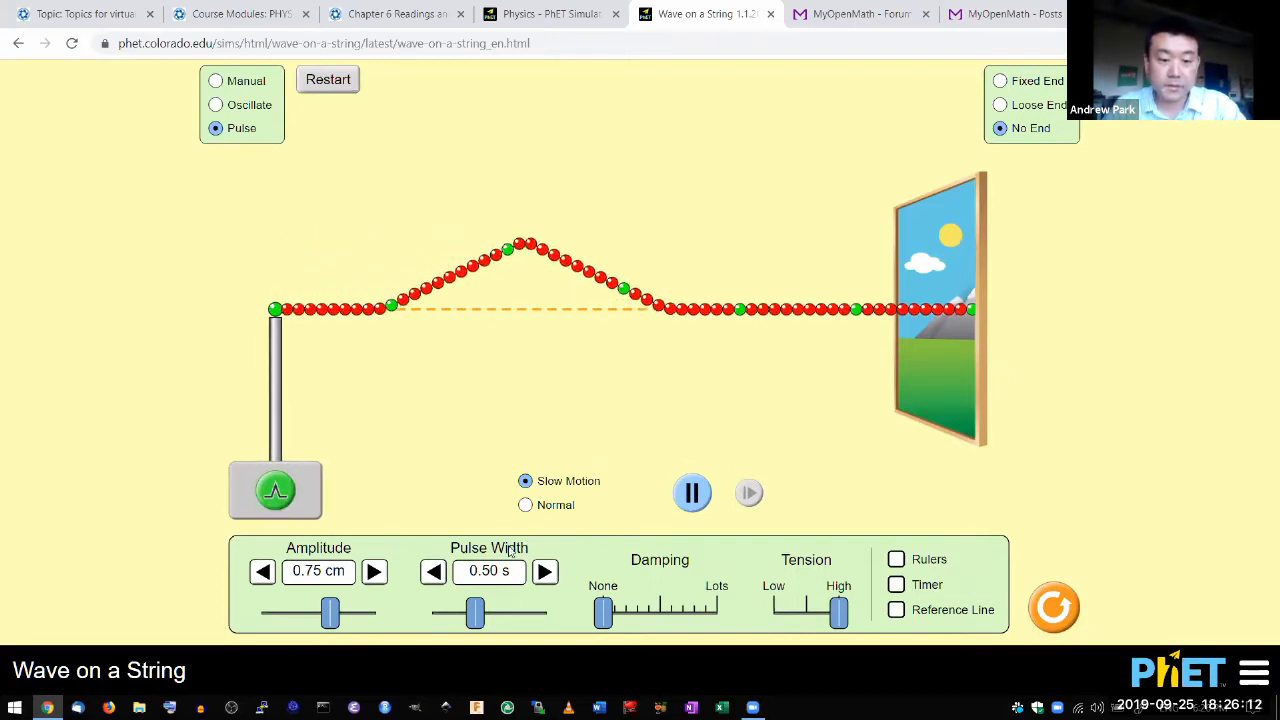
Send a 0.20 s pulse, then widen the pulse to 1.00 s and send another.
{"action": "left_click_drag", "start_coordinate": [474, 612], "coordinate": [470, 616]}
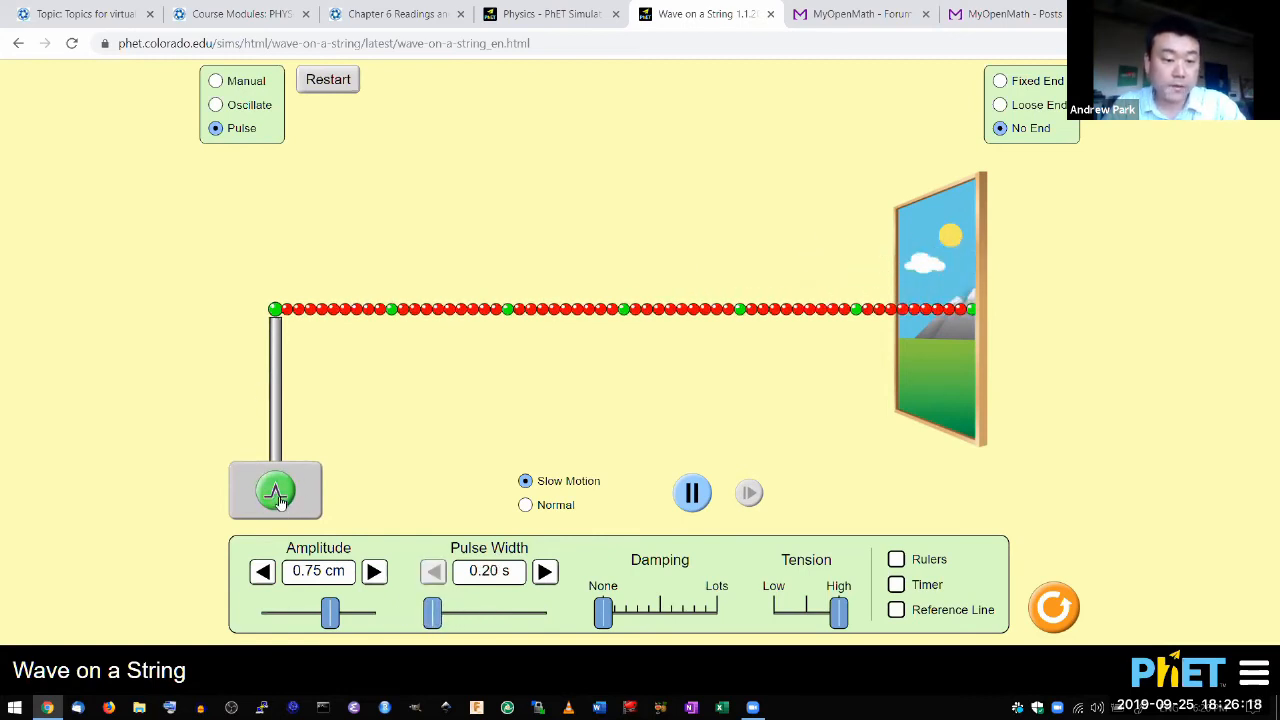
{"action": "left_click", "coordinate": [276, 490]}
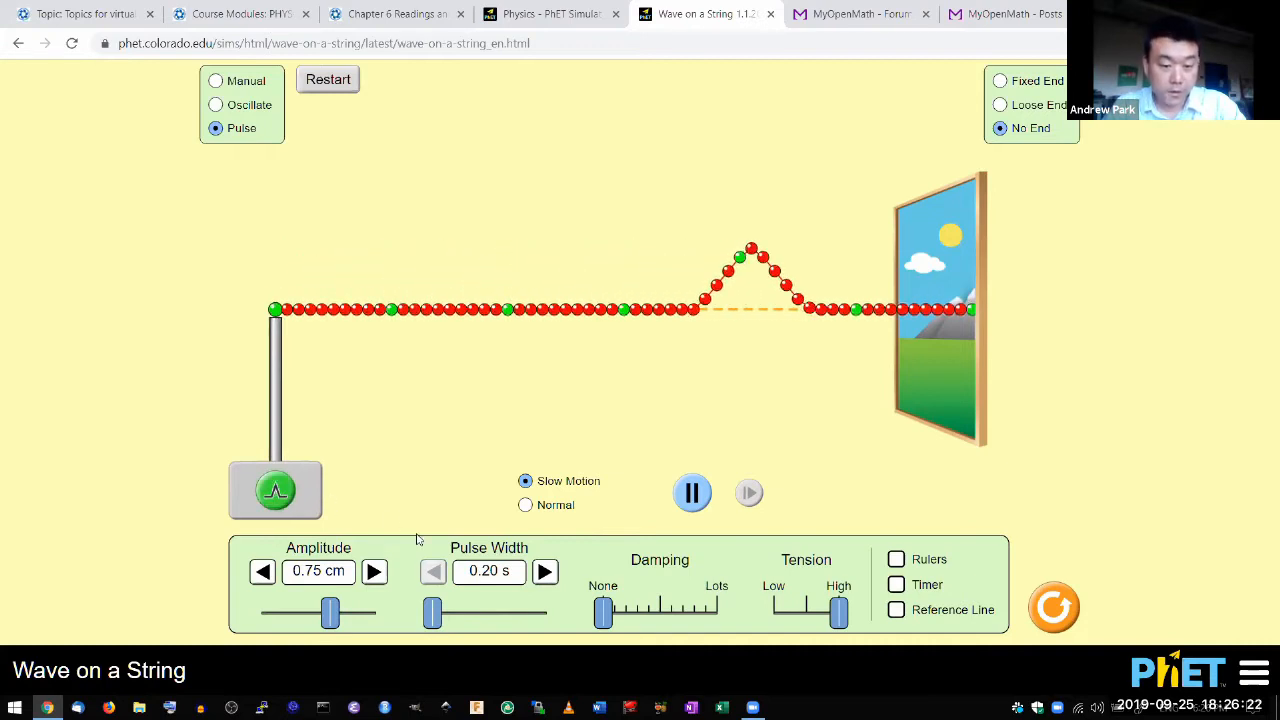
{"action": "left_click", "coordinate": [544, 572]}
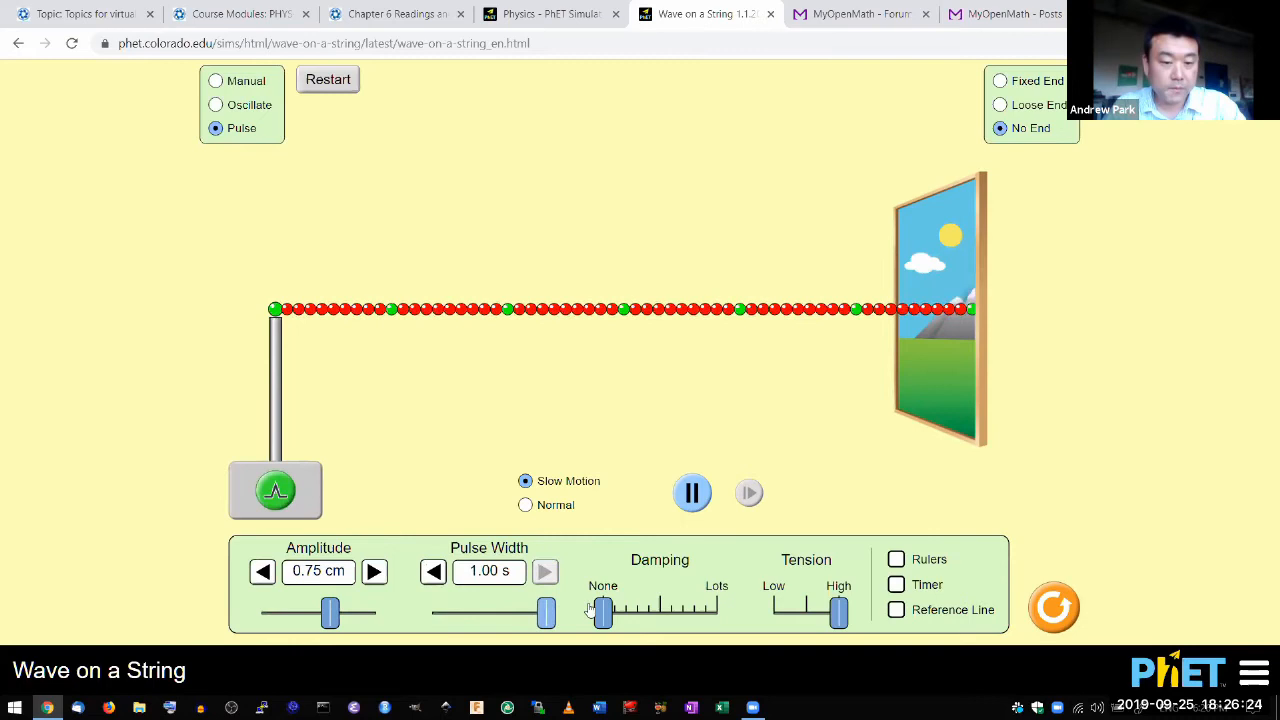
{"action": "left_click", "coordinate": [276, 490]}
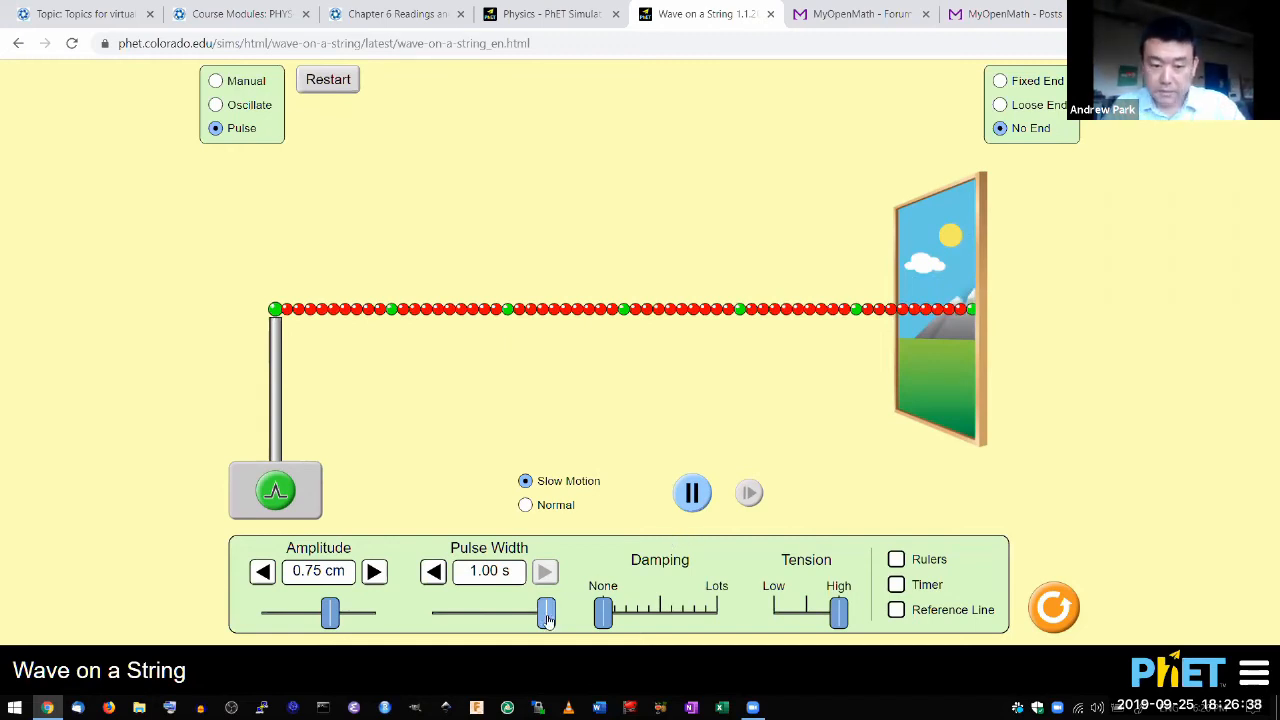
Set the pulse width to 0.40 s and send a pulse down the string.
{"action": "left_click_drag", "start_coordinate": [548, 612], "coordinate": [444, 612]}
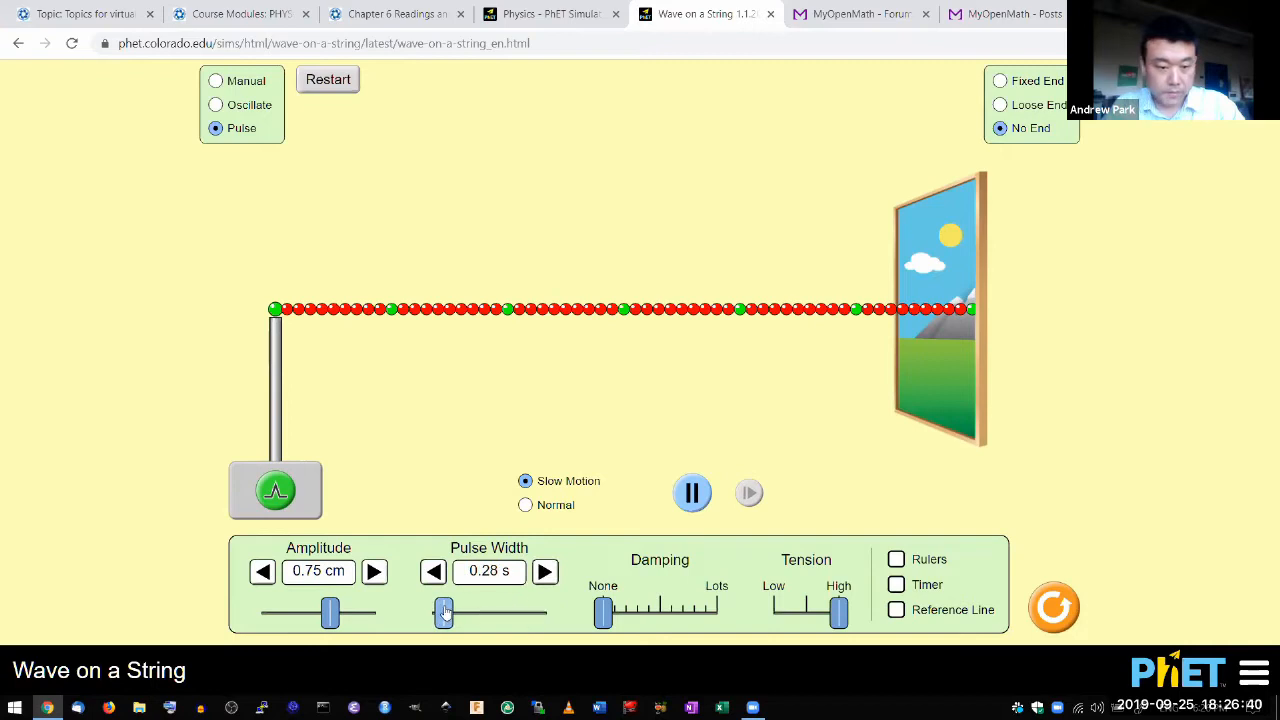
{"action": "left_click_drag", "start_coordinate": [444, 612], "coordinate": [456, 612]}
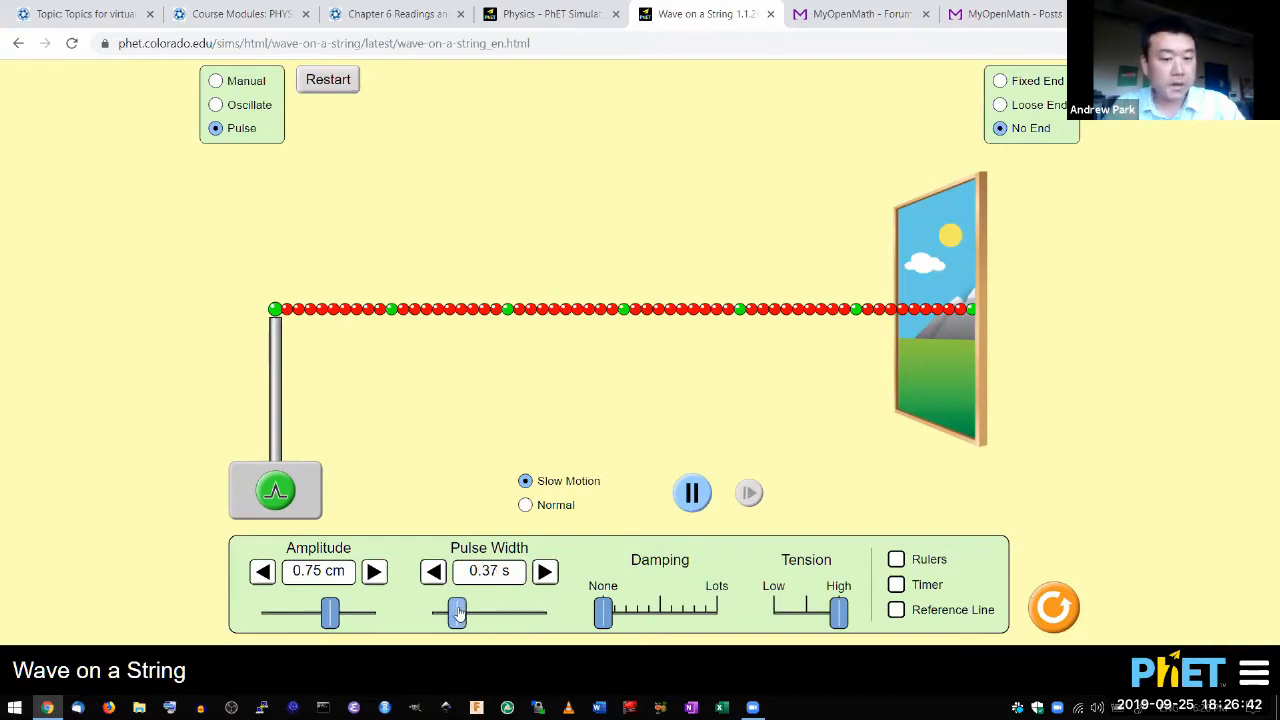
{"action": "left_click_drag", "start_coordinate": [458, 612], "coordinate": [460, 612]}
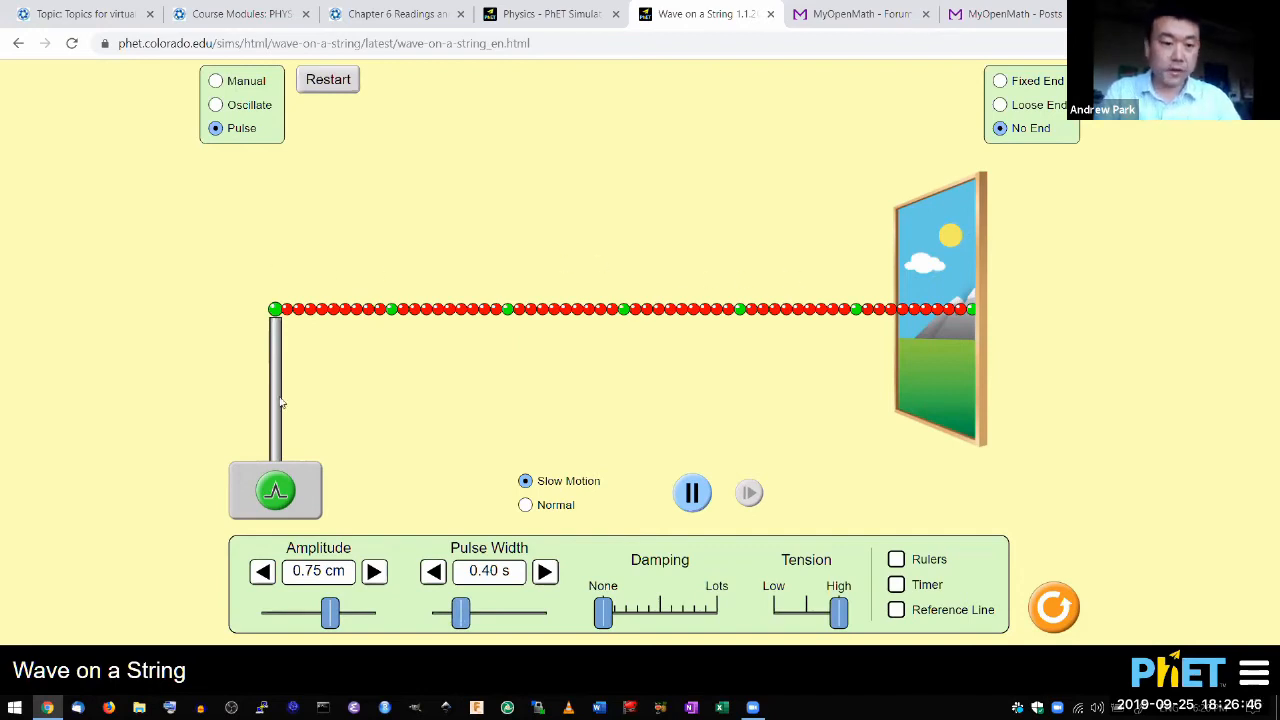
{"action": "left_click", "coordinate": [276, 490]}
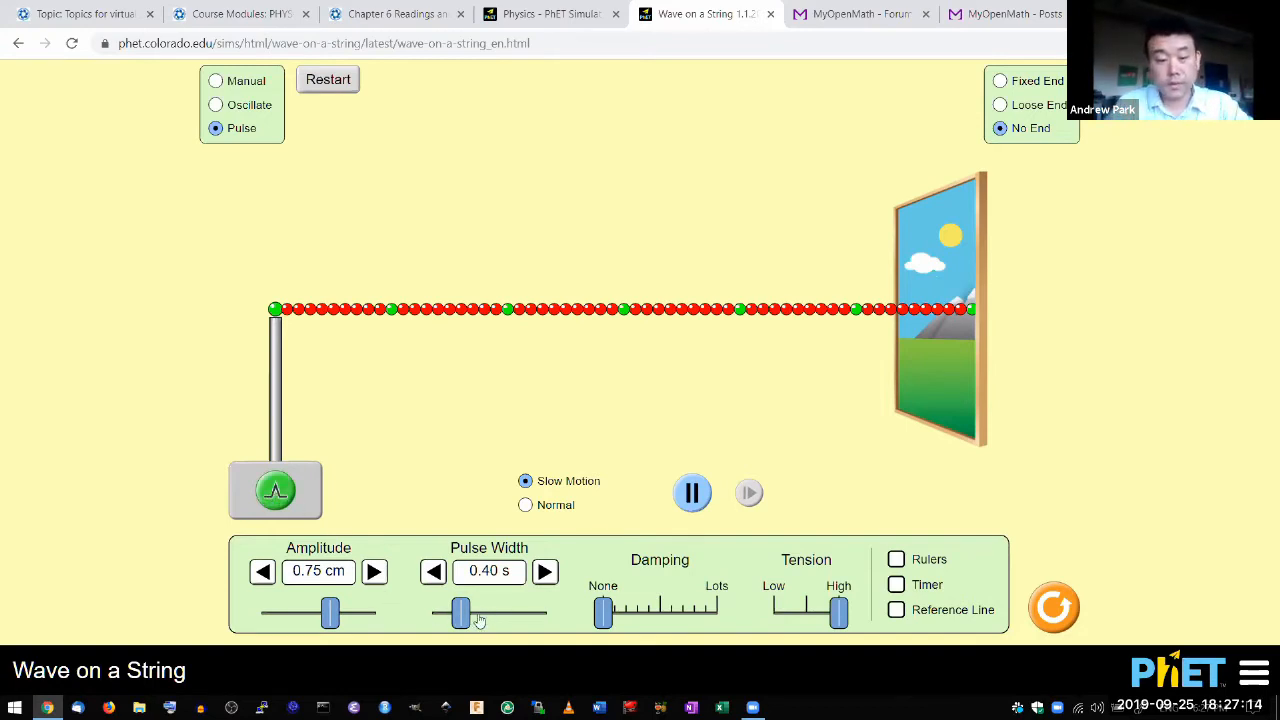
Send a 0.78 s pulse, then narrow the width to 0.20 s and send another.
{"action": "left_click_drag", "start_coordinate": [460, 612], "coordinate": [508, 612]}
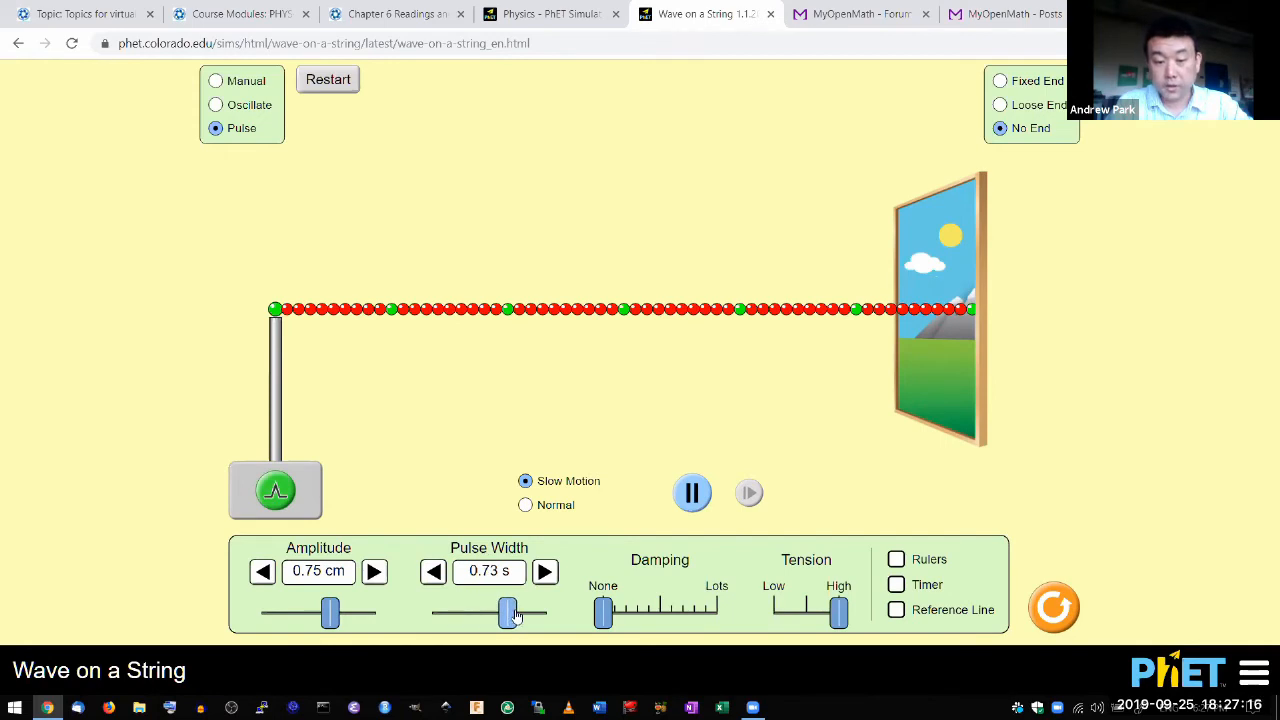
{"action": "left_click_drag", "start_coordinate": [508, 612], "coordinate": [516, 612]}
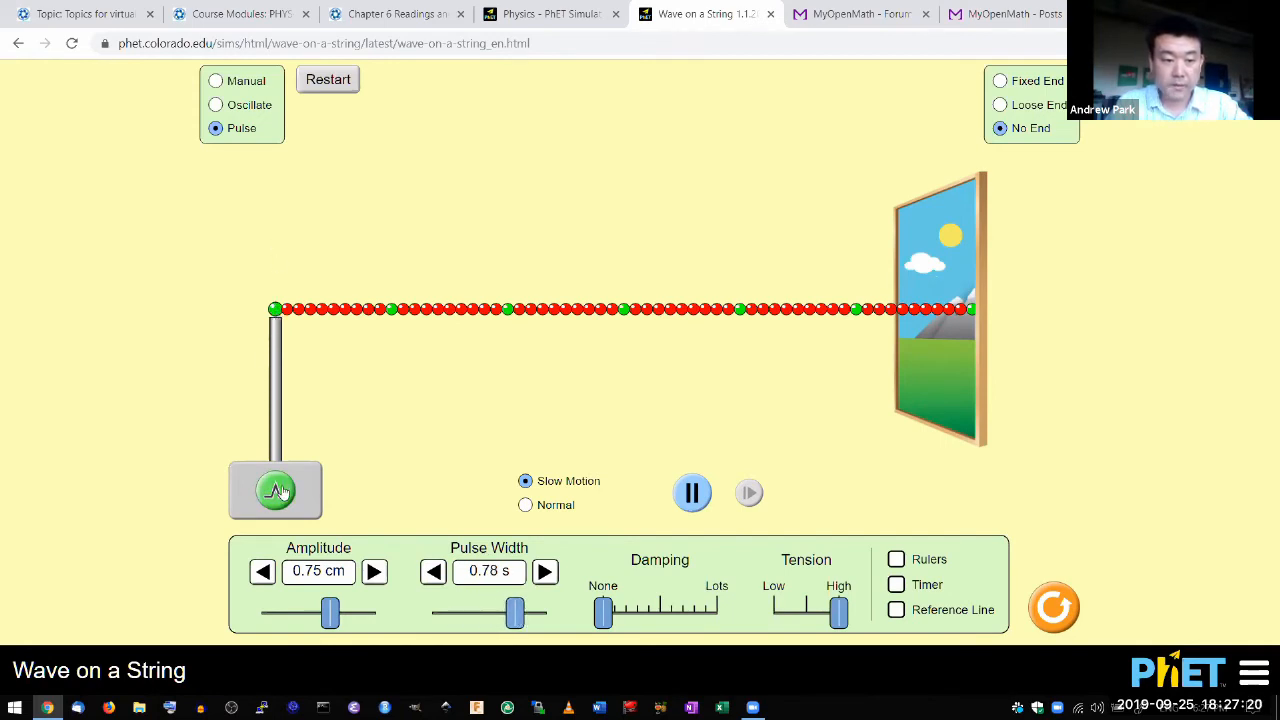
{"action": "left_click", "coordinate": [276, 490]}
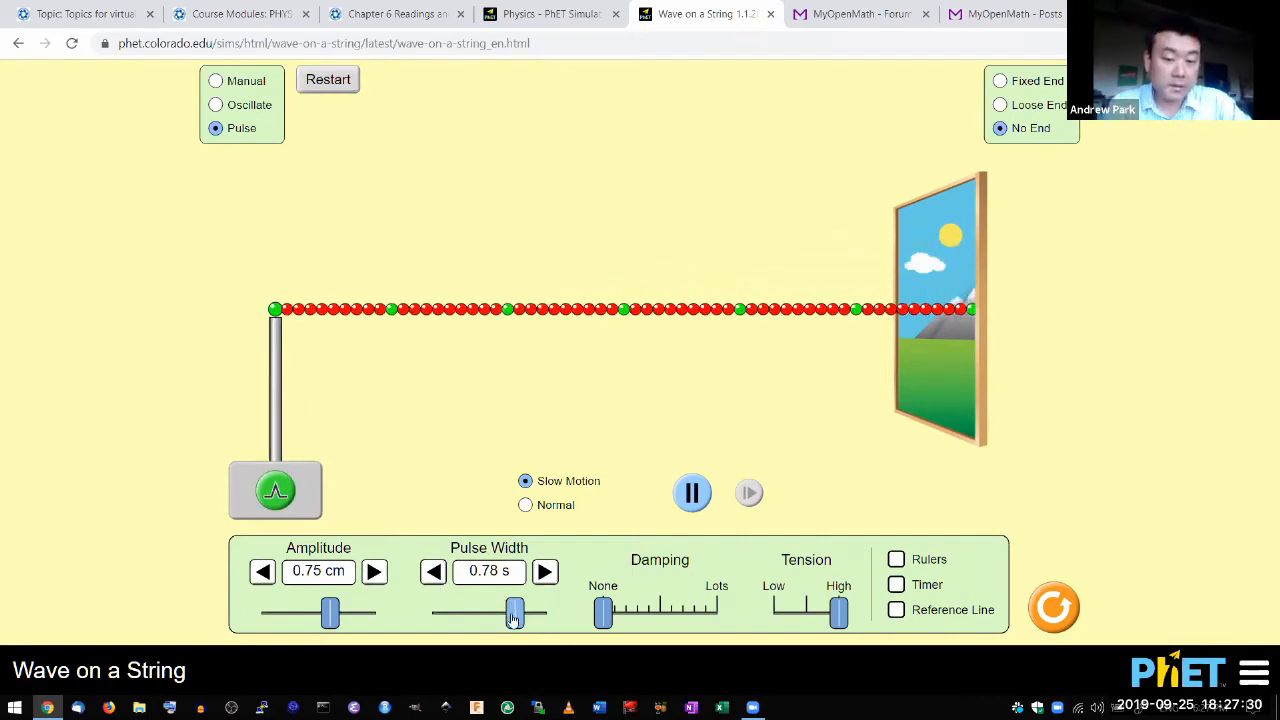
{"action": "left_click_drag", "start_coordinate": [514, 612], "coordinate": [432, 612]}
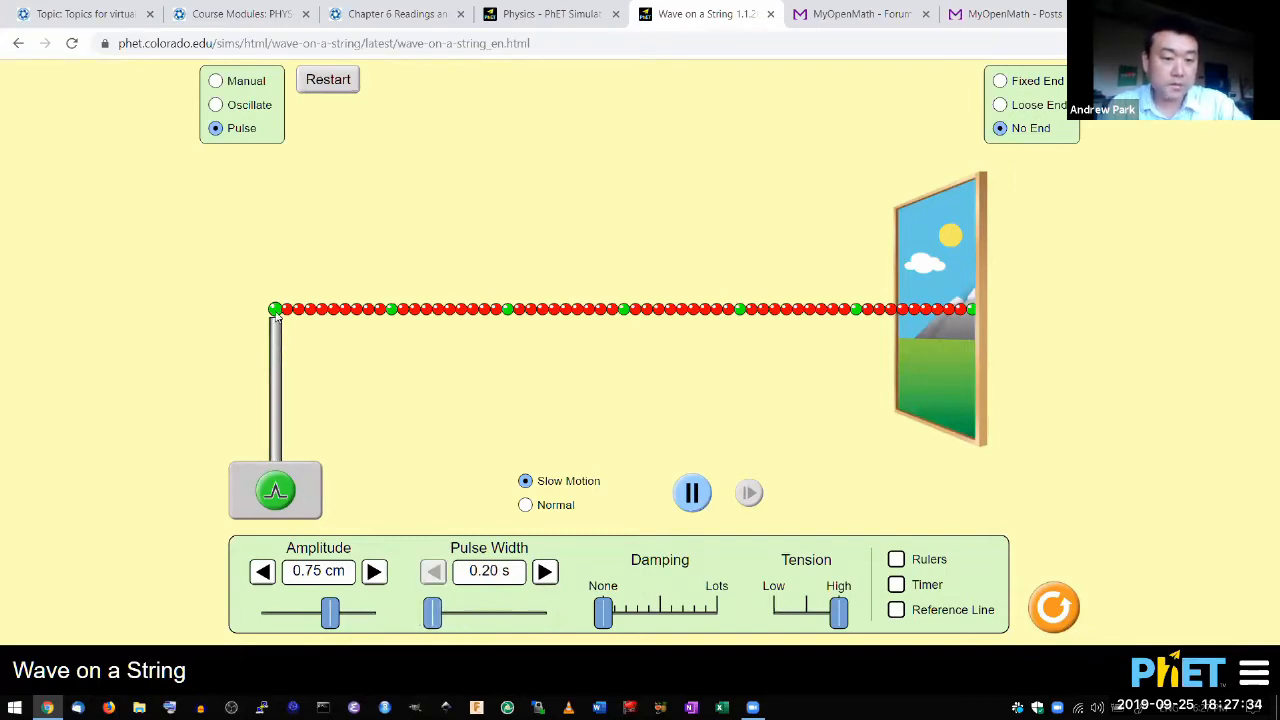
{"action": "left_click", "coordinate": [276, 490]}
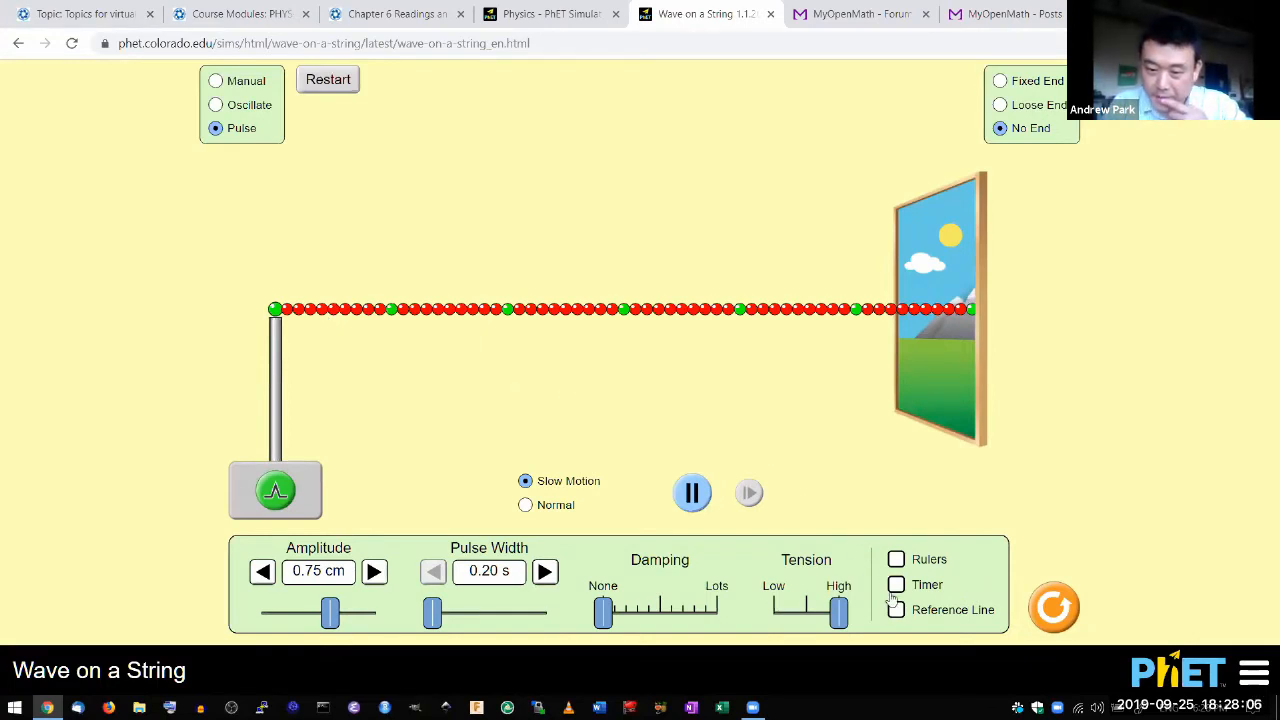
Show the timer and place it beside the pulse generator.
{"action": "left_click", "coordinate": [896, 584]}
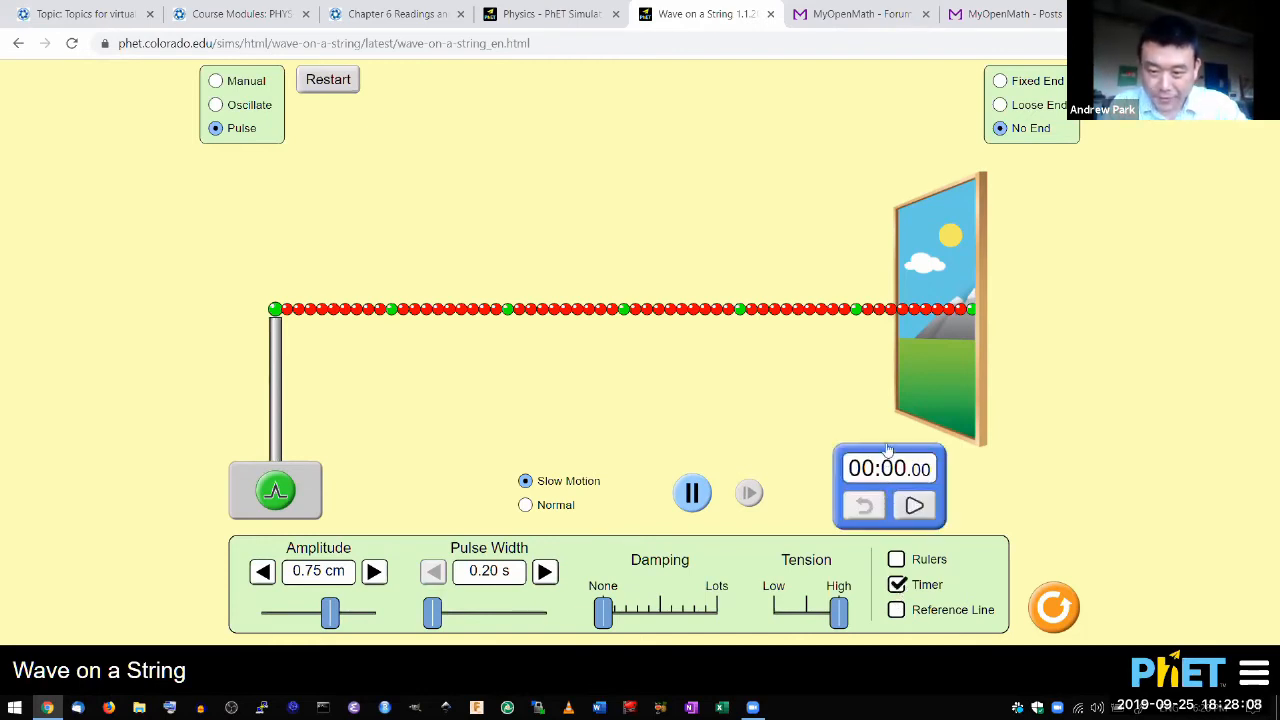
{"action": "left_click_drag", "start_coordinate": [888, 468], "coordinate": [400, 458]}
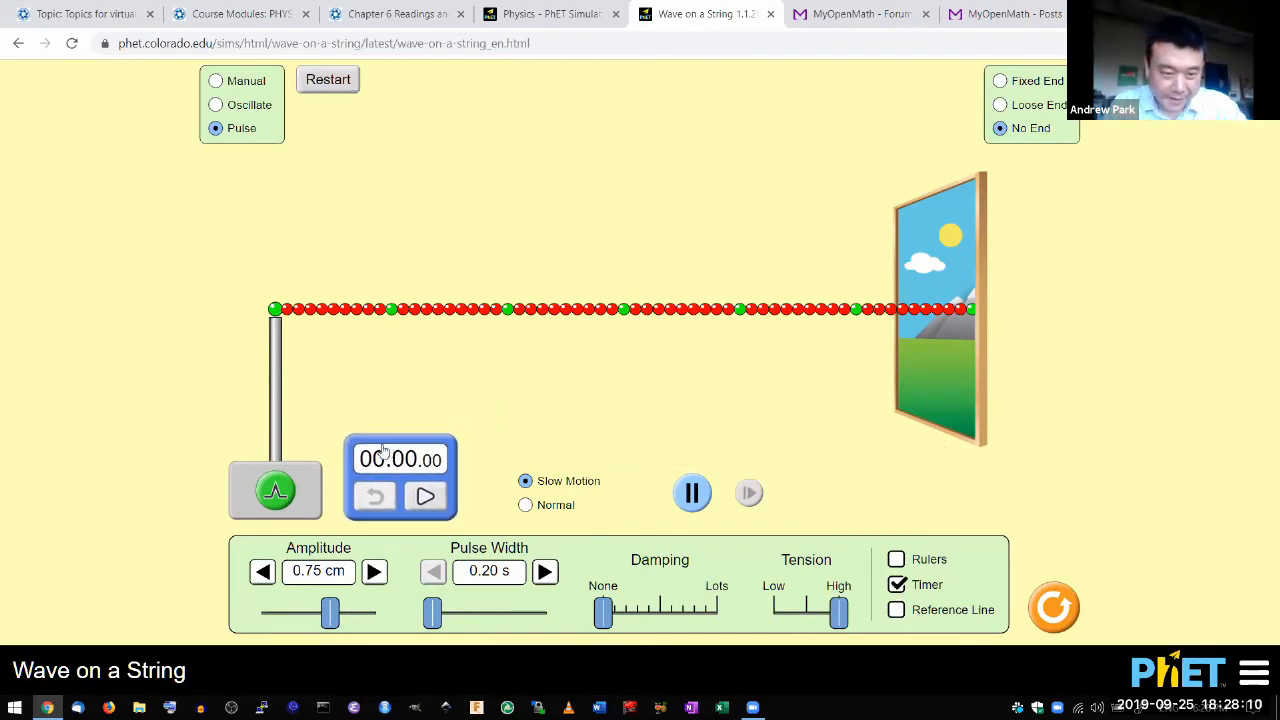
{"action": "left_click_drag", "start_coordinate": [400, 460], "coordinate": [378, 470]}
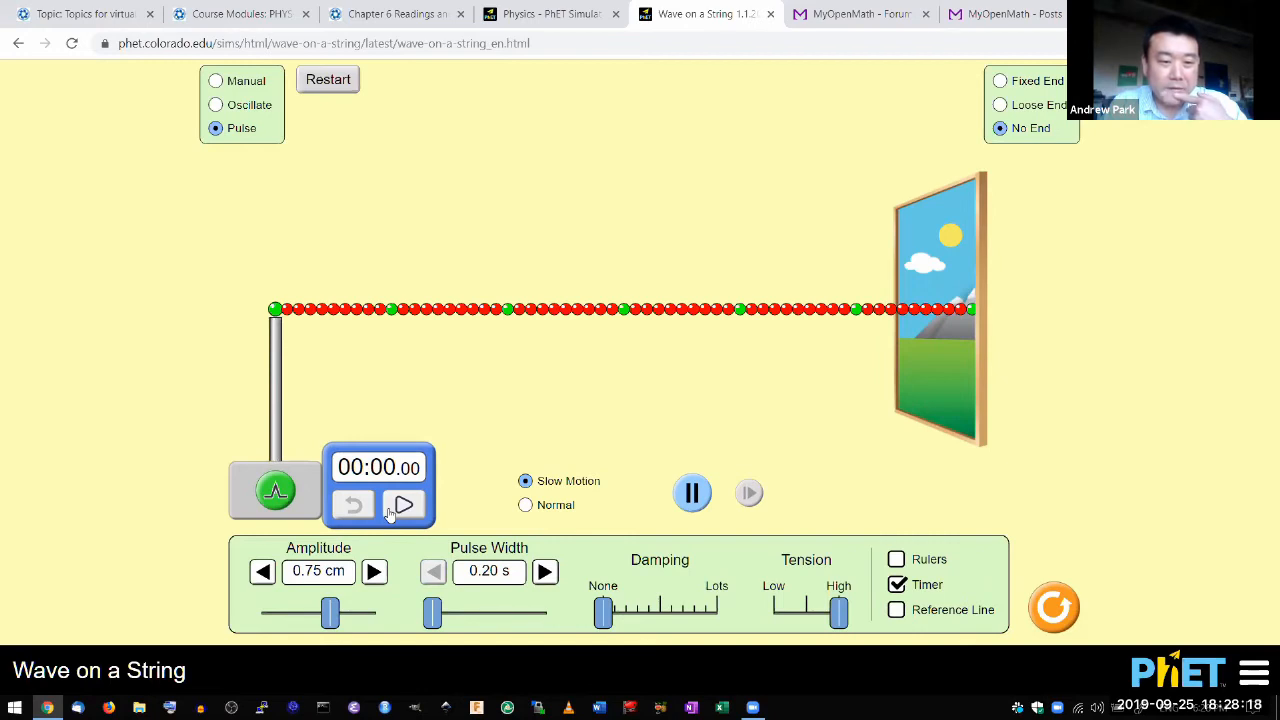
{"action": "mouse_move", "coordinate": [332, 470]}
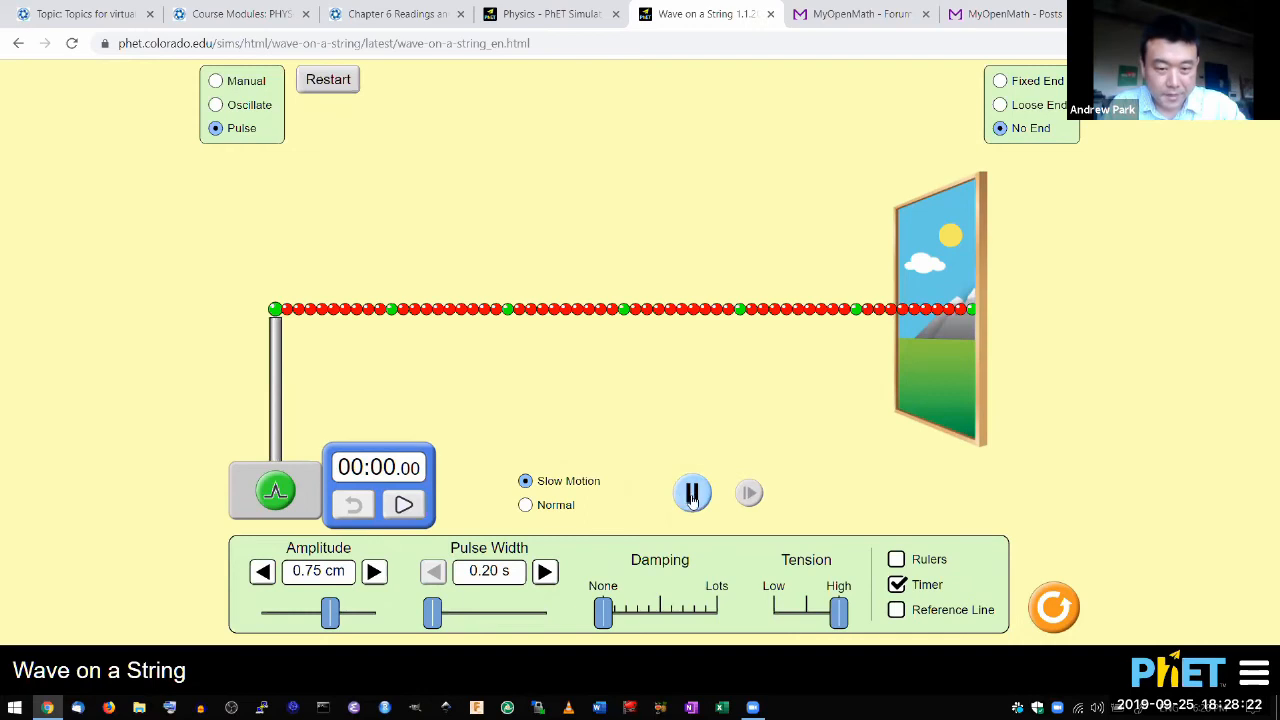
Pause and resume the simulation, then start the stopwatch from zero.
{"action": "left_click", "coordinate": [692, 492]}
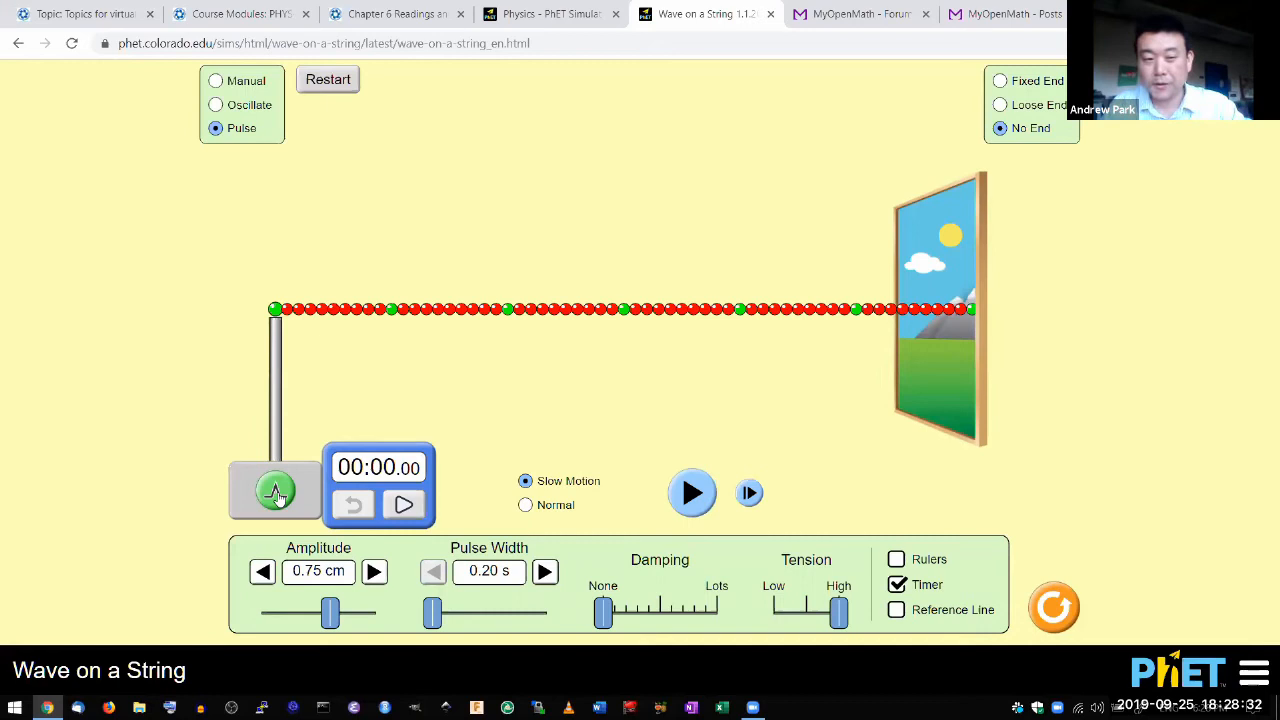
{"action": "left_click", "coordinate": [692, 492]}
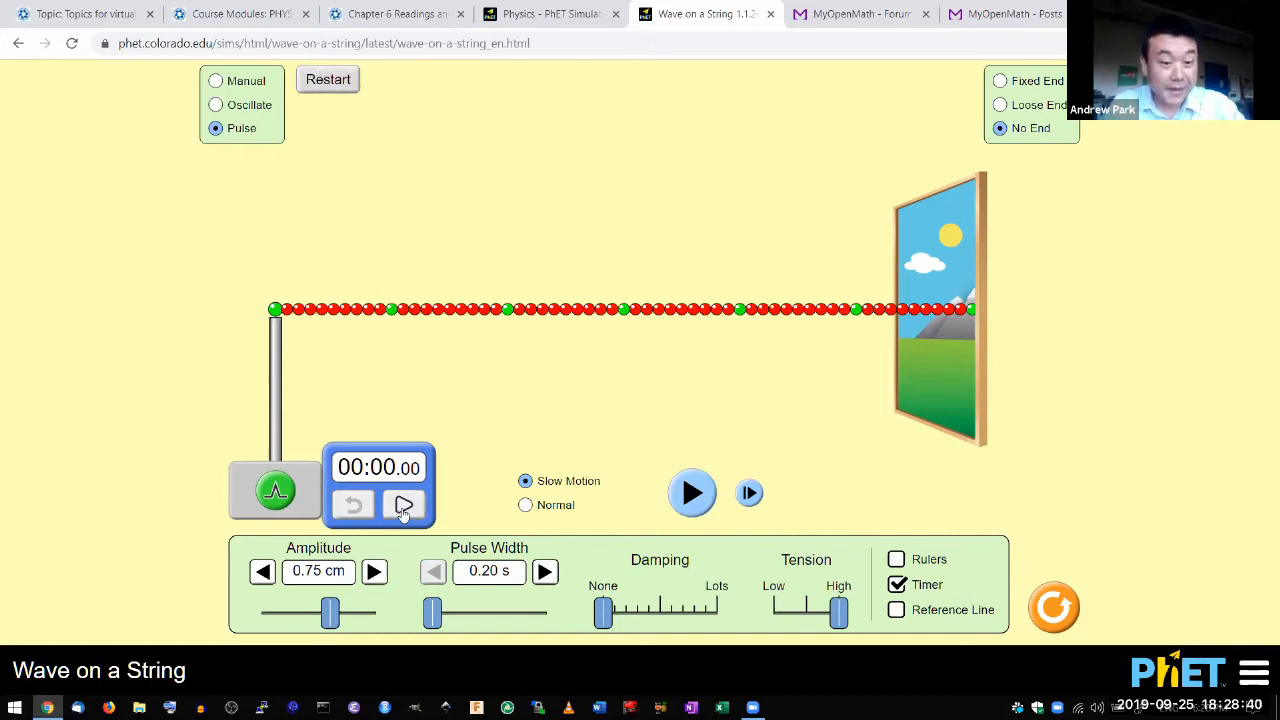
{"action": "left_click", "coordinate": [404, 504]}
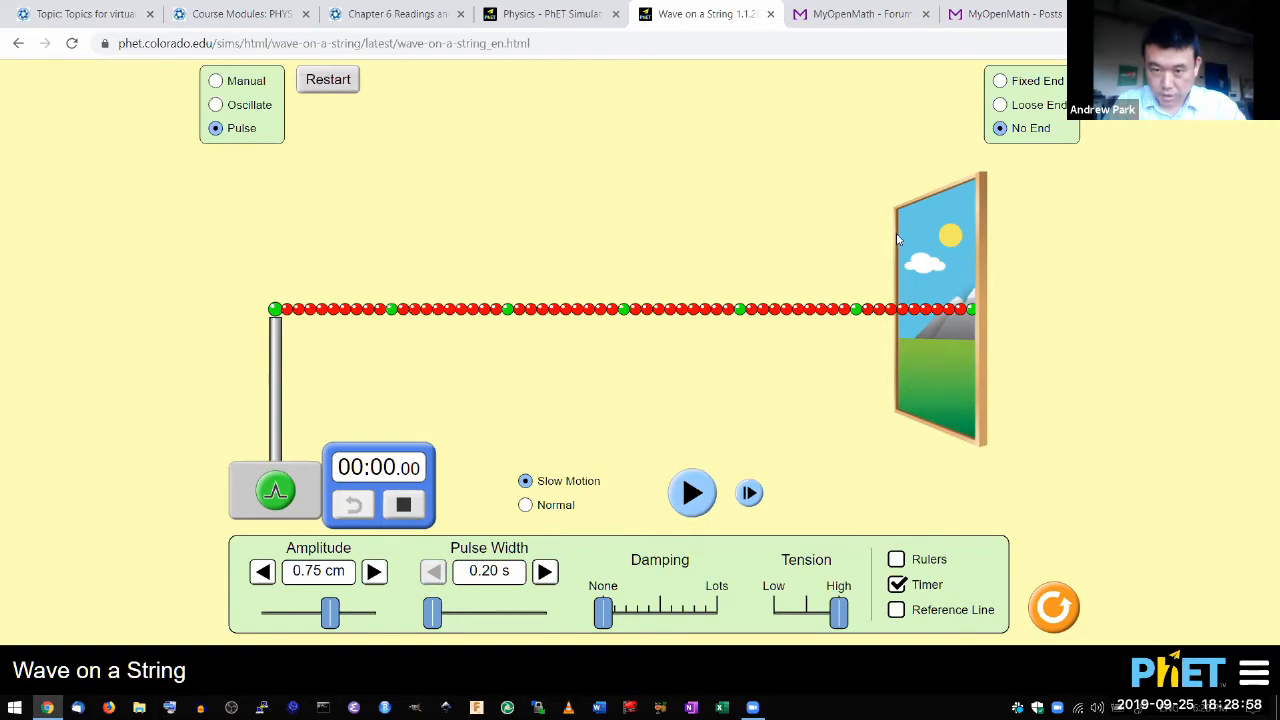
{"action": "mouse_move", "coordinate": [898, 264]}
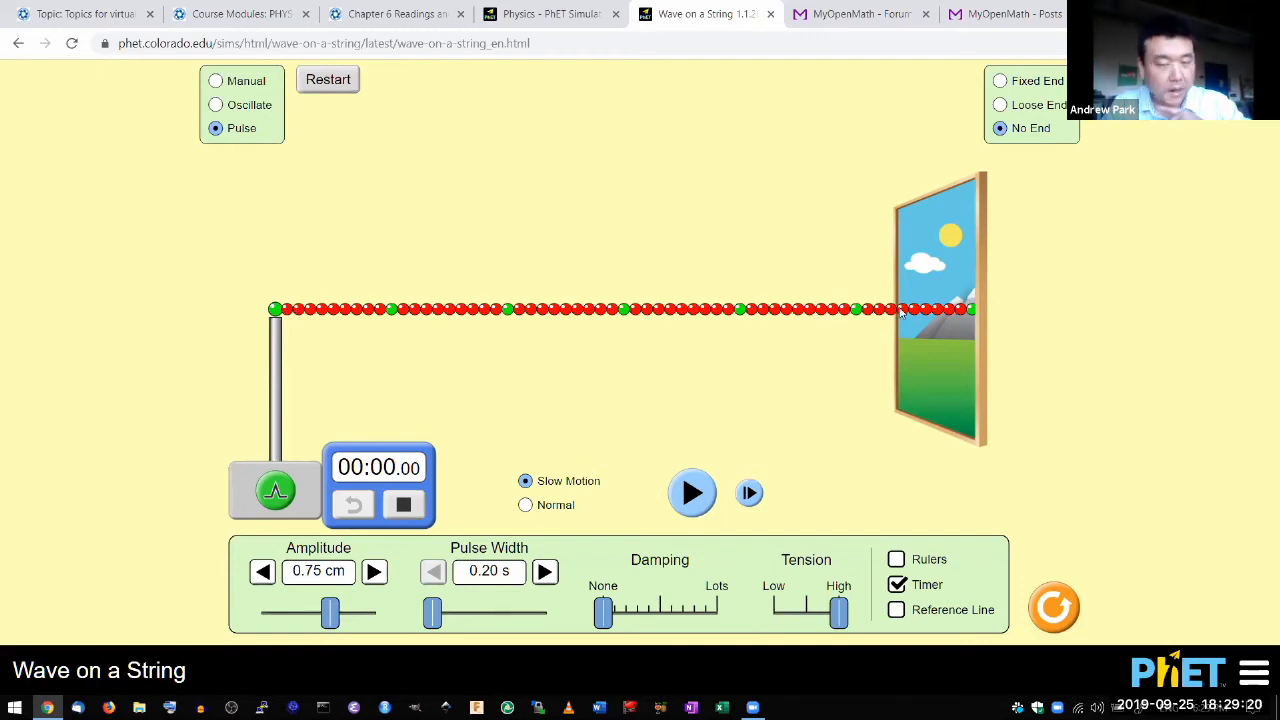
{"action": "mouse_move", "coordinate": [492, 368]}
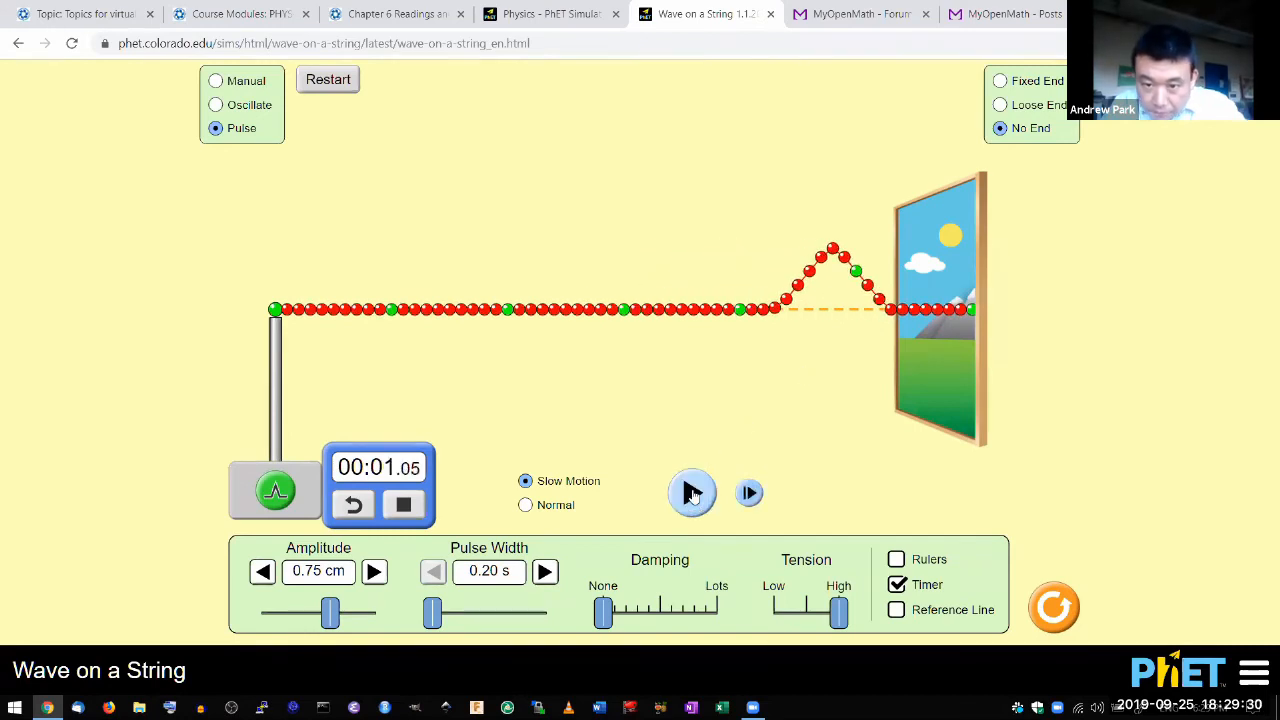
Pause the 0.20 s pulse at the far end with the timer reading about 1.07 s.
{"action": "left_click", "coordinate": [692, 492]}
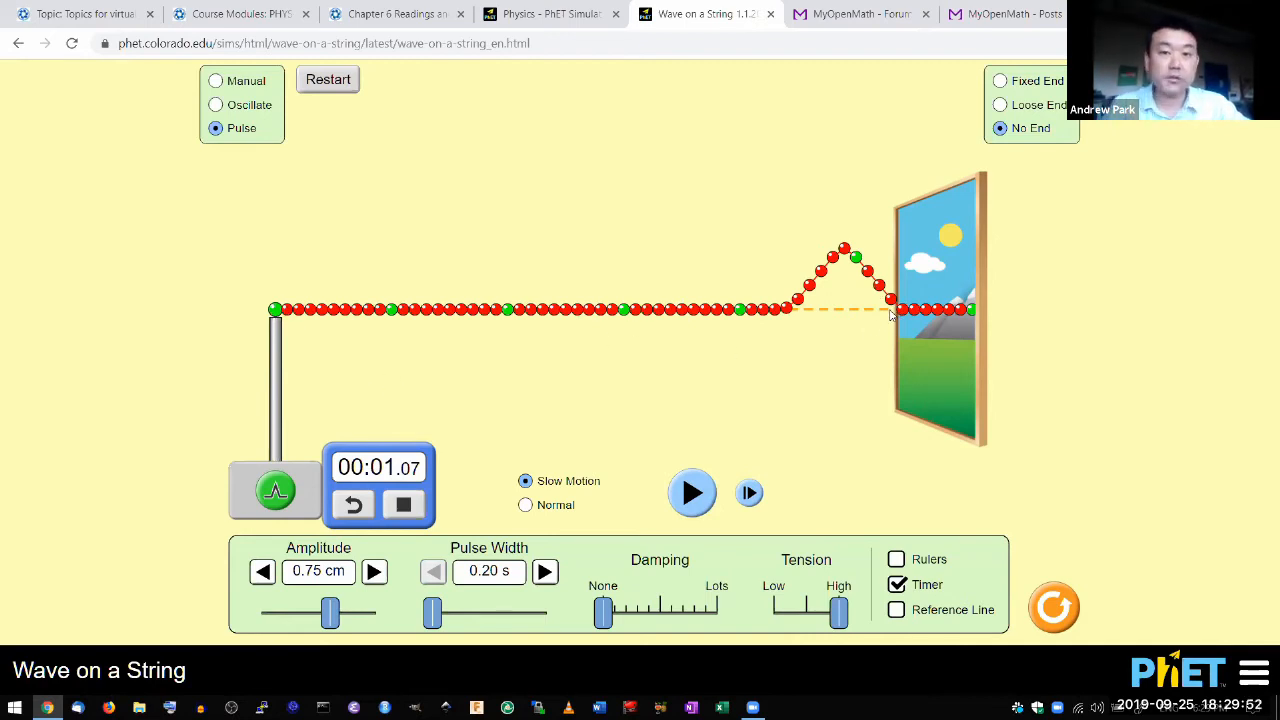
{"action": "mouse_move", "coordinate": [788, 344]}
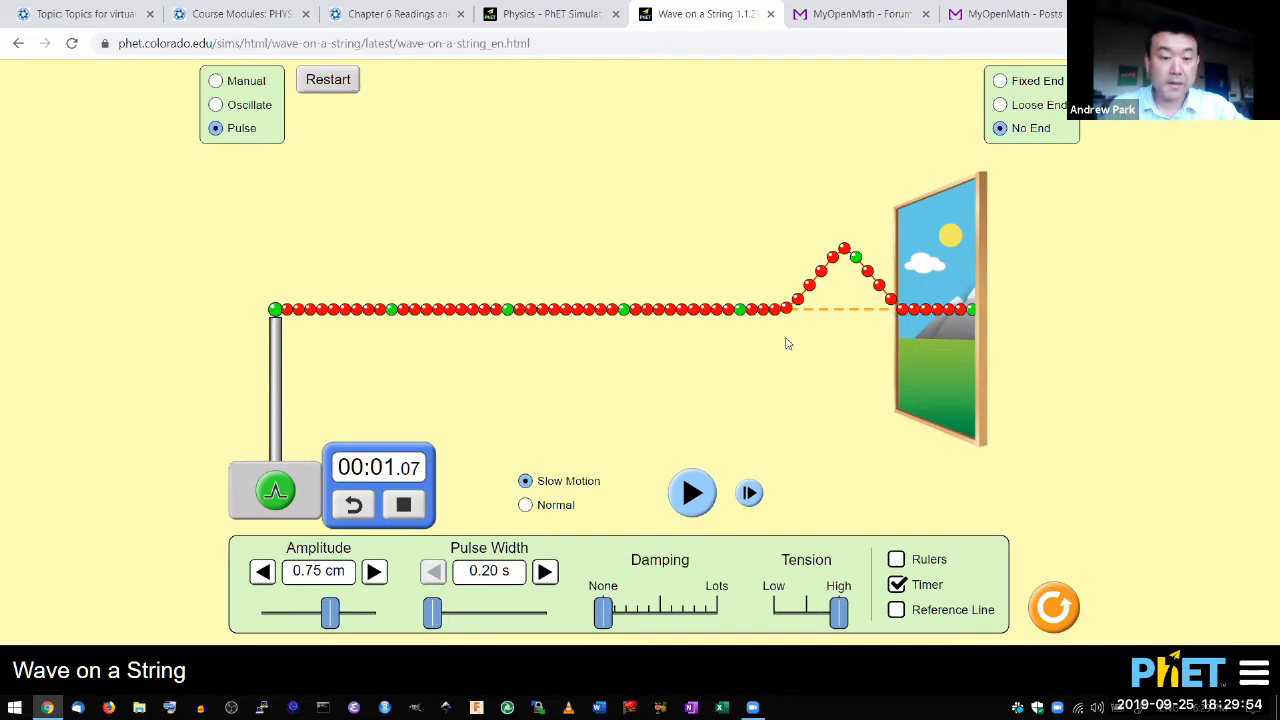
{"action": "mouse_move", "coordinate": [896, 560]}
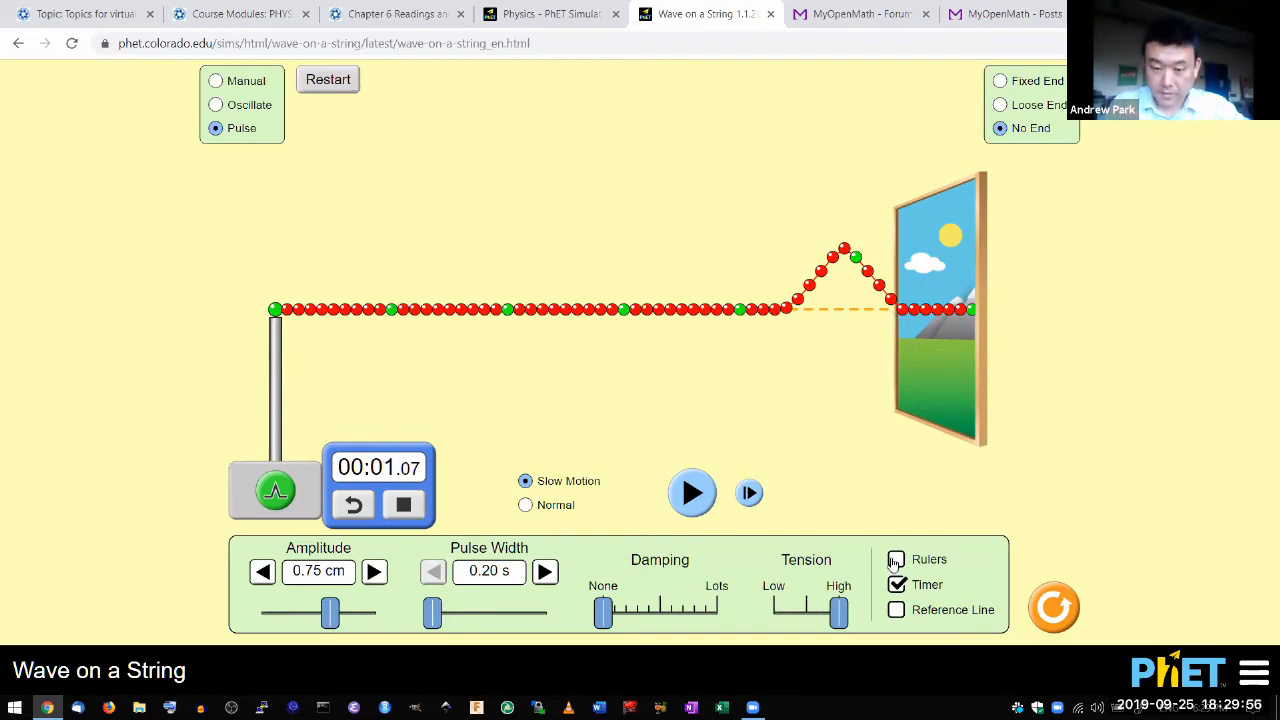
Briefly show and hide the rulers, then set the pulse width to 0.40 s.
{"action": "left_click", "coordinate": [896, 560]}
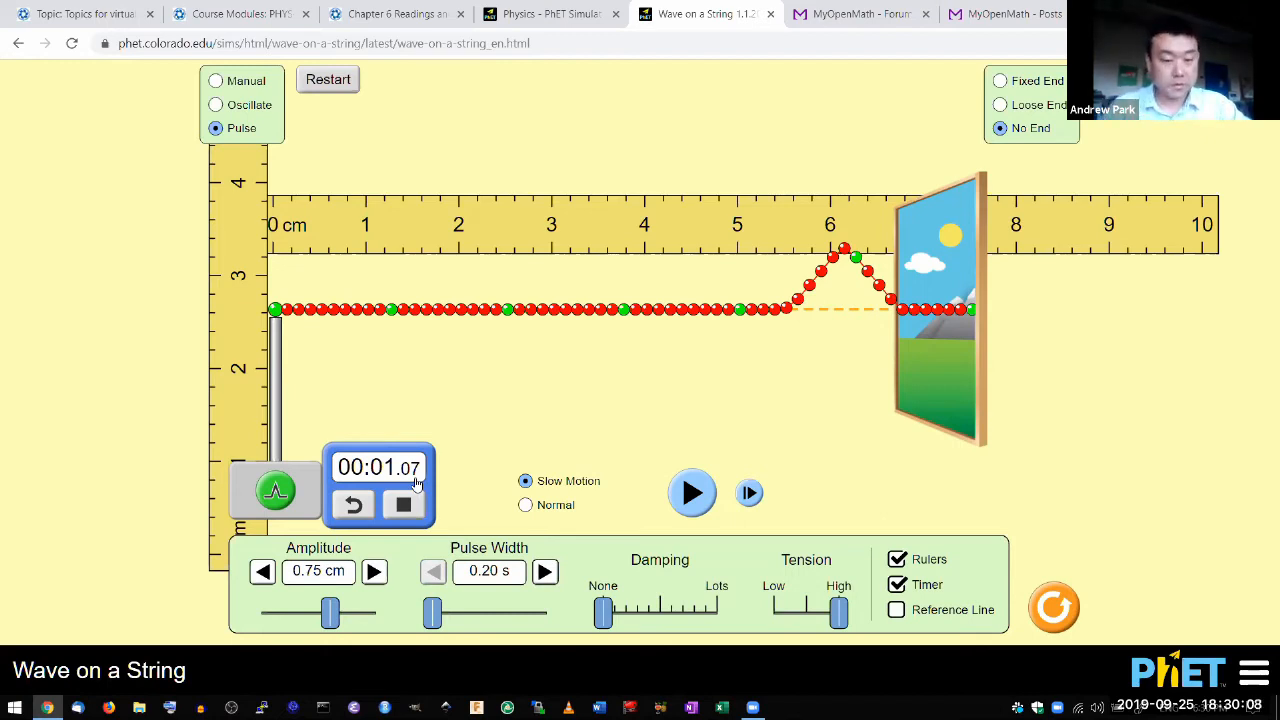
{"action": "left_click", "coordinate": [896, 560]}
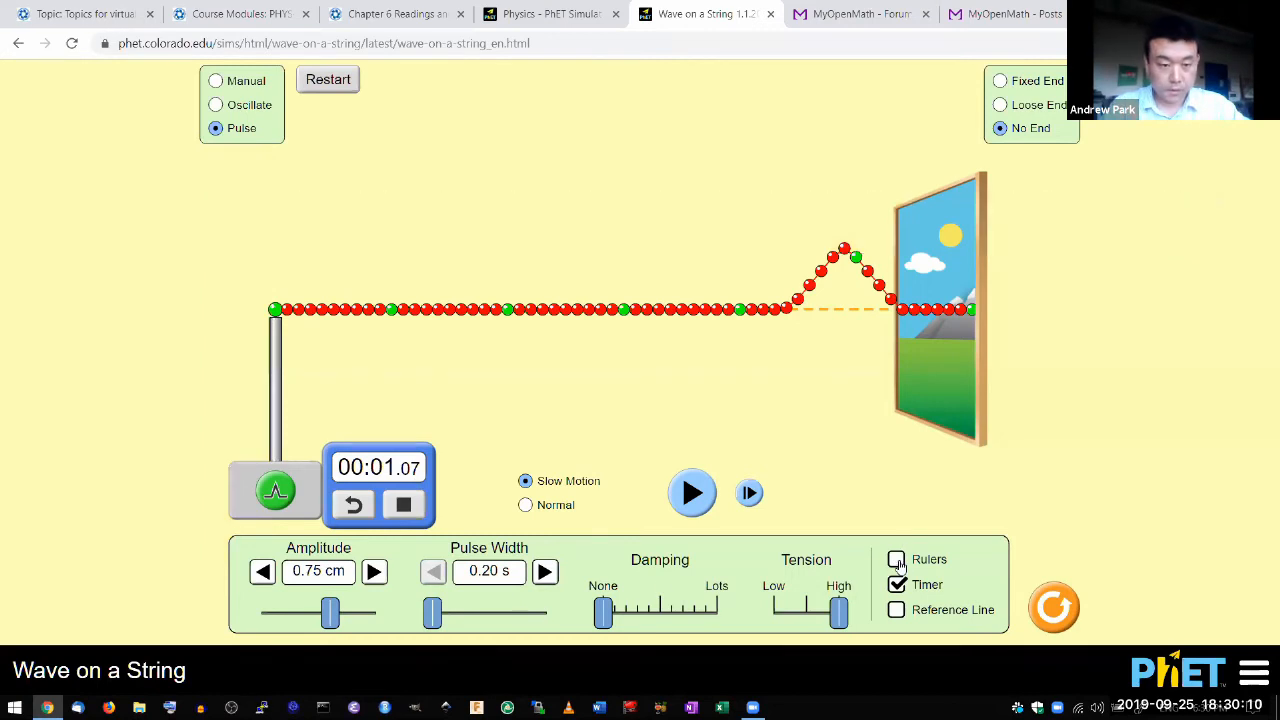
{"action": "left_click_drag", "start_coordinate": [432, 612], "coordinate": [464, 612]}
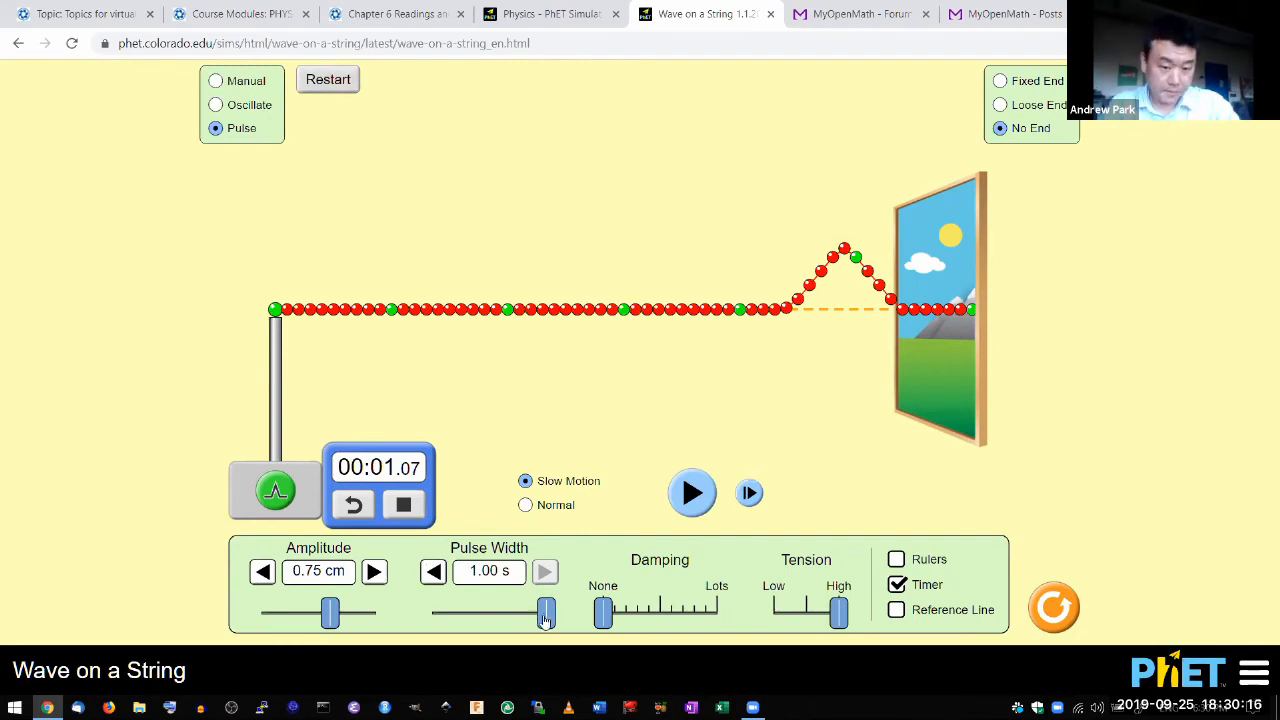
{"action": "left_click_drag", "start_coordinate": [546, 612], "coordinate": [460, 612]}
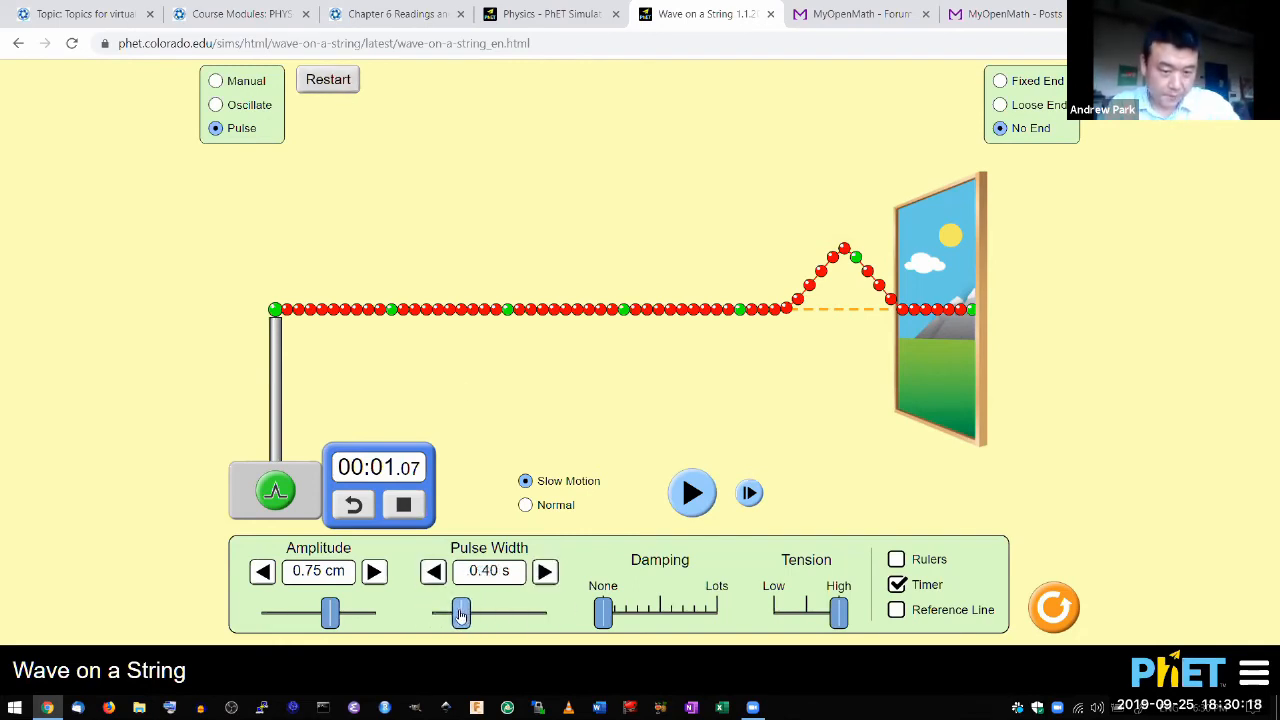
{"action": "mouse_move", "coordinate": [420, 228]}
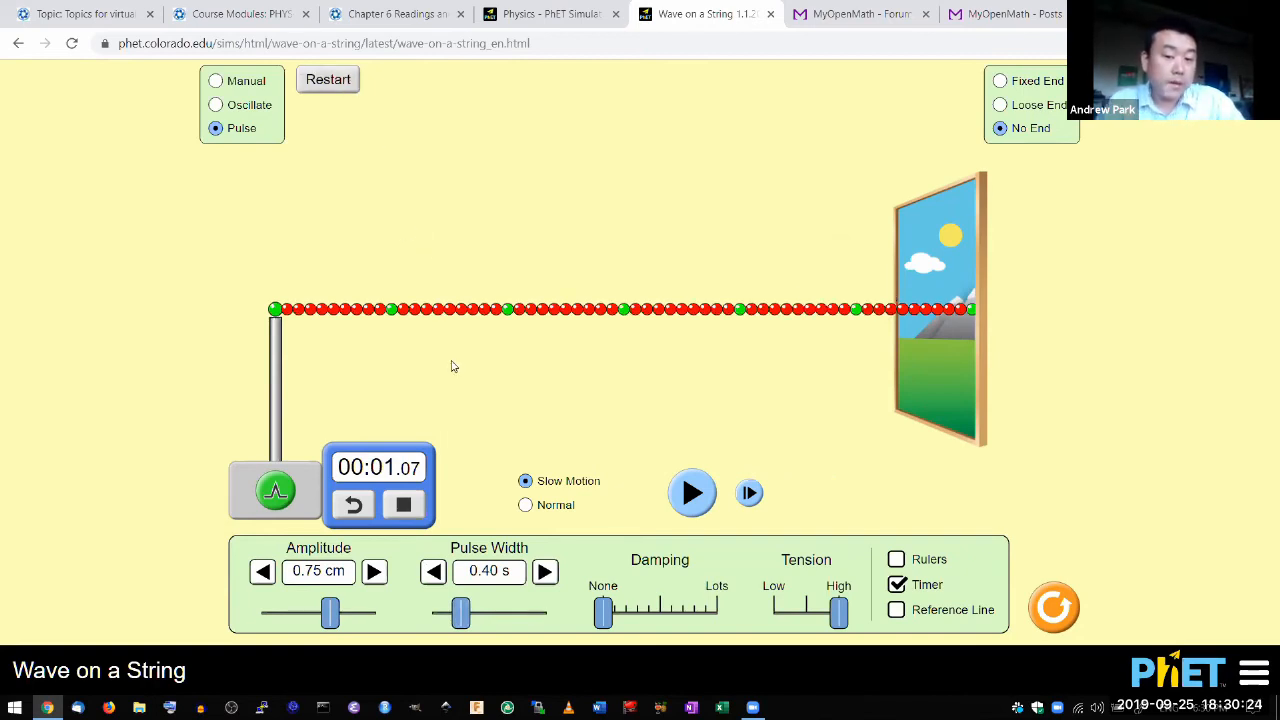
Reset and start the timer, then pause the traveling pulse.
{"action": "left_click", "coordinate": [352, 504]}
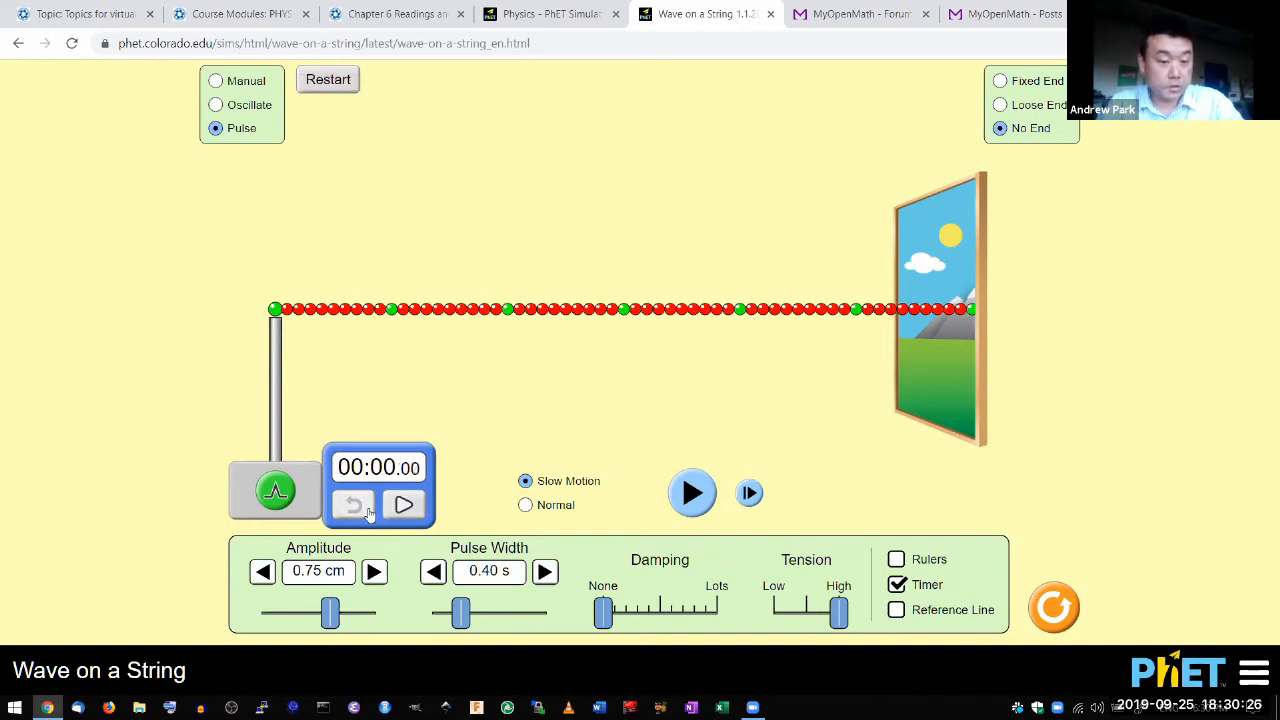
{"action": "left_click", "coordinate": [404, 504]}
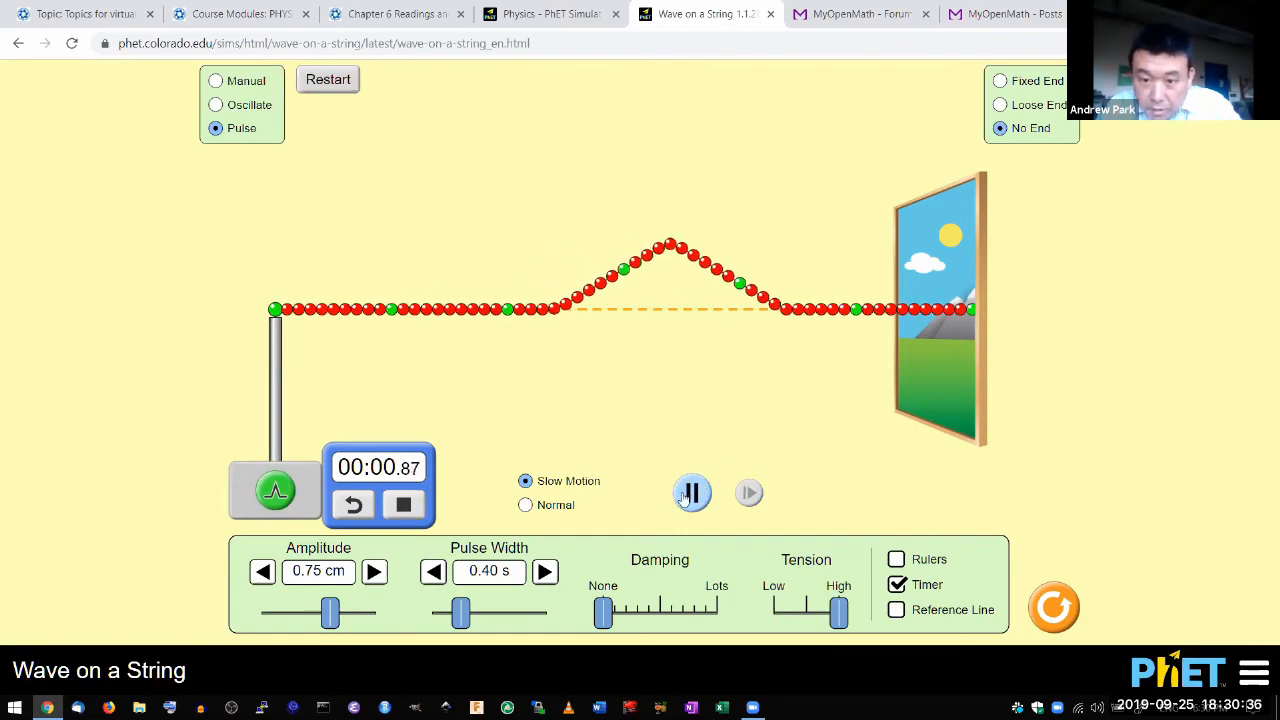
{"action": "left_click", "coordinate": [692, 492]}
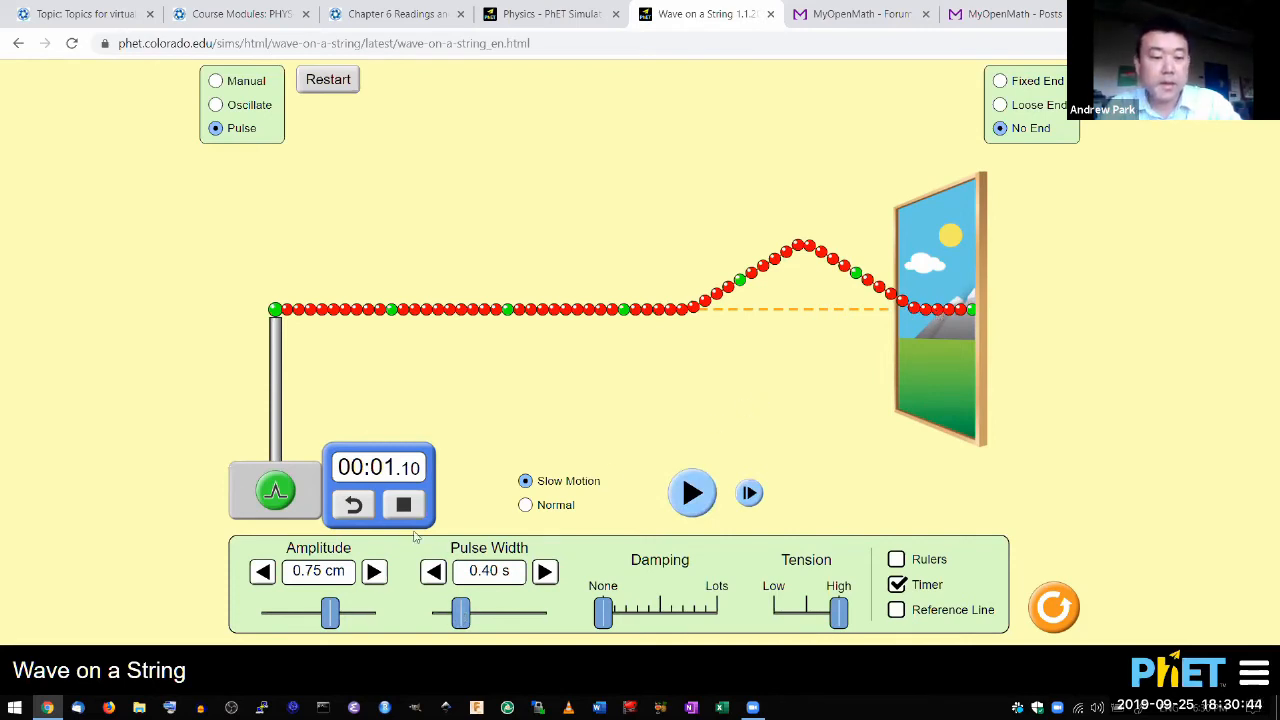
{"action": "mouse_move", "coordinate": [392, 480]}
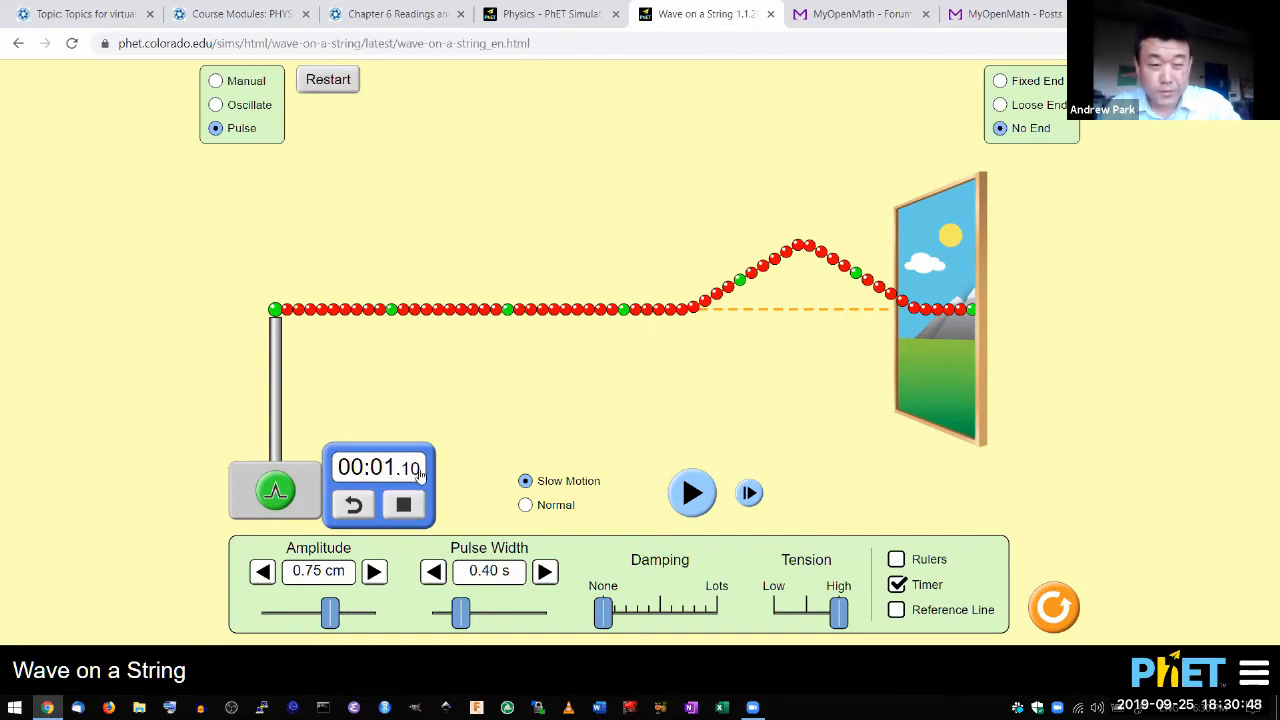
{"action": "mouse_move", "coordinate": [426, 476]}
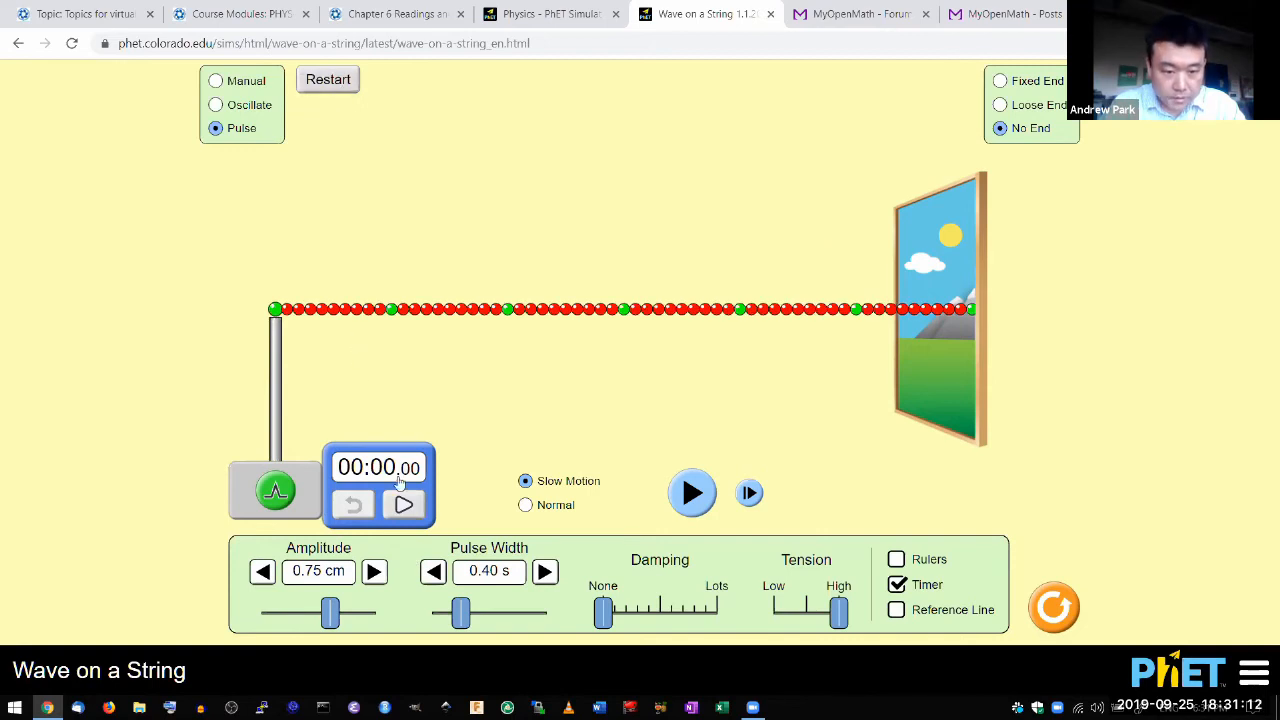
Time a fresh 0.40 s pulse to the far end, pausing near 1.06 s.
{"action": "left_click", "coordinate": [404, 504]}
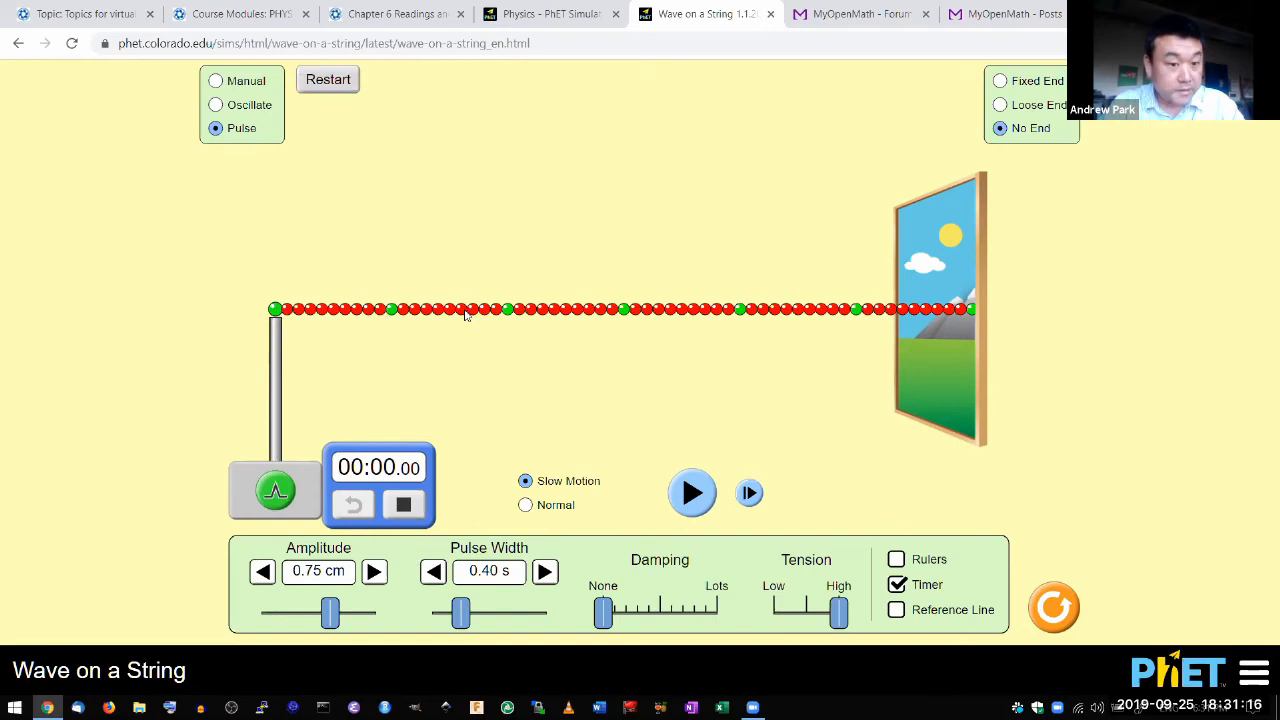
{"action": "left_click", "coordinate": [692, 492]}
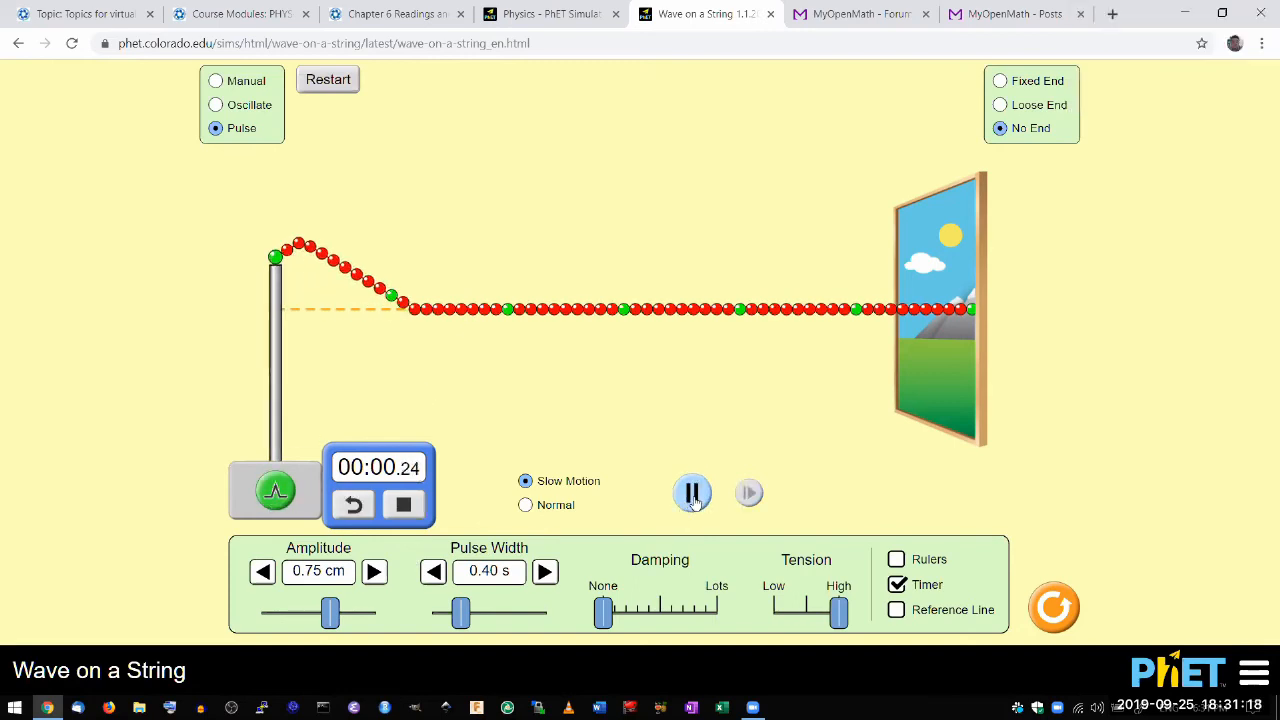
{"action": "left_click", "coordinate": [692, 492]}
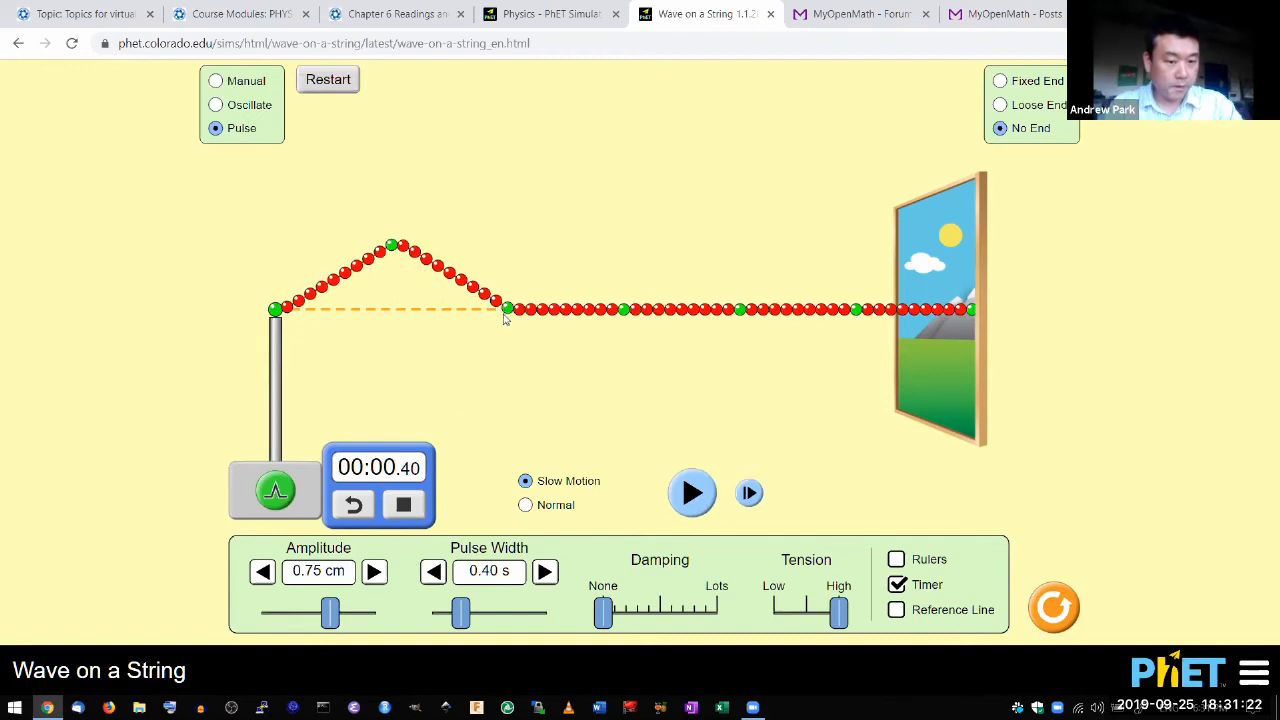
{"action": "mouse_move", "coordinate": [390, 432]}
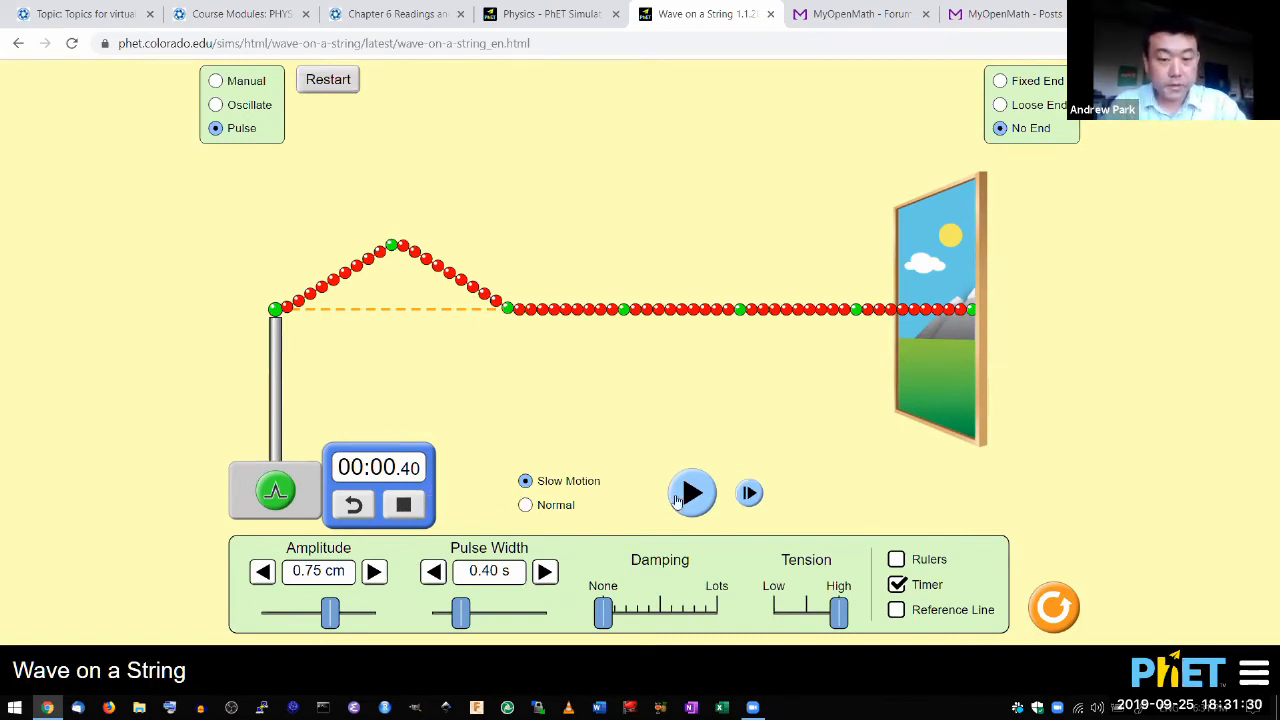
{"action": "left_click", "coordinate": [692, 492]}
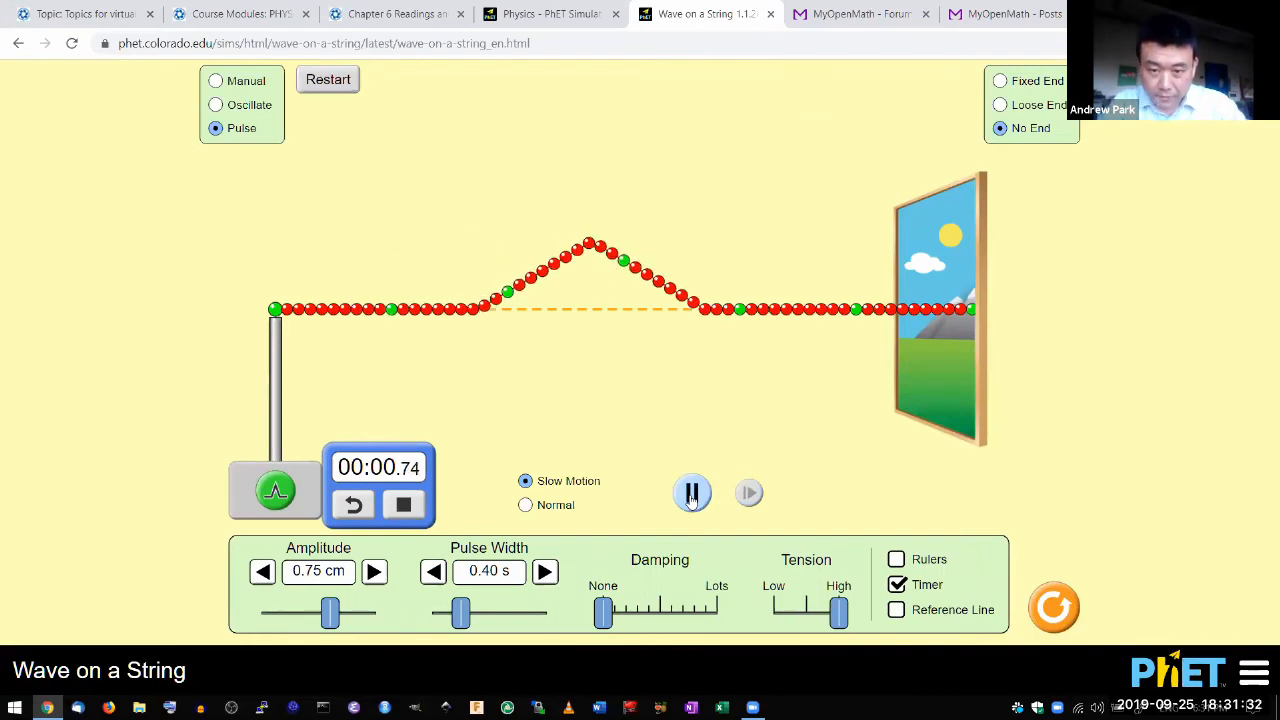
{"action": "left_click", "coordinate": [692, 492]}
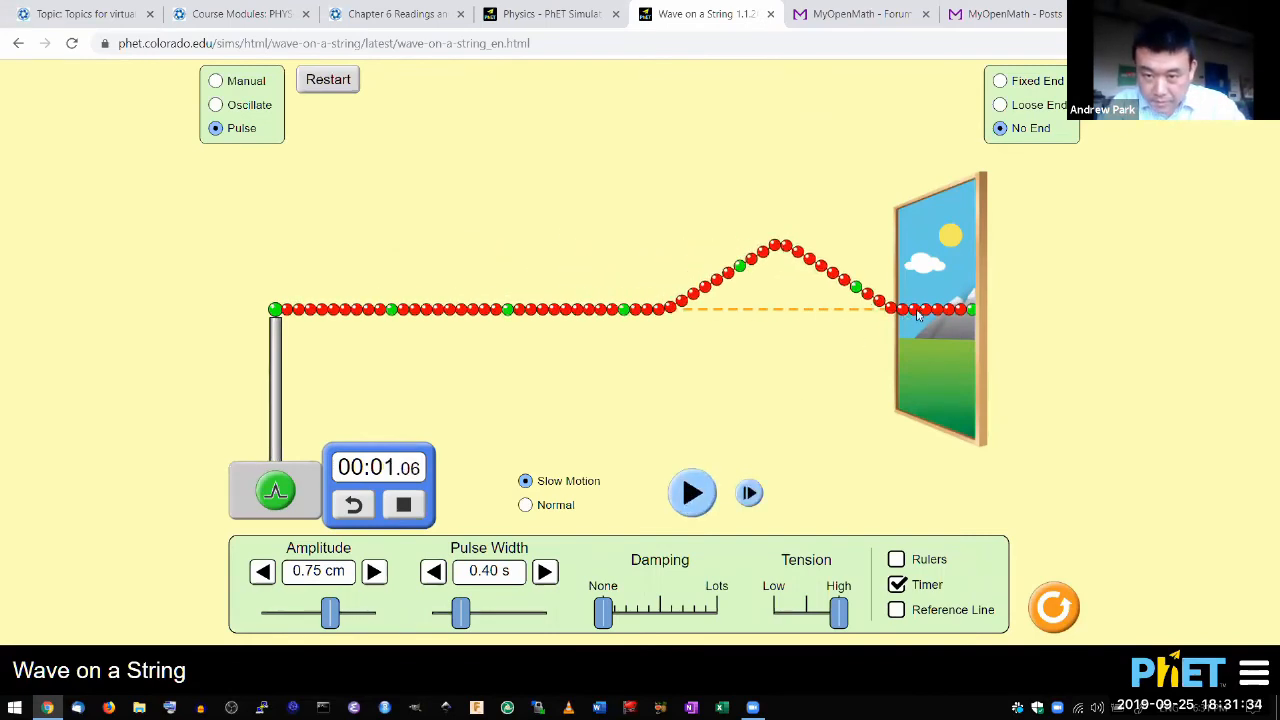
{"action": "mouse_move", "coordinate": [870, 332]}
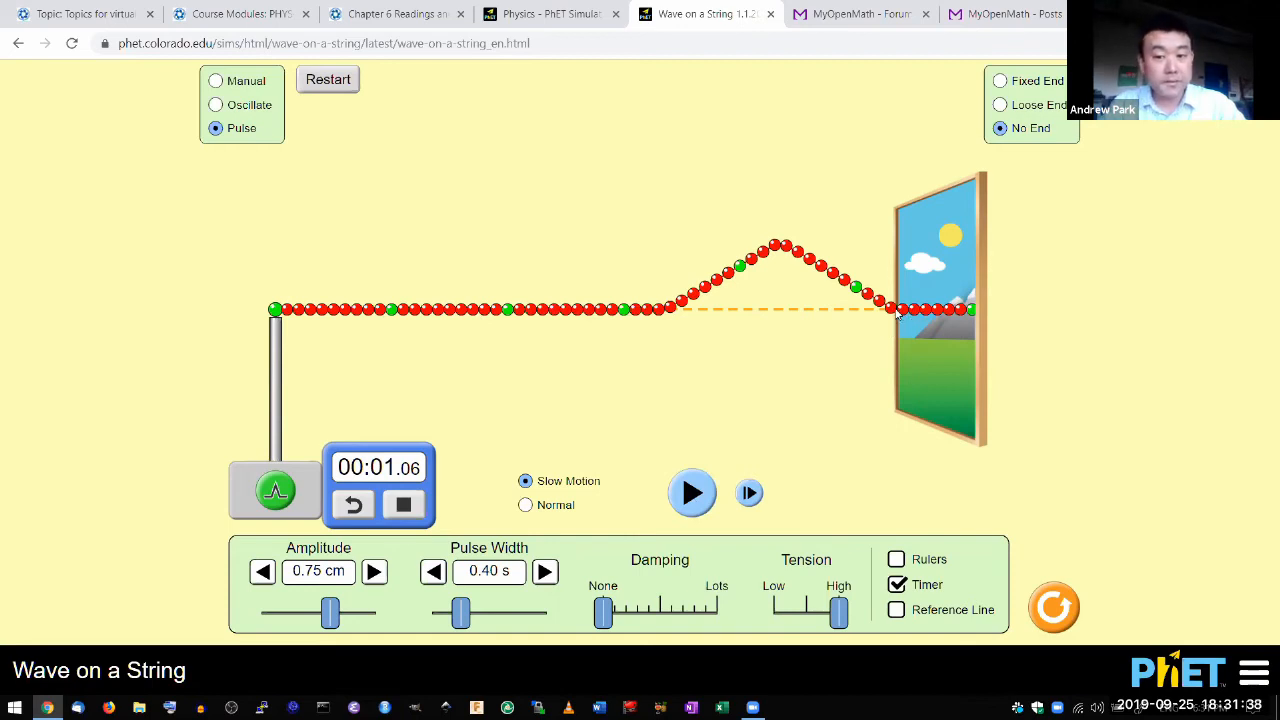
{"action": "mouse_move", "coordinate": [912, 324]}
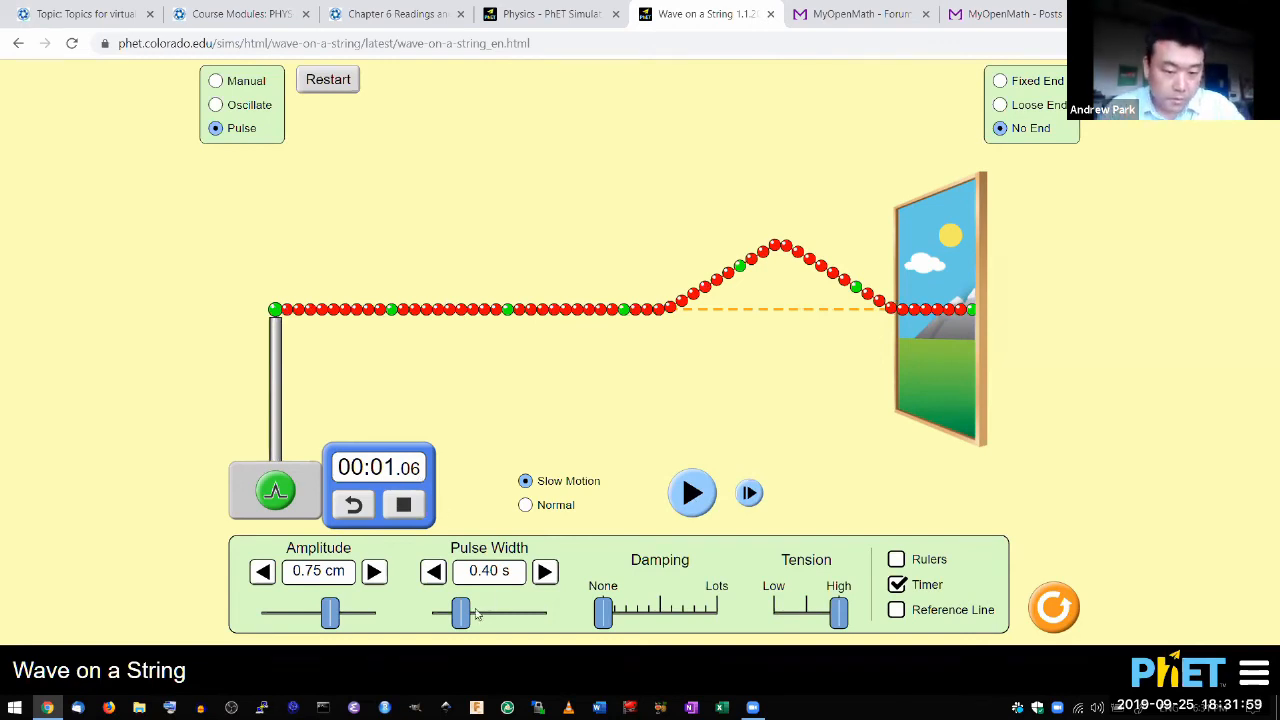
{"action": "left_click_drag", "start_coordinate": [460, 612], "coordinate": [476, 612]}
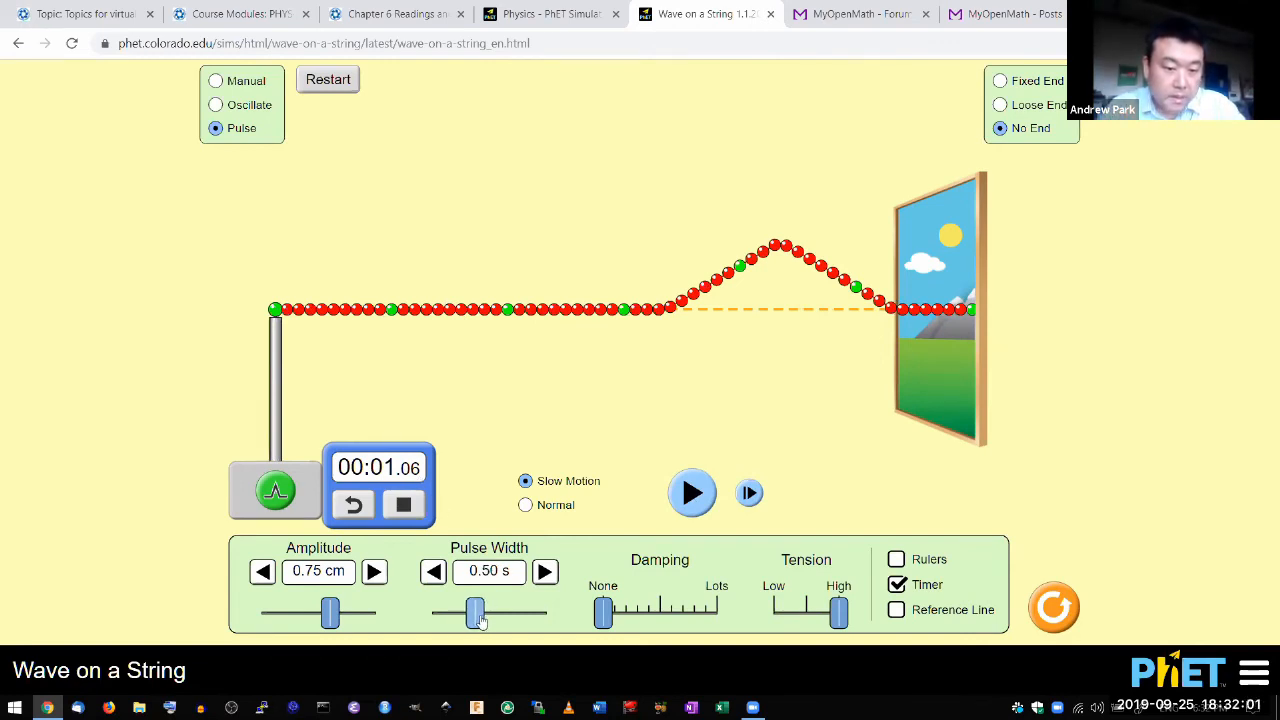
{"action": "left_click_drag", "start_coordinate": [474, 612], "coordinate": [504, 612]}
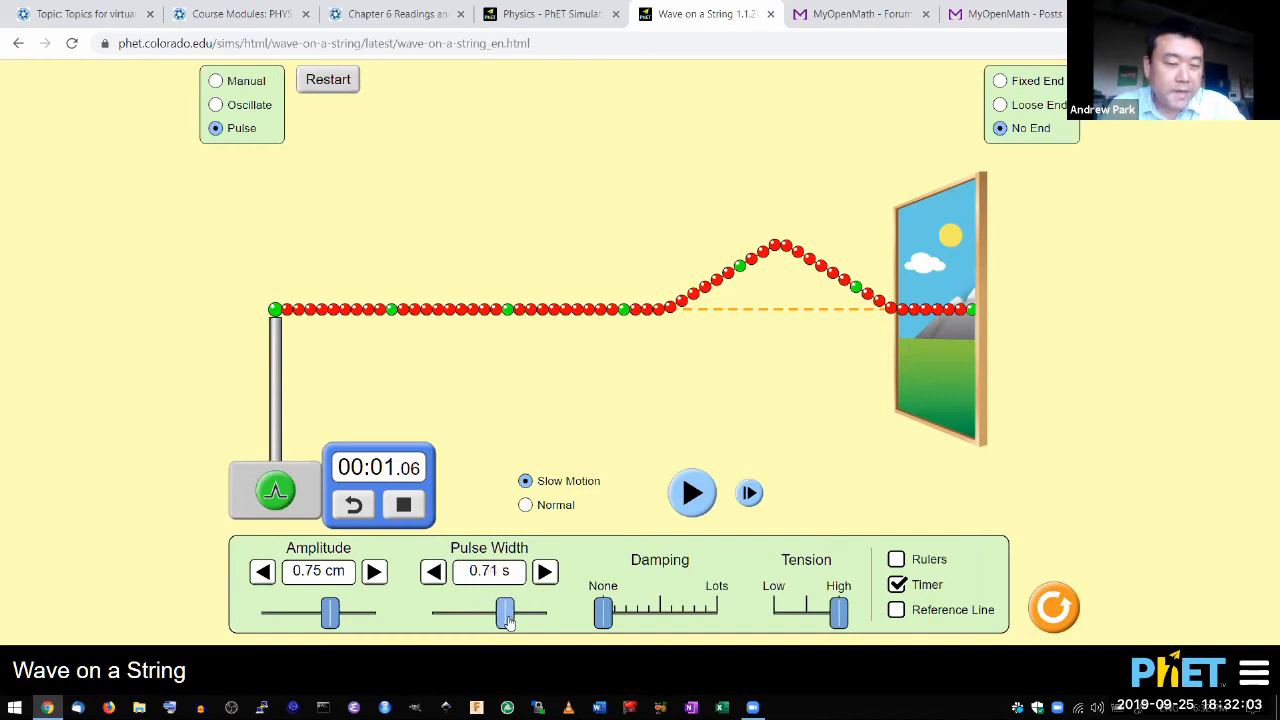
{"action": "left_click_drag", "start_coordinate": [504, 612], "coordinate": [510, 612]}
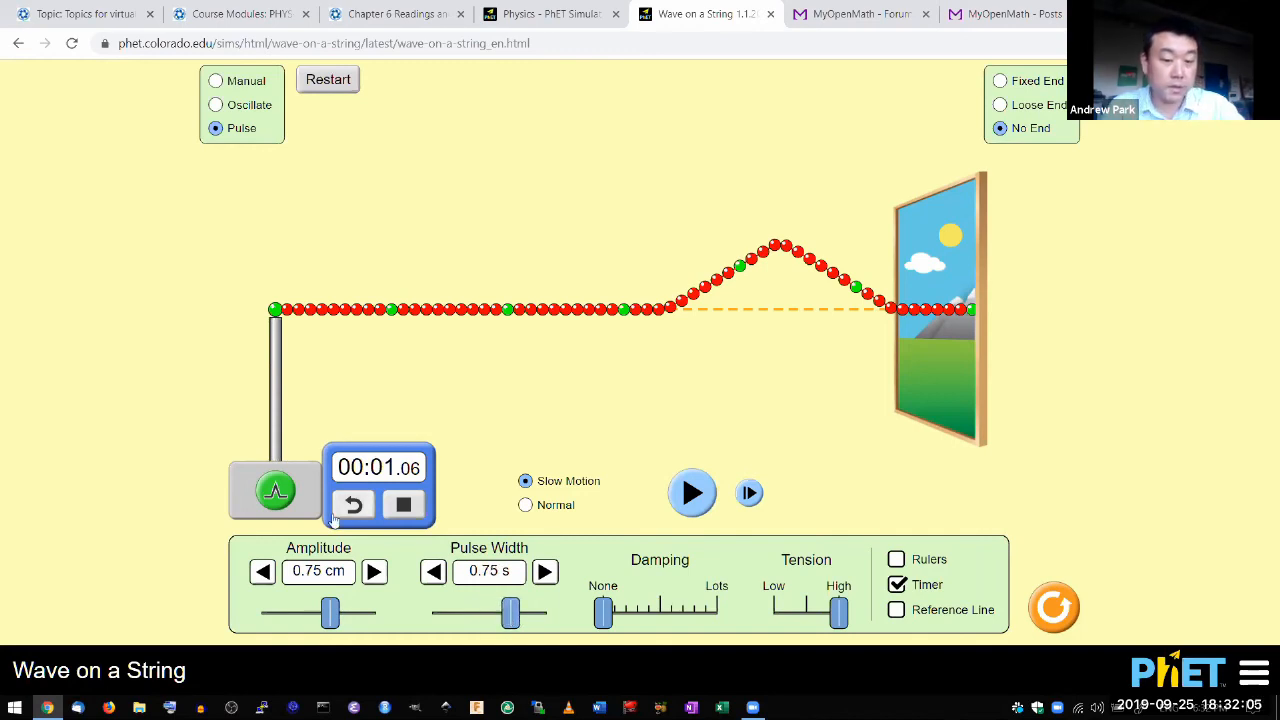
{"action": "left_click", "coordinate": [406, 504]}
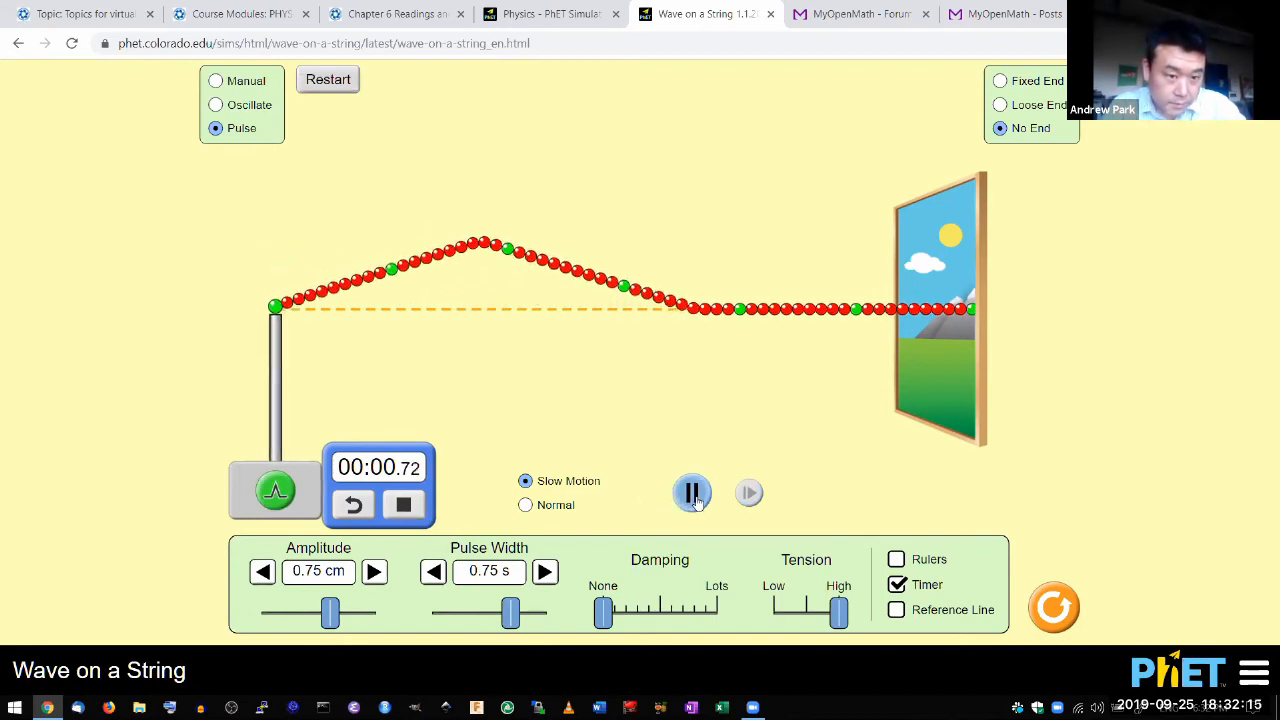
{"action": "left_click", "coordinate": [692, 492]}
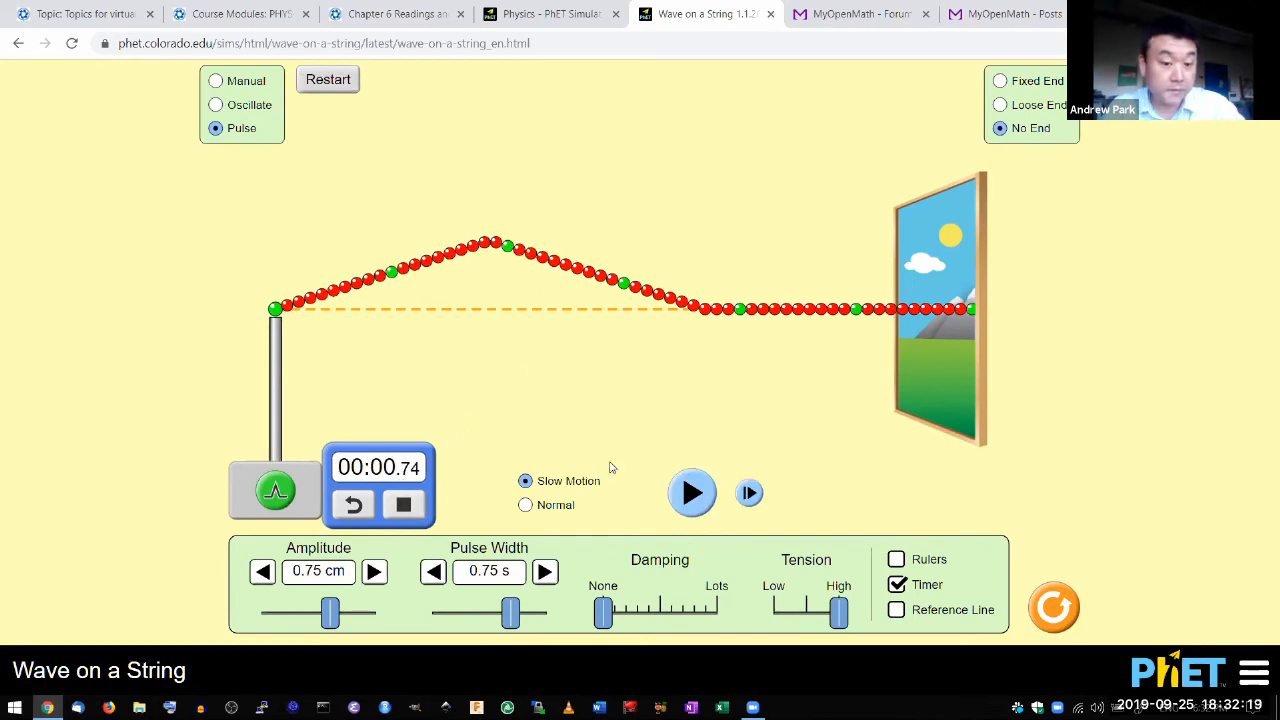
{"action": "left_click", "coordinate": [692, 492]}
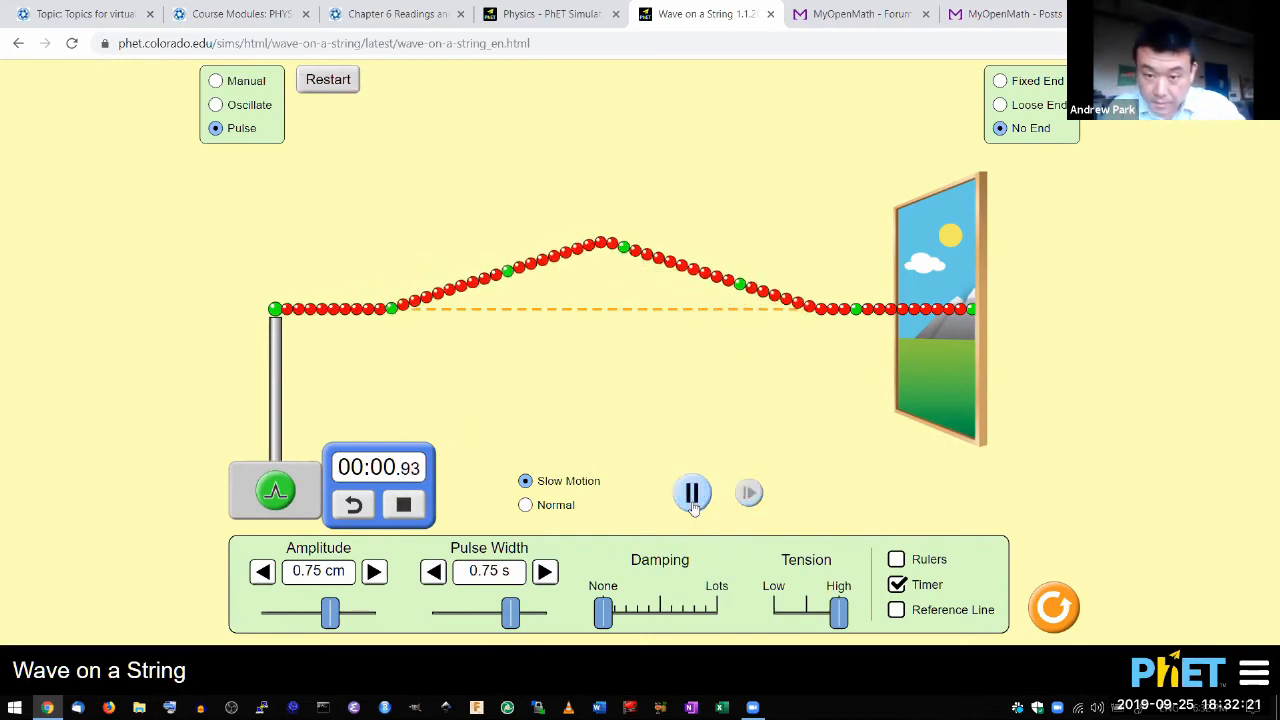
{"action": "left_click", "coordinate": [692, 492]}
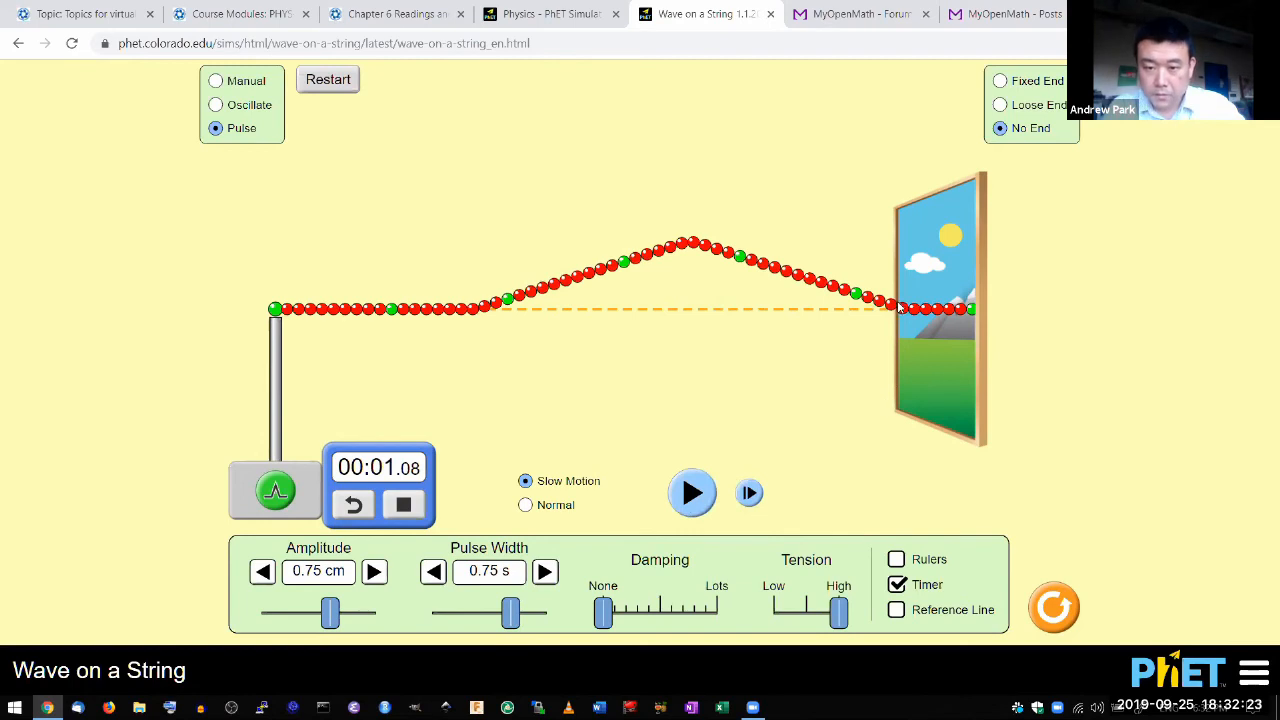
{"action": "mouse_move", "coordinate": [572, 444]}
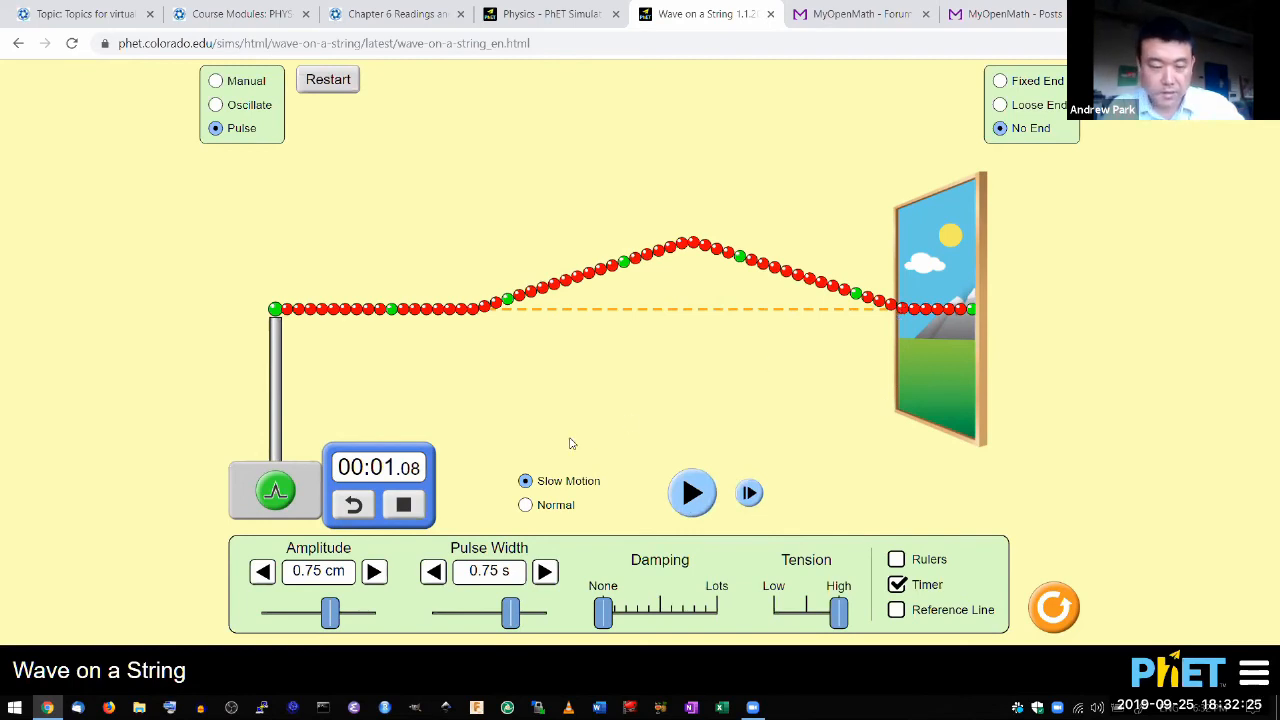
{"action": "mouse_move", "coordinate": [388, 434]}
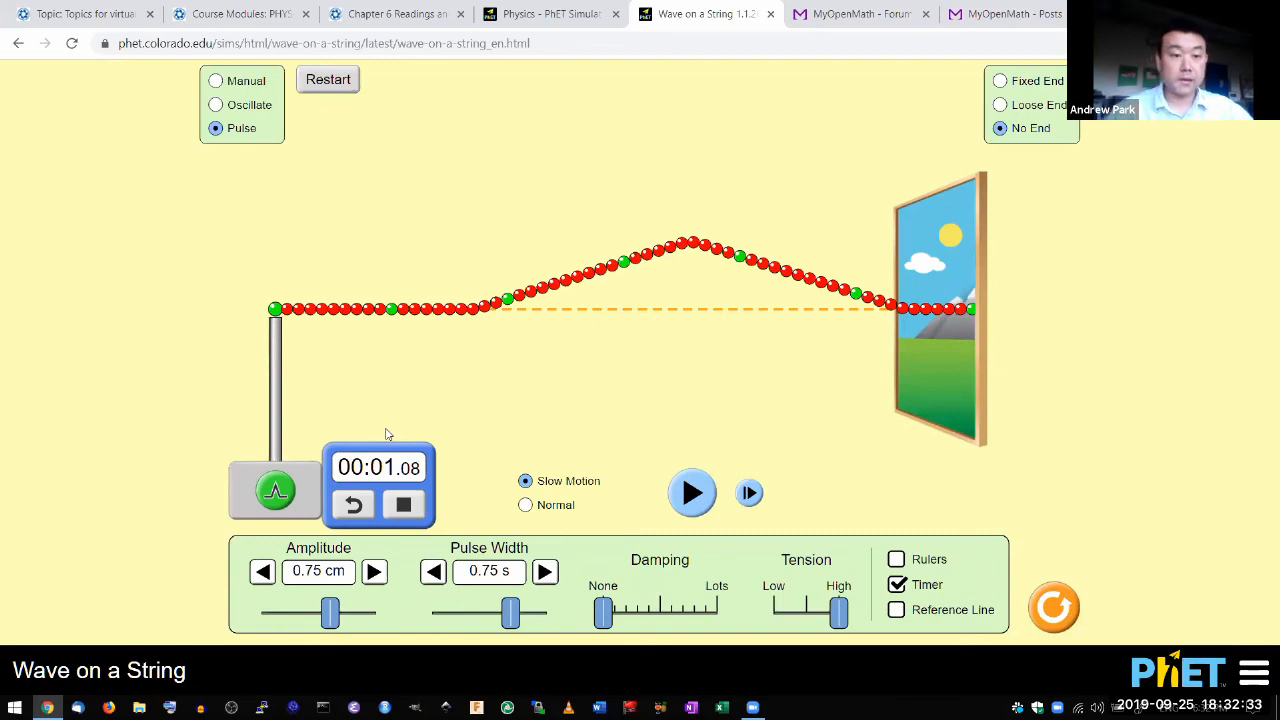
{"action": "mouse_move", "coordinate": [396, 240]}
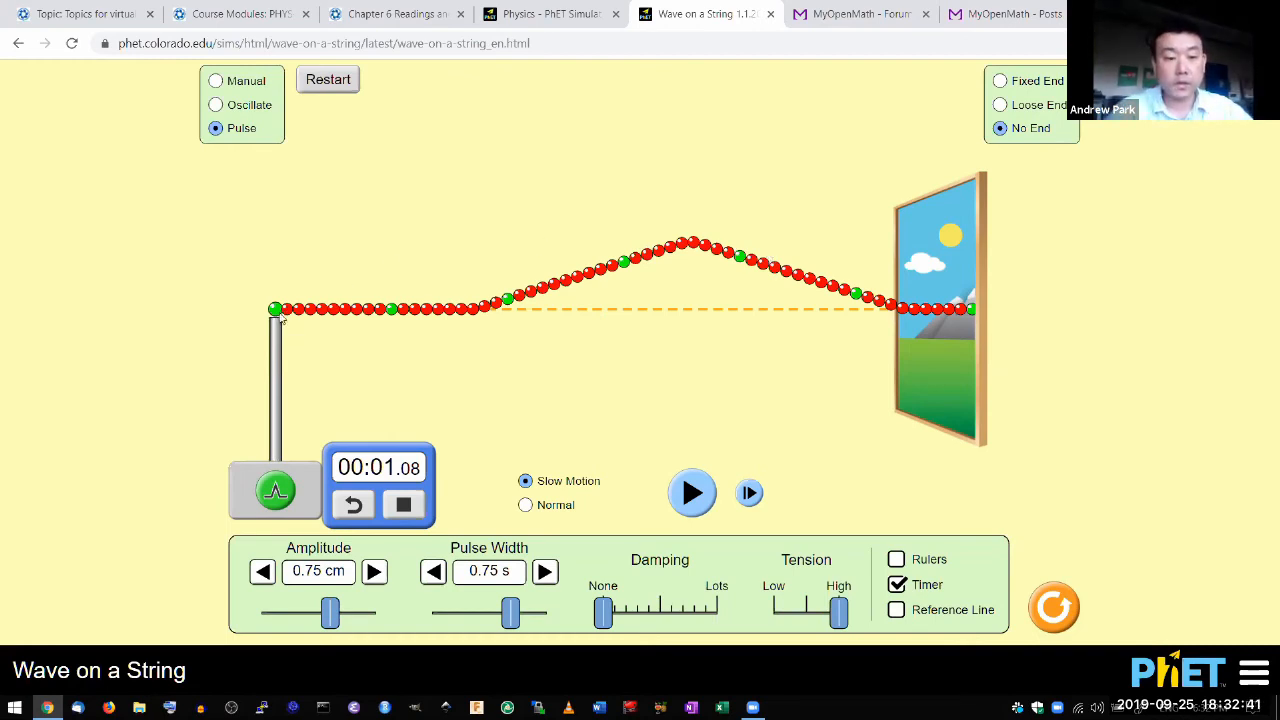
{"action": "mouse_move", "coordinate": [282, 382]}
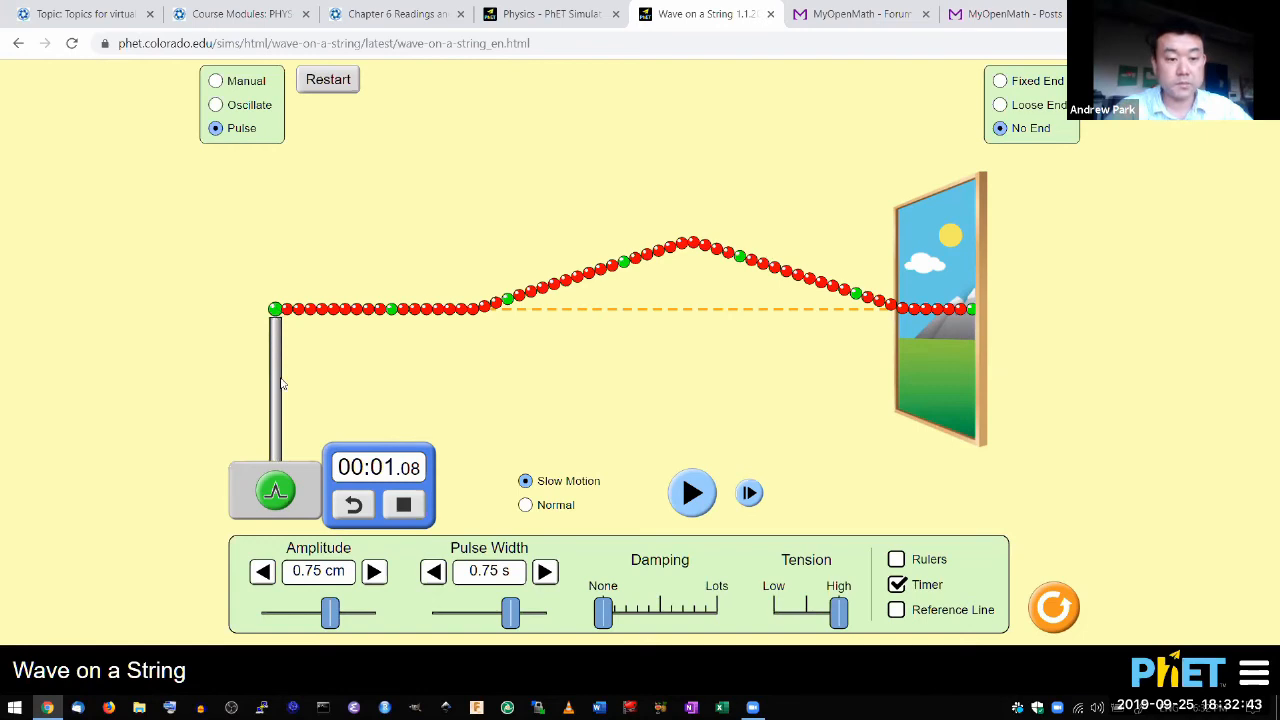
{"action": "mouse_move", "coordinate": [438, 420]}
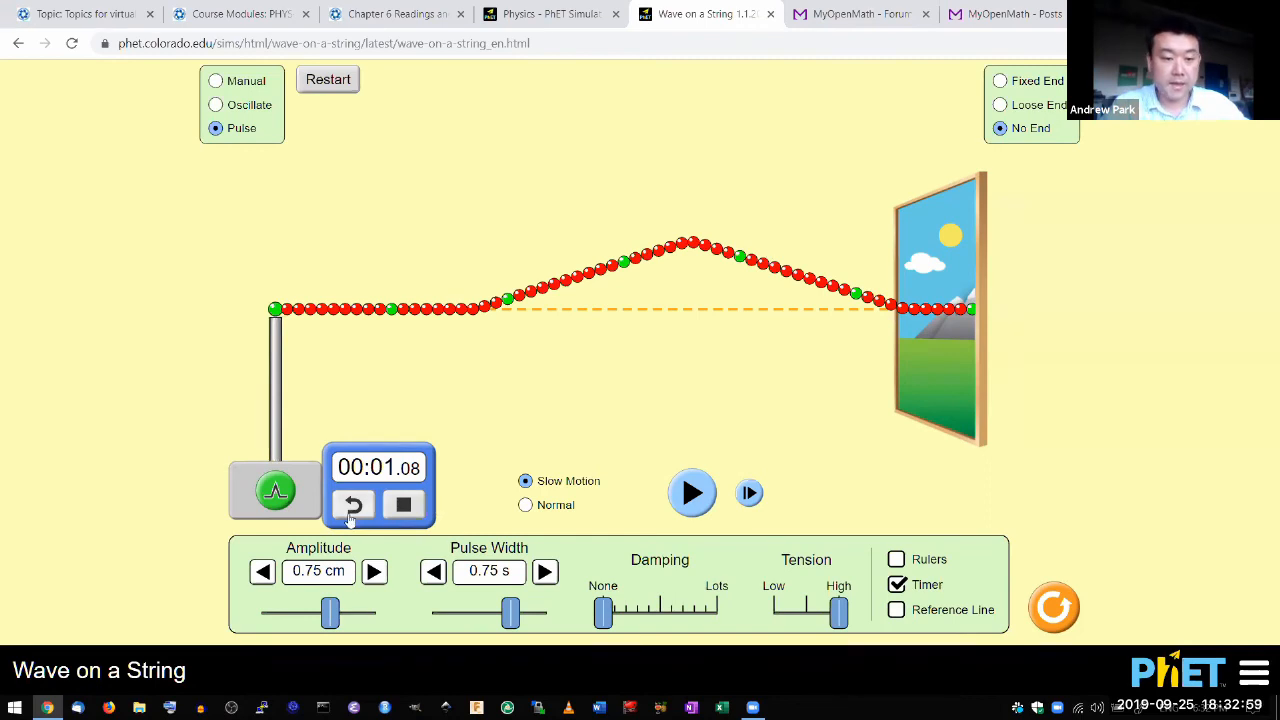
Clear the string and narrow the pulse width to 0.20 s.
{"action": "left_click", "coordinate": [404, 504]}
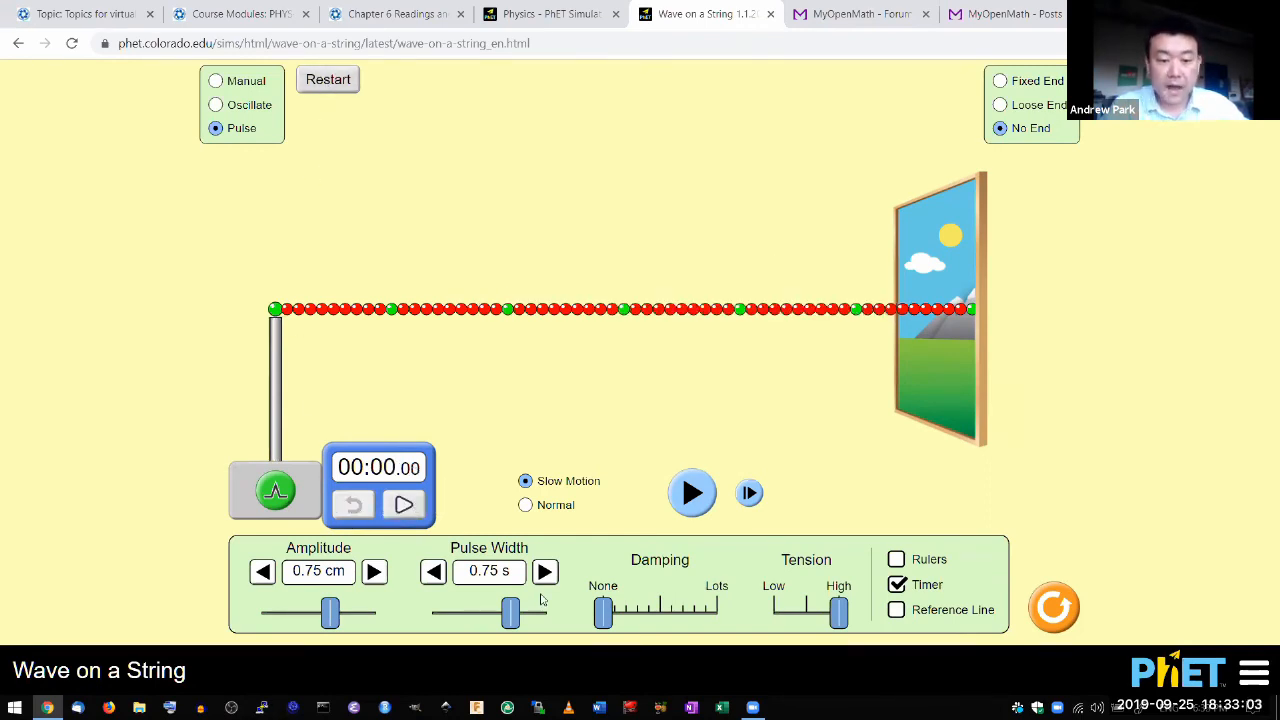
{"action": "mouse_move", "coordinate": [276, 204]}
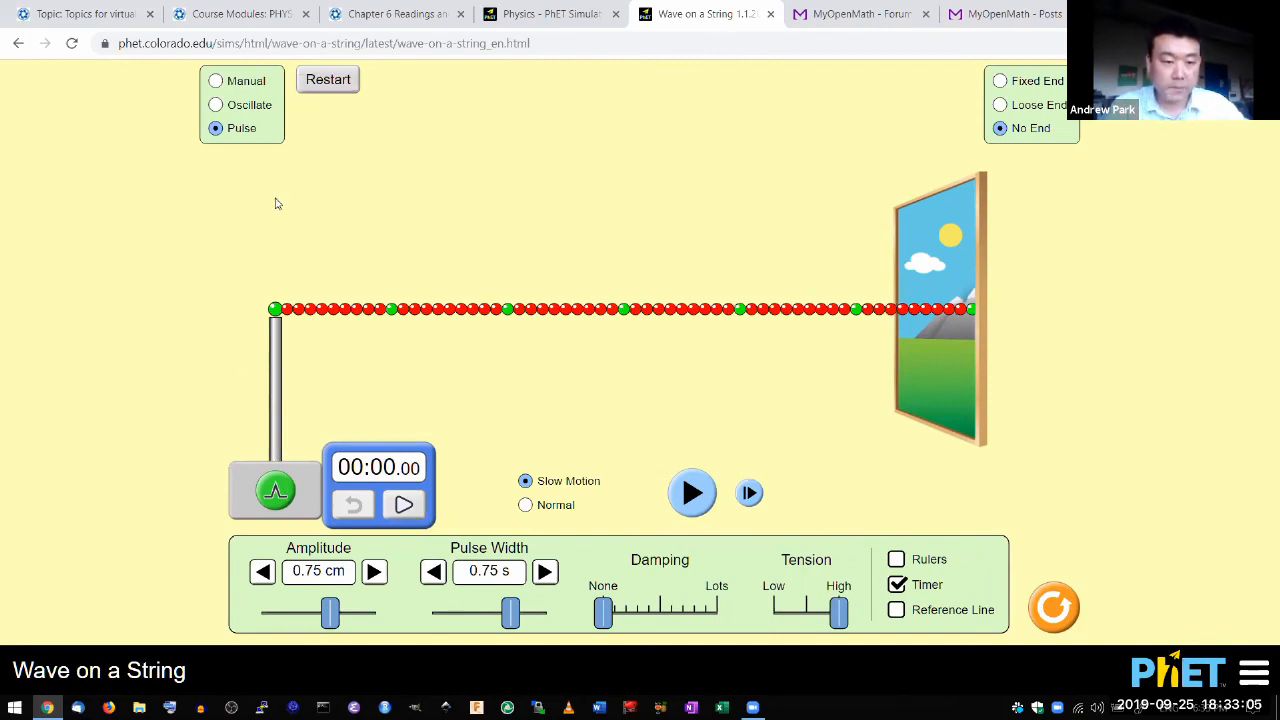
{"action": "left_click_drag", "start_coordinate": [510, 612], "coordinate": [448, 612]}
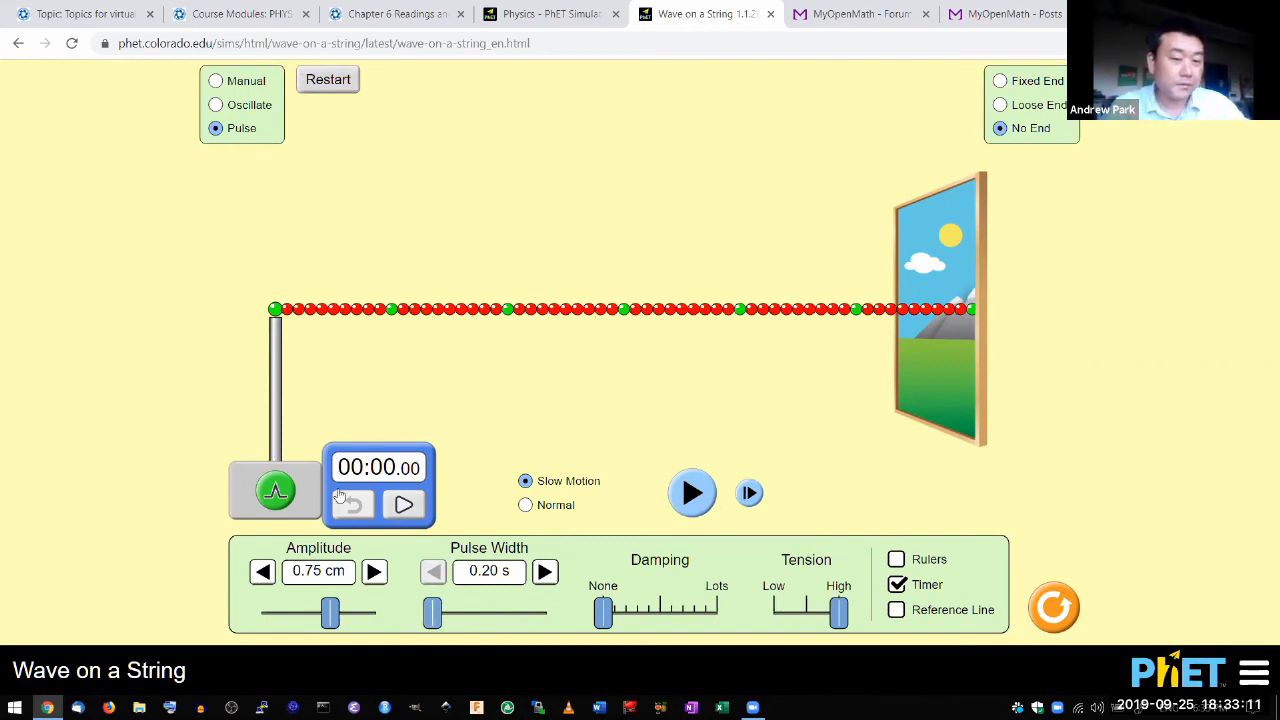
{"action": "left_click", "coordinate": [404, 504]}
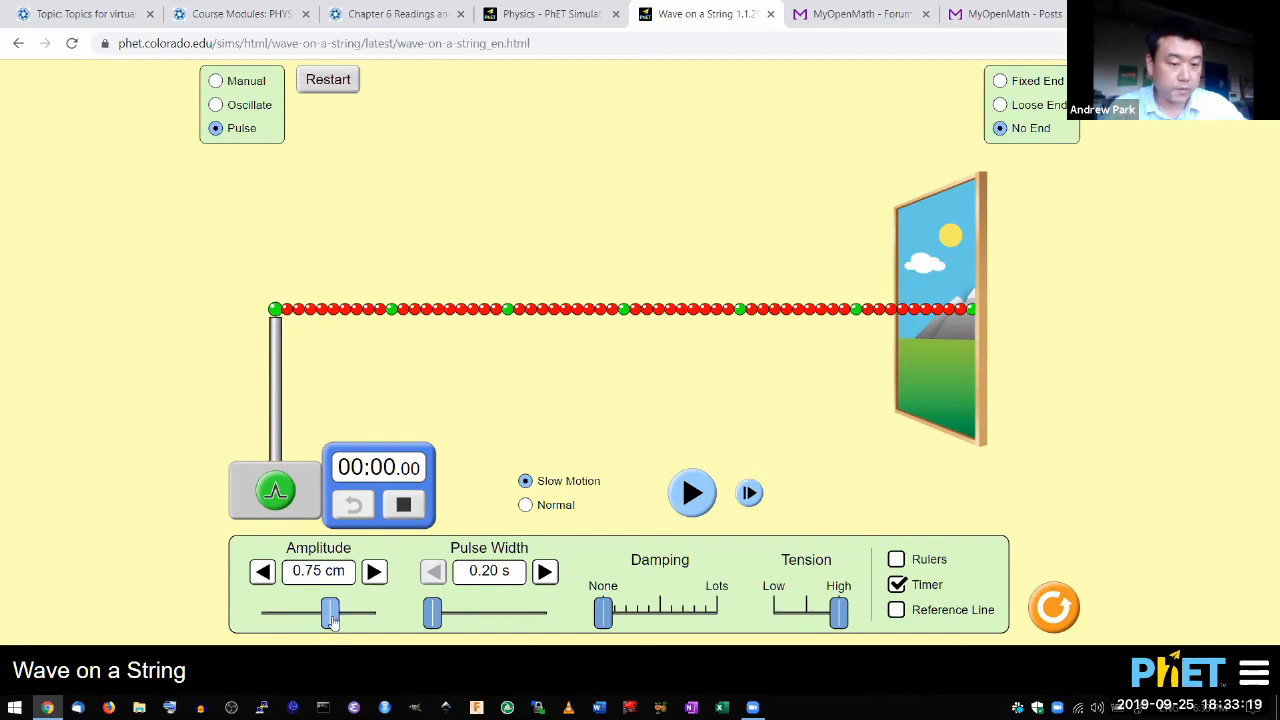
Lower the amplitude to 0.10 cm and step a pulse along the string.
{"action": "left_click_drag", "start_coordinate": [330, 612], "coordinate": [272, 612]}
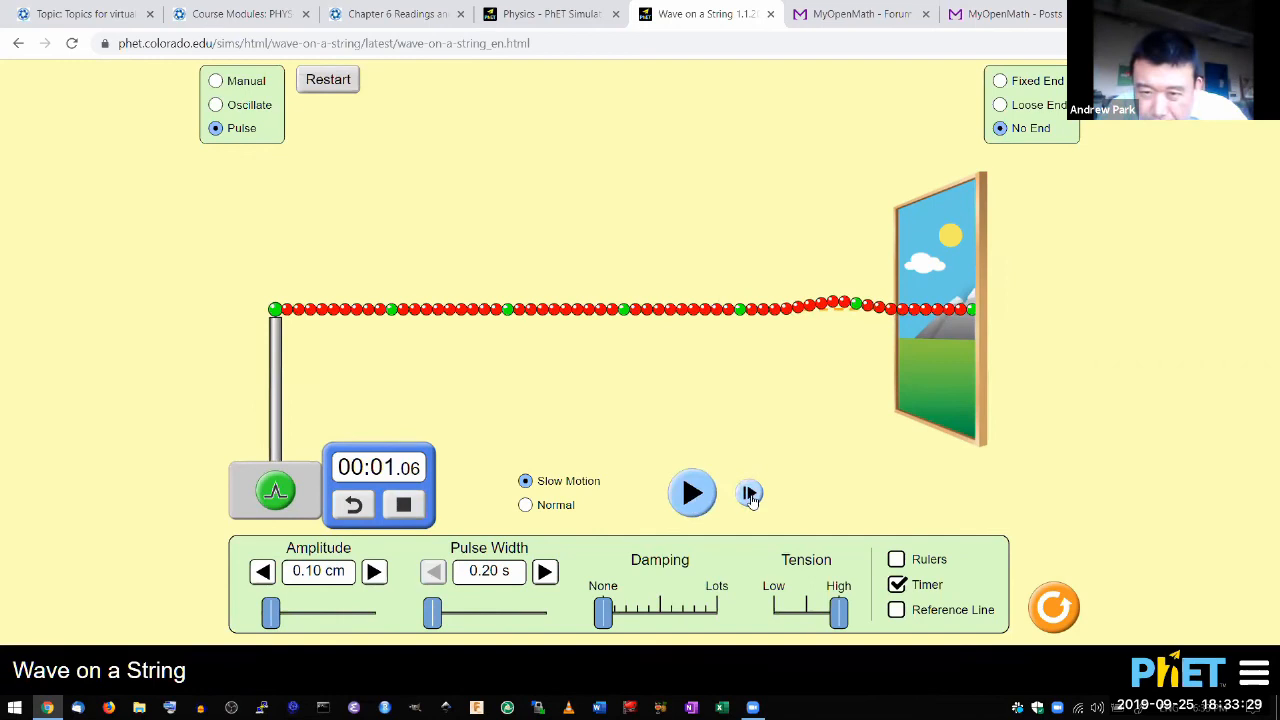
{"action": "left_click", "coordinate": [748, 492]}
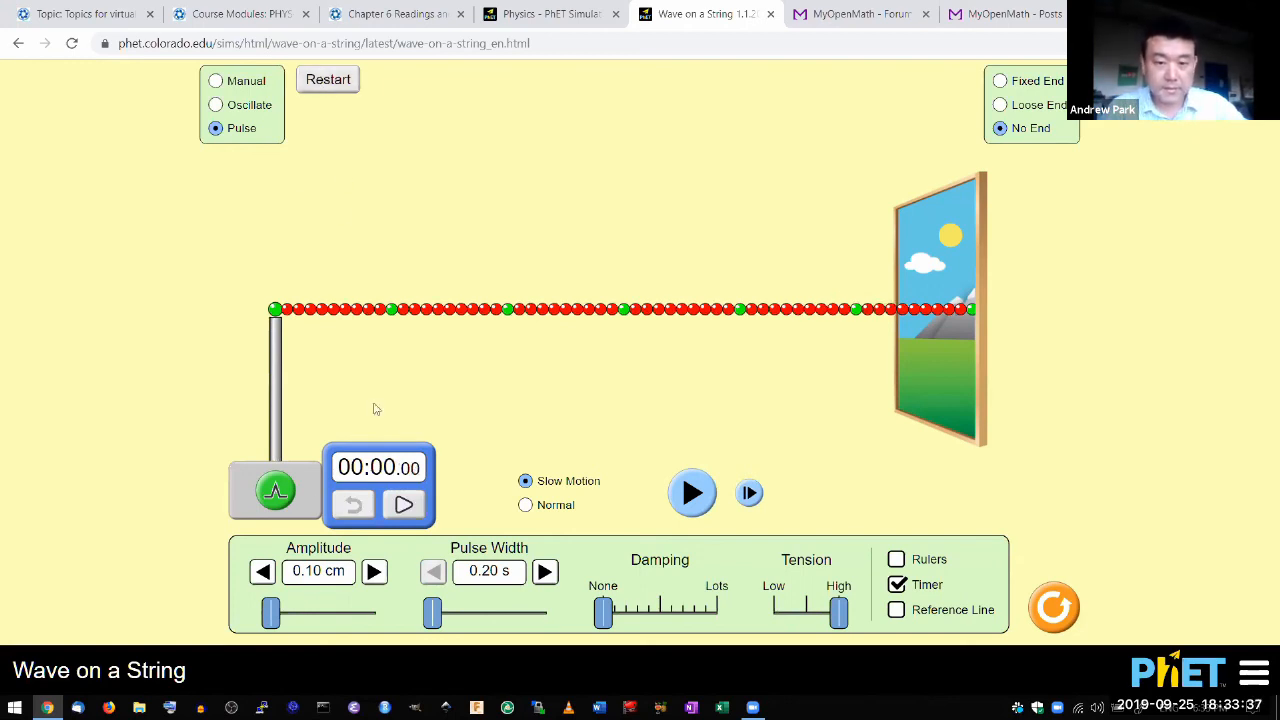
Raise the amplitude to 0.80 cm and lower the tension to about three-quarters.
{"action": "left_click_drag", "start_coordinate": [270, 612], "coordinate": [292, 612]}
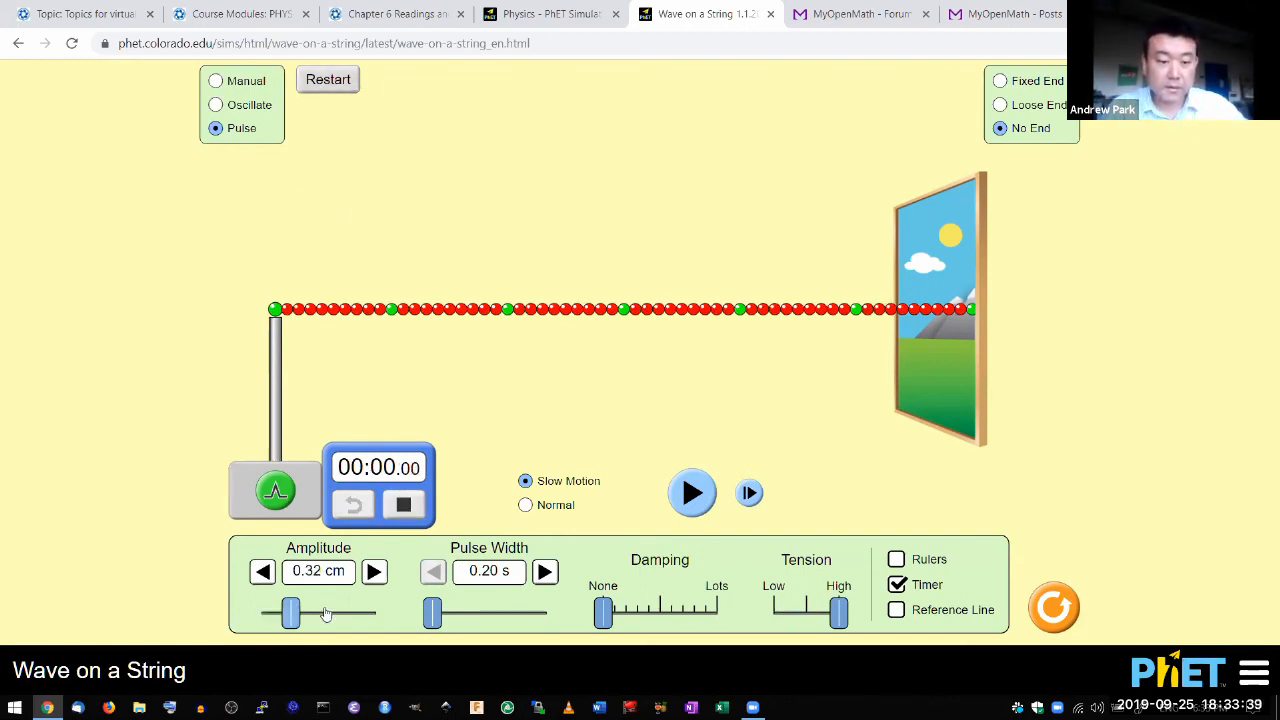
{"action": "left_click_drag", "start_coordinate": [290, 612], "coordinate": [336, 612]}
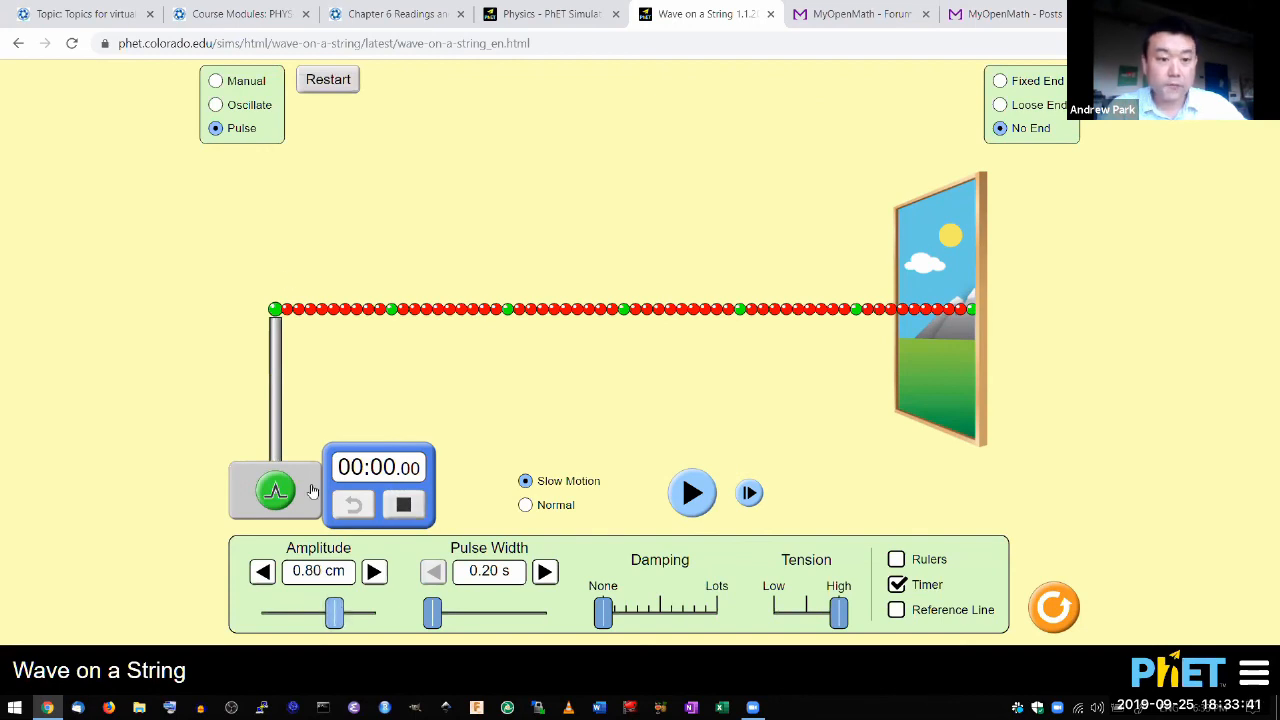
{"action": "mouse_move", "coordinate": [312, 288]}
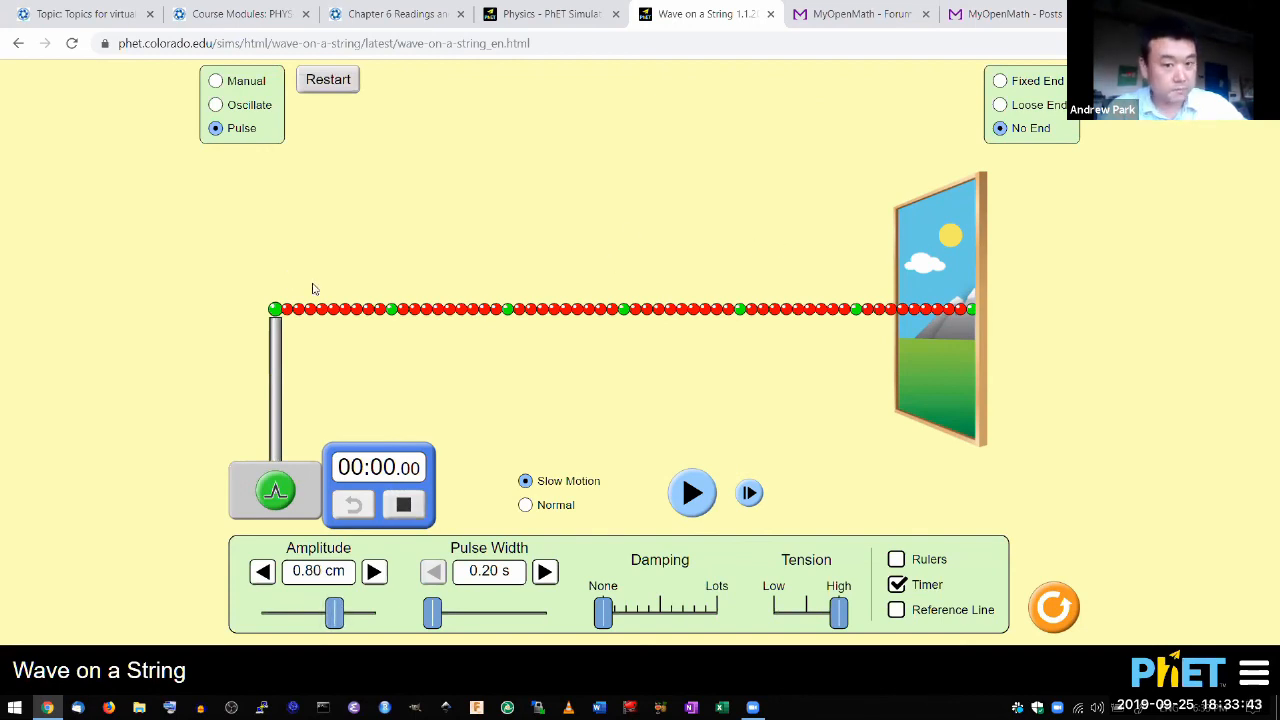
{"action": "mouse_move", "coordinate": [808, 532]}
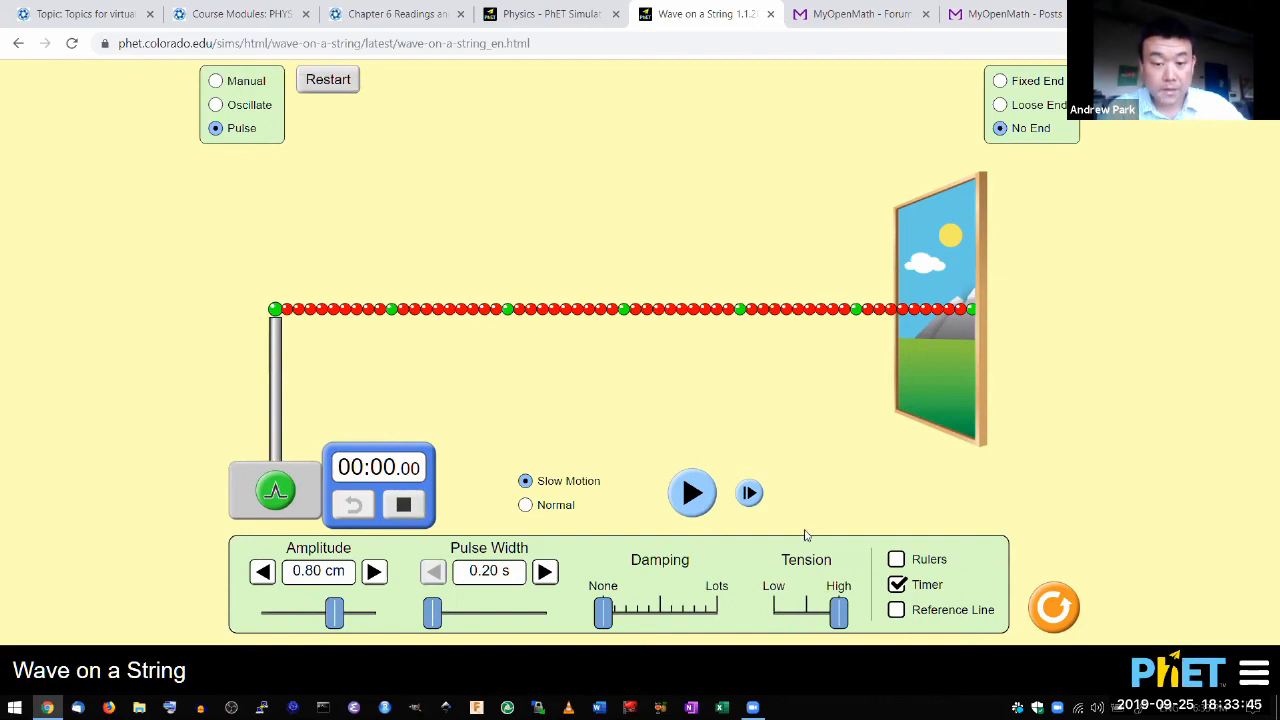
{"action": "mouse_move", "coordinate": [452, 316]}
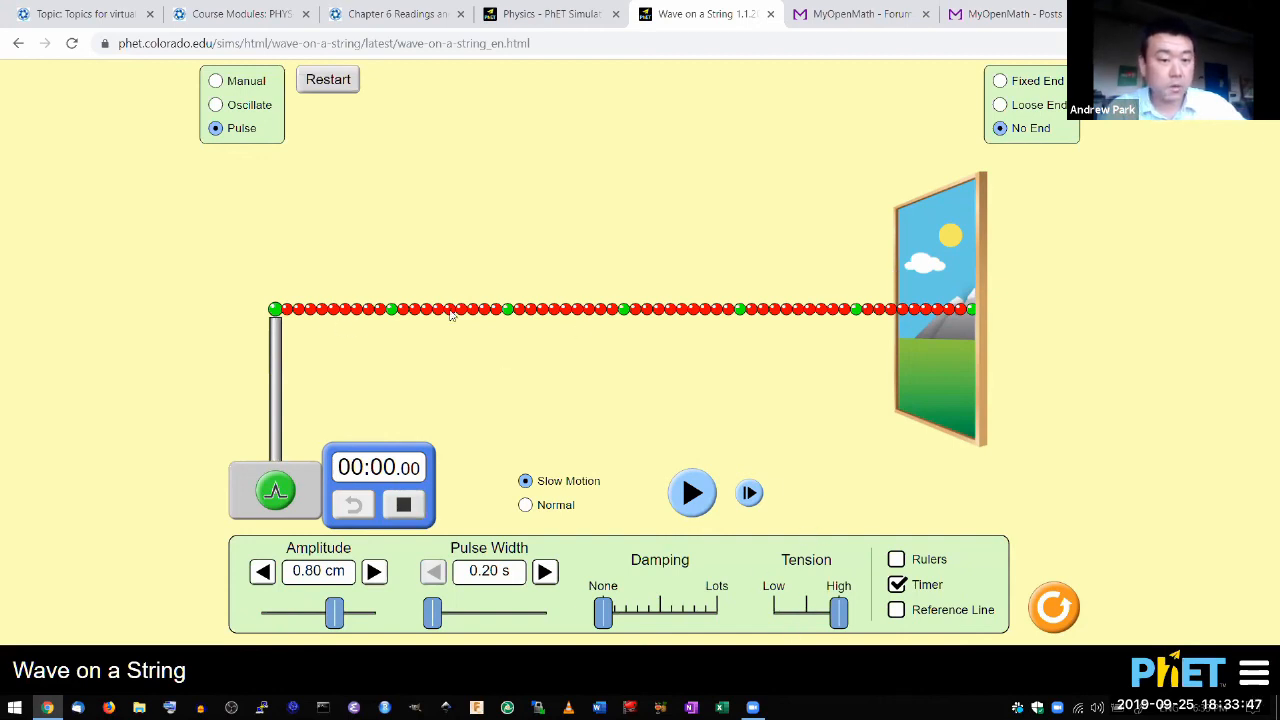
{"action": "left_click_drag", "start_coordinate": [838, 610], "coordinate": [822, 610]}
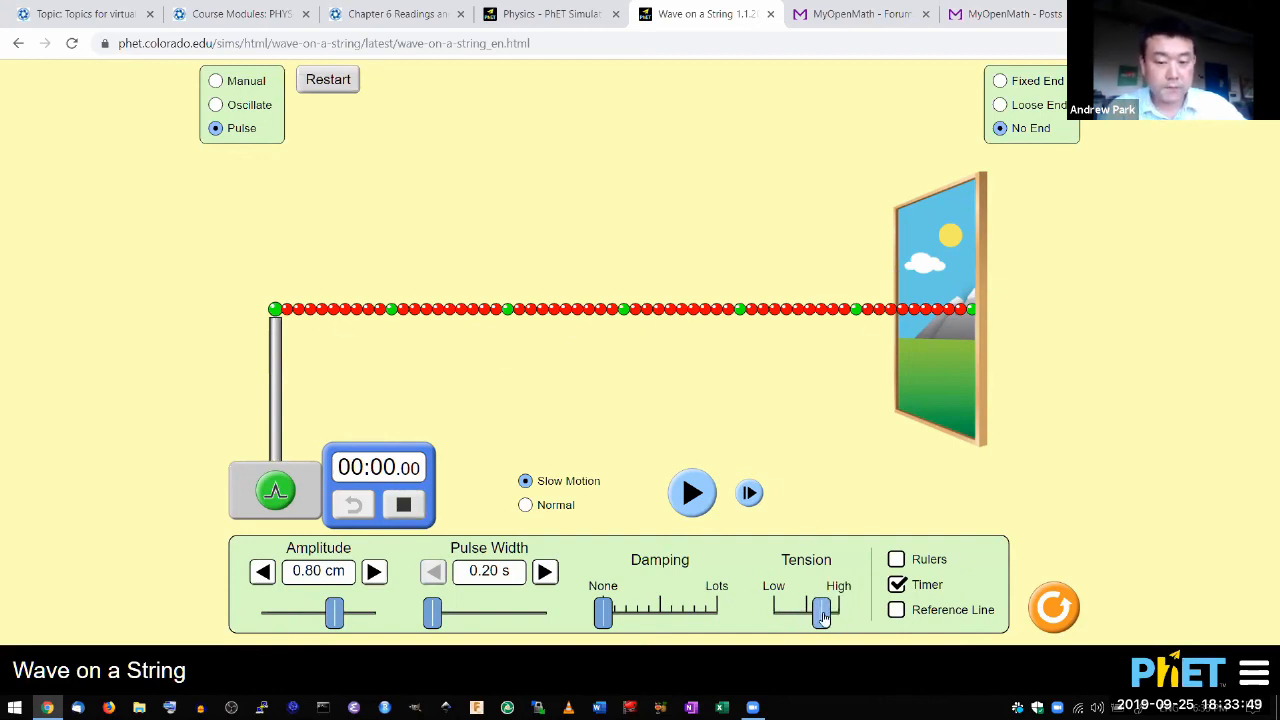
{"action": "left_click_drag", "start_coordinate": [822, 610], "coordinate": [804, 610]}
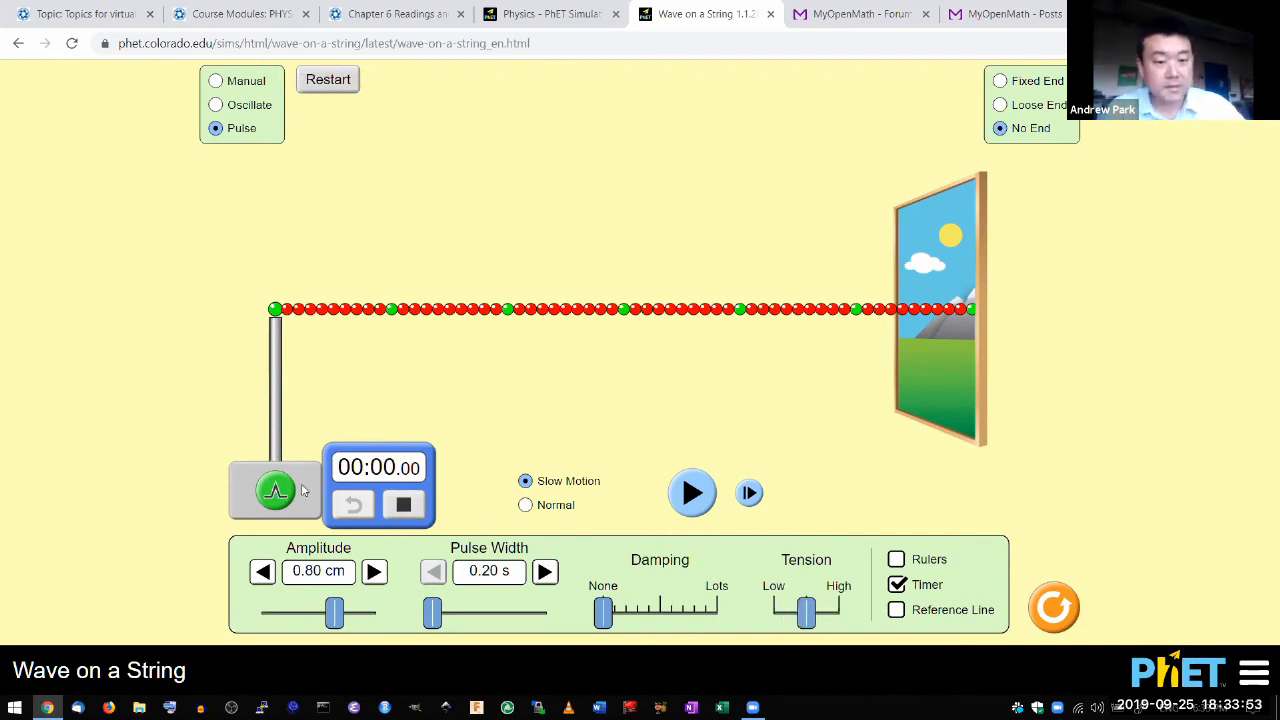
Send a pulse to the far end in about 1.78 s, then zero the timer.
{"action": "left_click", "coordinate": [692, 492]}
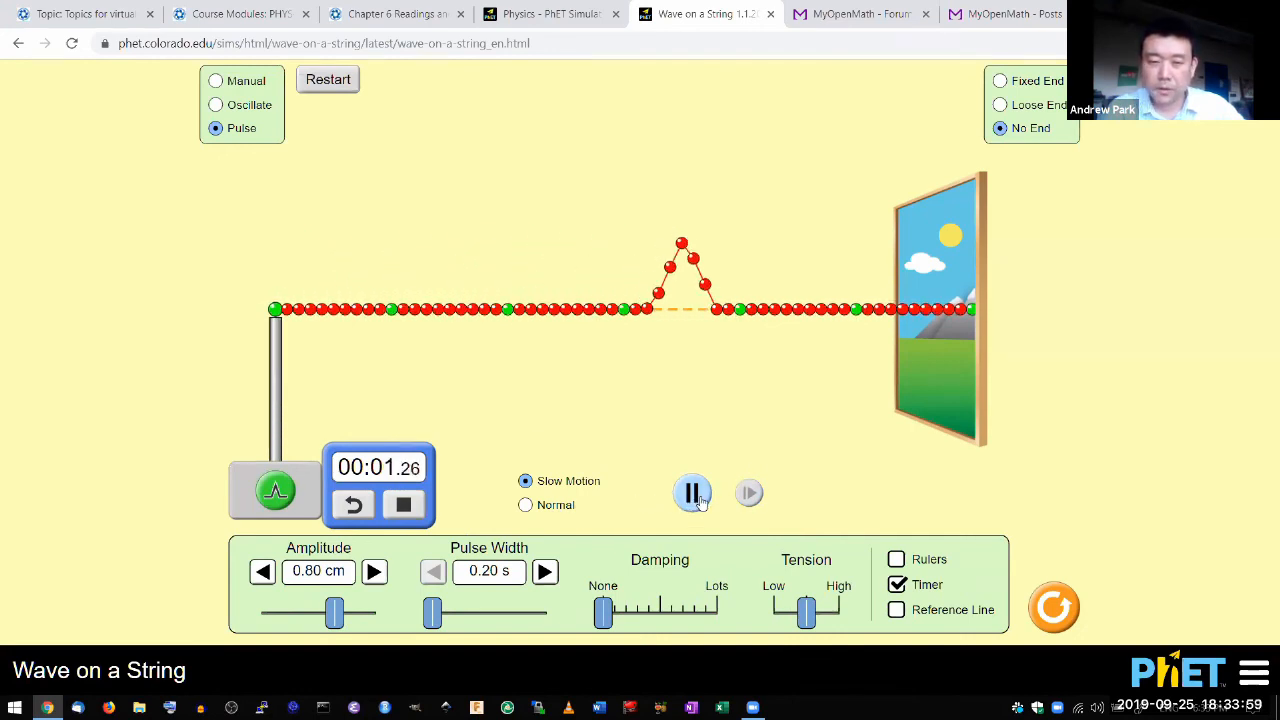
{"action": "left_click", "coordinate": [692, 492]}
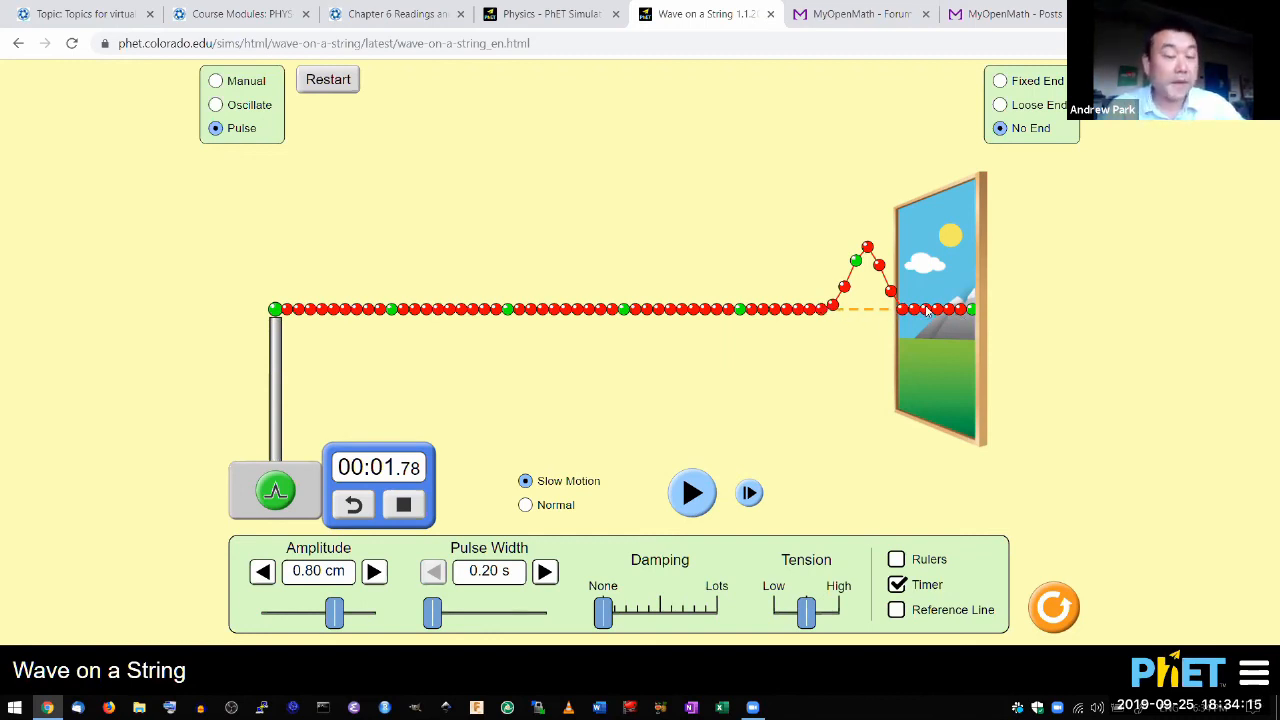
{"action": "left_click", "coordinate": [352, 504]}
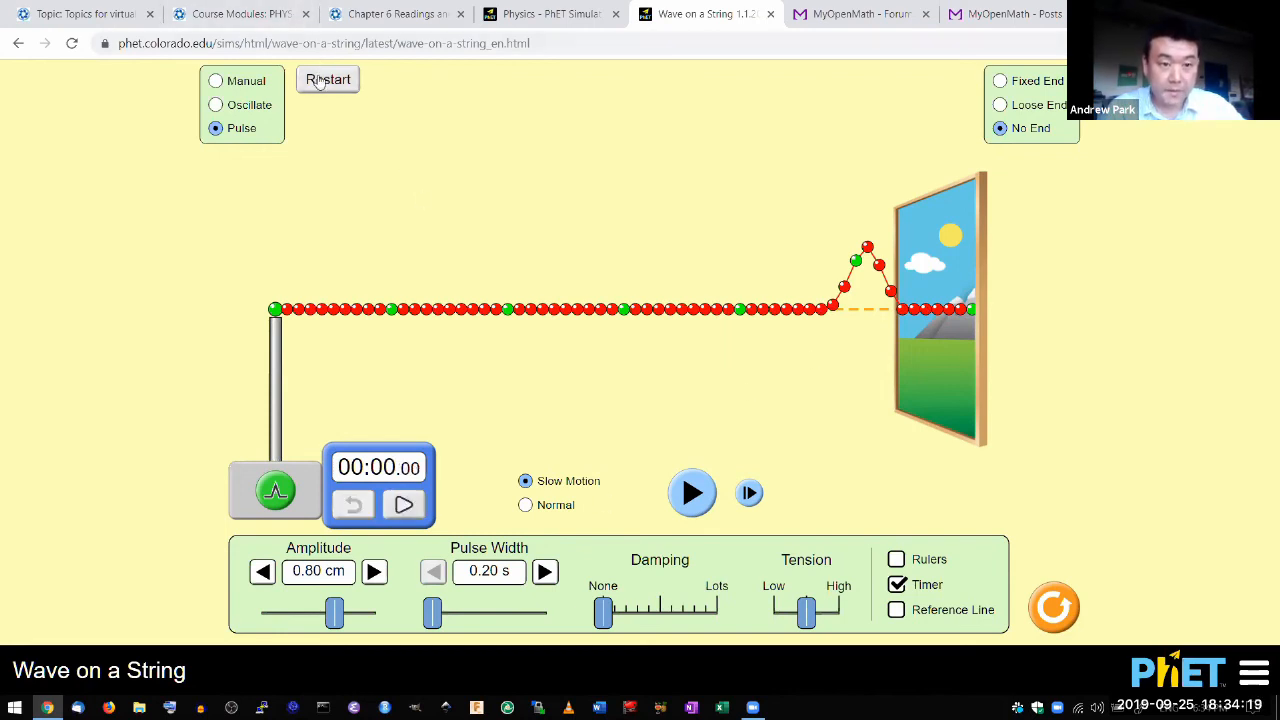
Restart the string and pause a fresh pulse just after launch, timer at 0.22 s.
{"action": "left_click", "coordinate": [328, 80]}
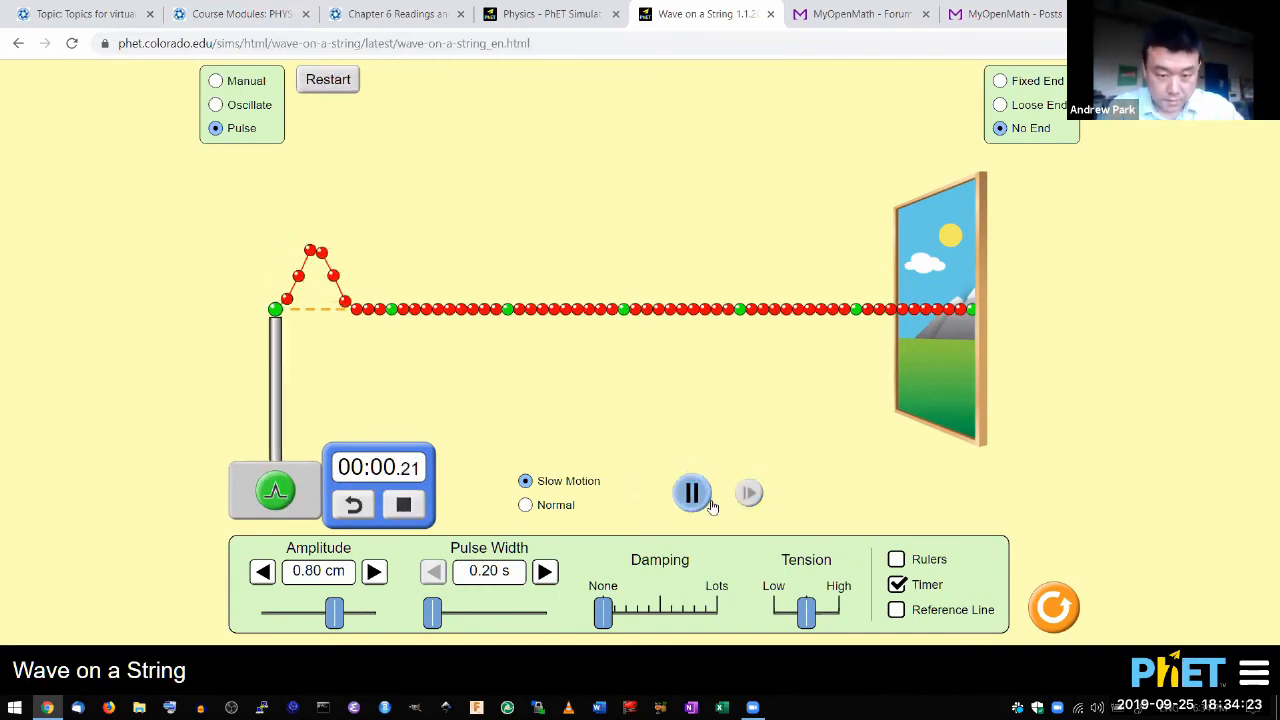
{"action": "left_click", "coordinate": [692, 492]}
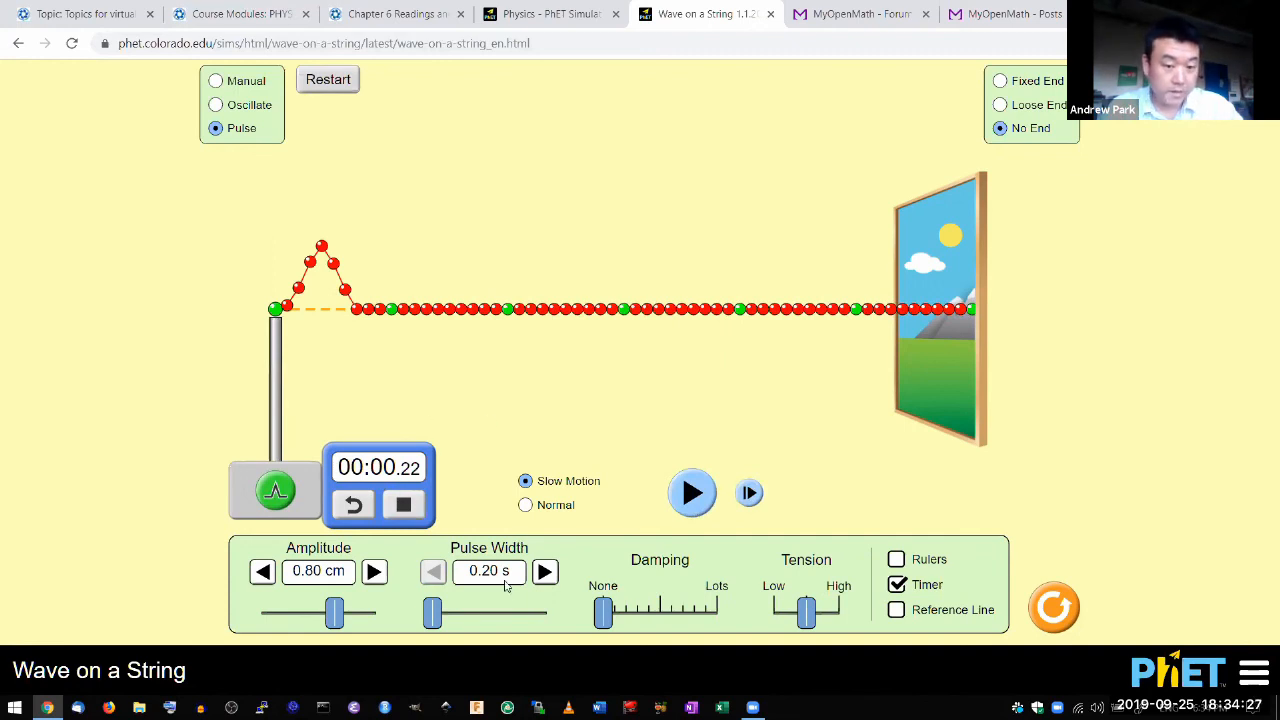
{"action": "mouse_move", "coordinate": [524, 544]}
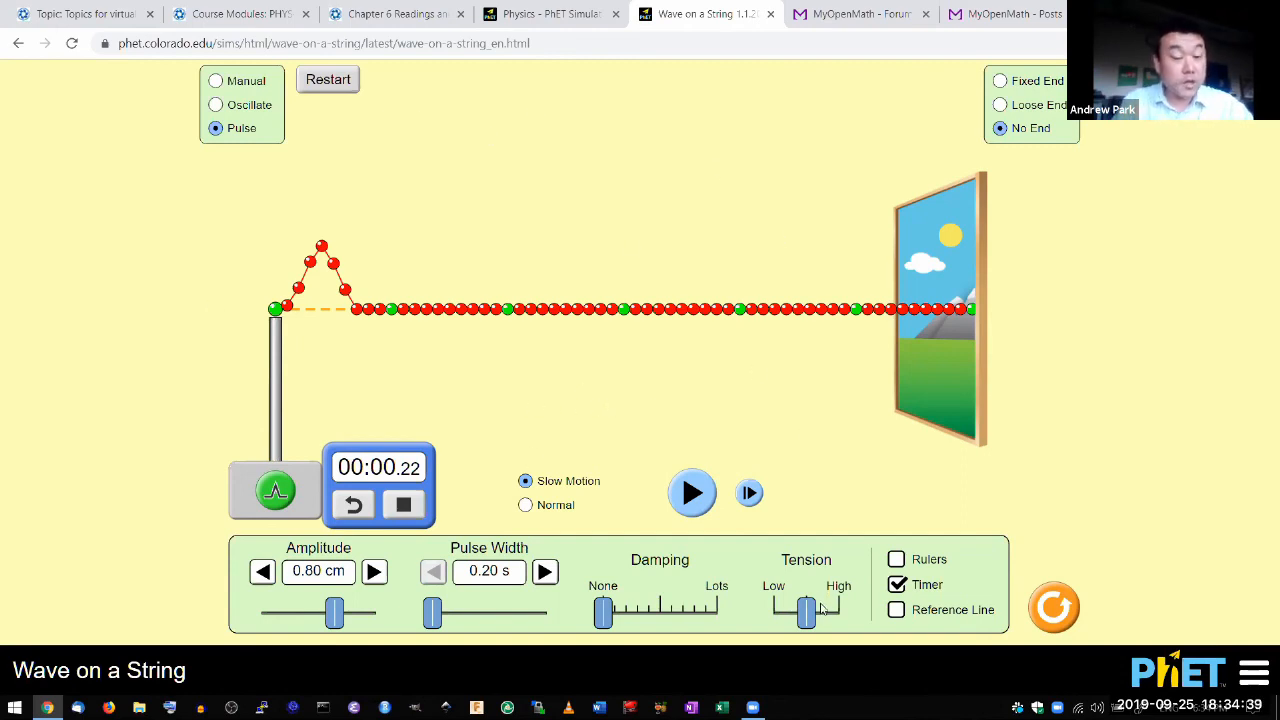
Sweep the Tension slider from Low up to High twice as the pulse crosses the string.
{"action": "left_click_drag", "start_coordinate": [808, 612], "coordinate": [772, 612]}
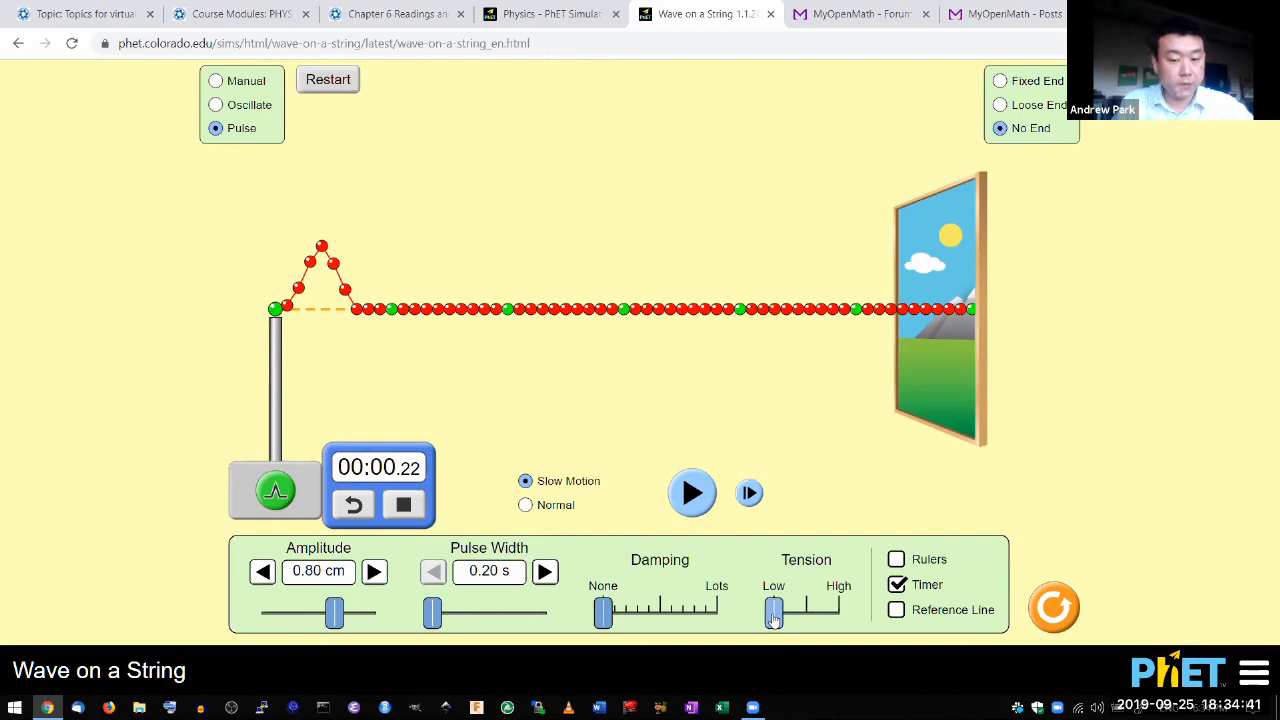
{"action": "left_click_drag", "start_coordinate": [772, 612], "coordinate": [838, 612]}
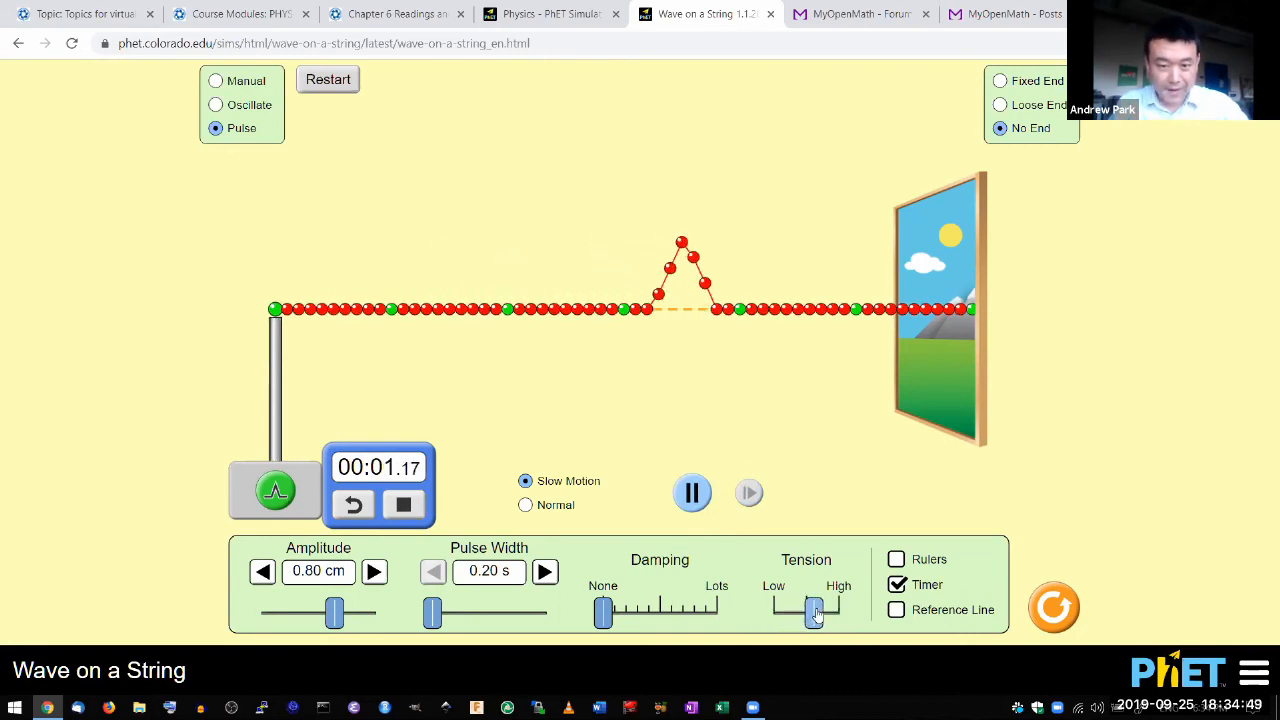
{"action": "left_click_drag", "start_coordinate": [816, 612], "coordinate": [776, 612]}
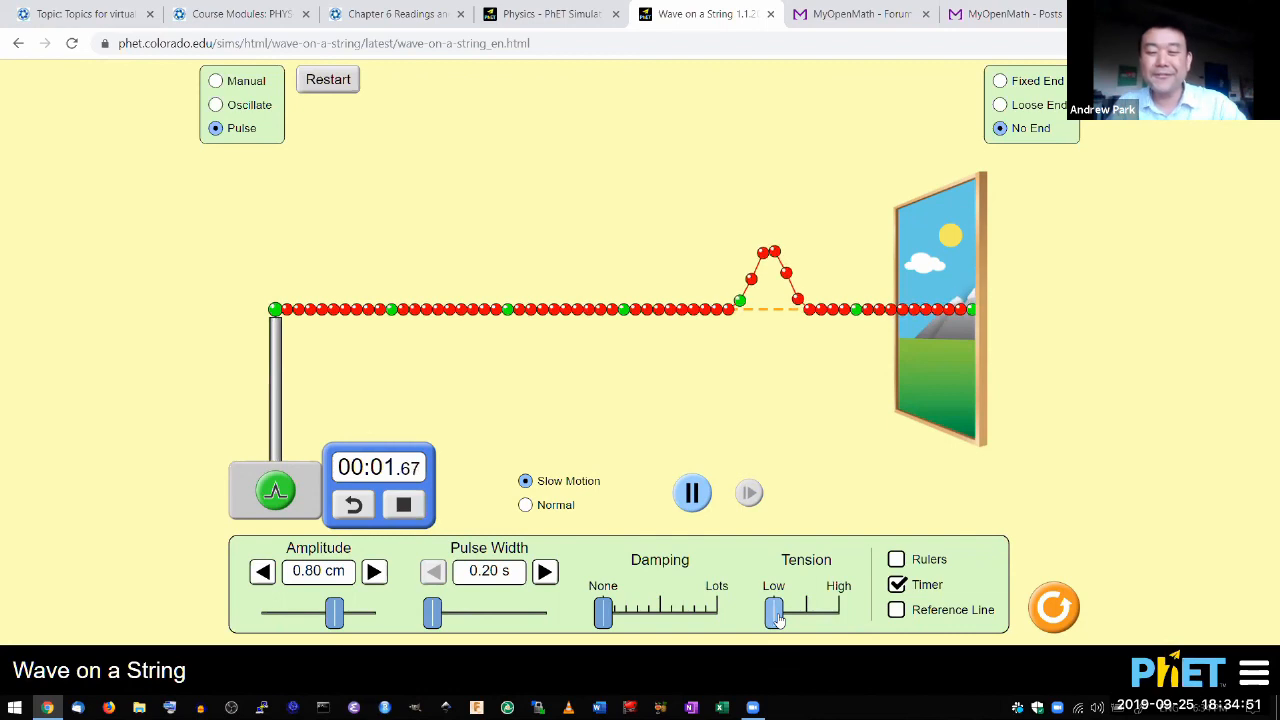
{"action": "left_click_drag", "start_coordinate": [776, 612], "coordinate": [838, 612]}
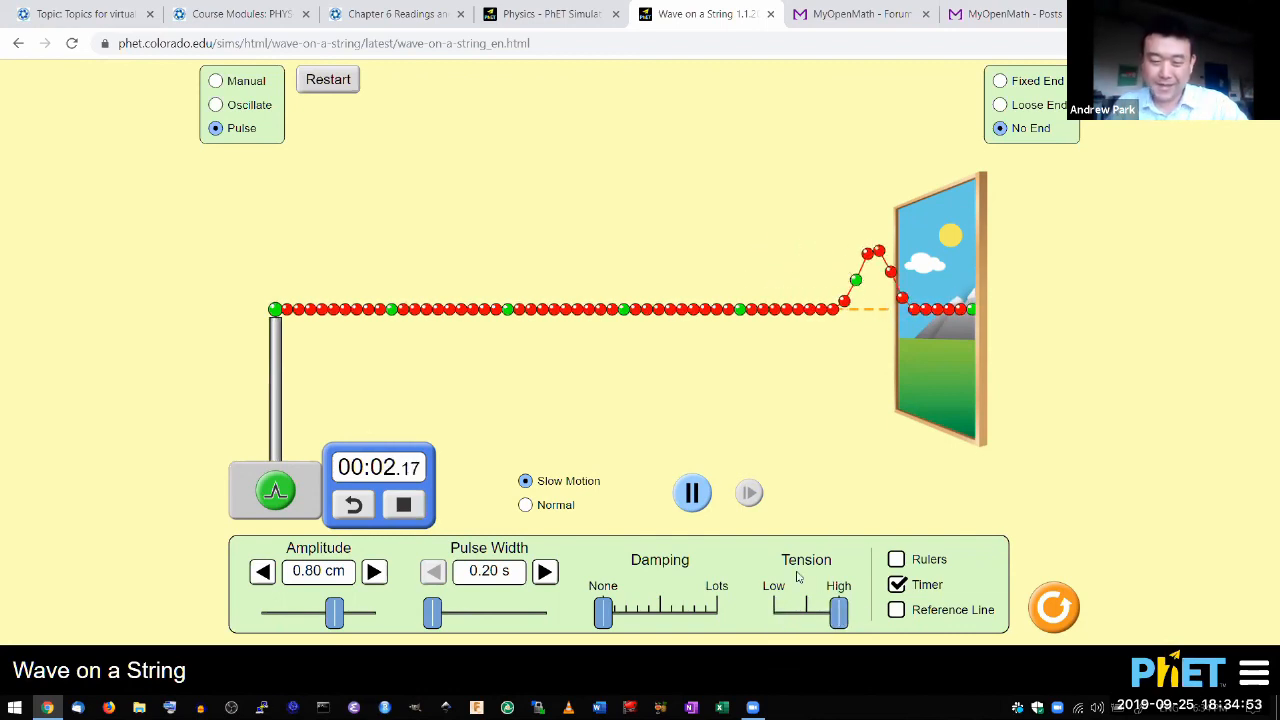